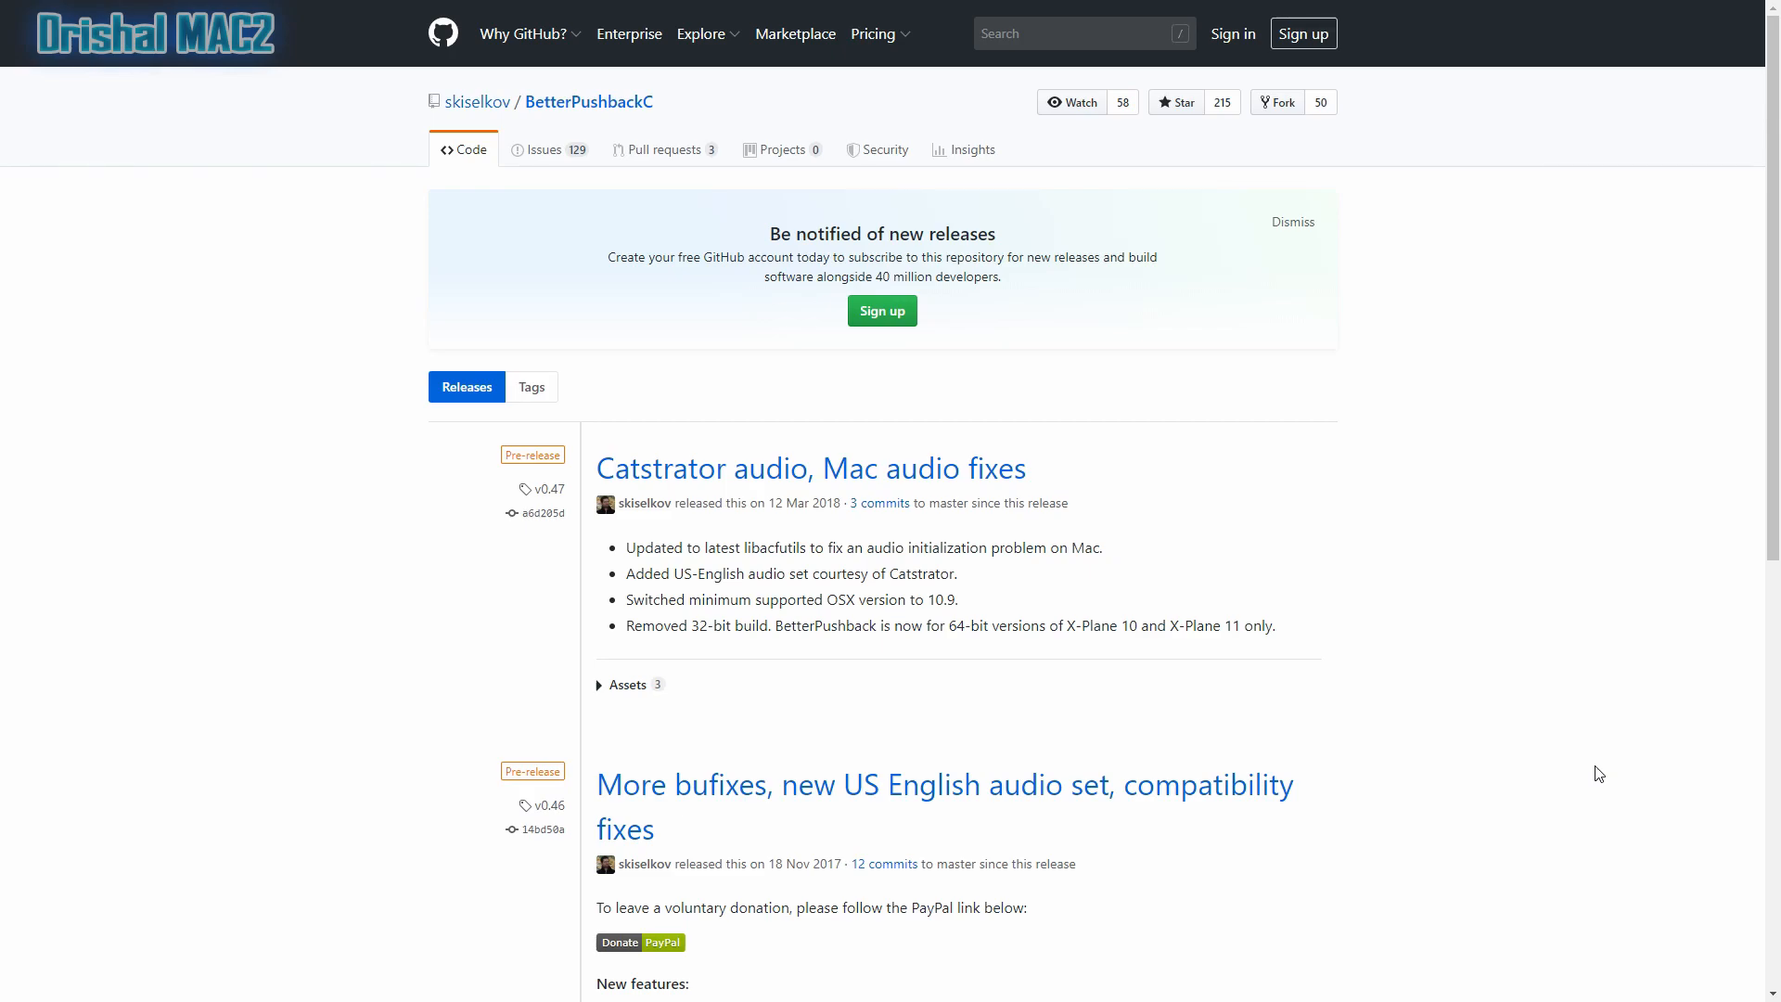
Download the v0.46 BetterPushback.zip asset into Downloads > x-plane11 mods > plugins
{"action": "scroll", "scroll_direction": "down", "scroll_amount": 3}
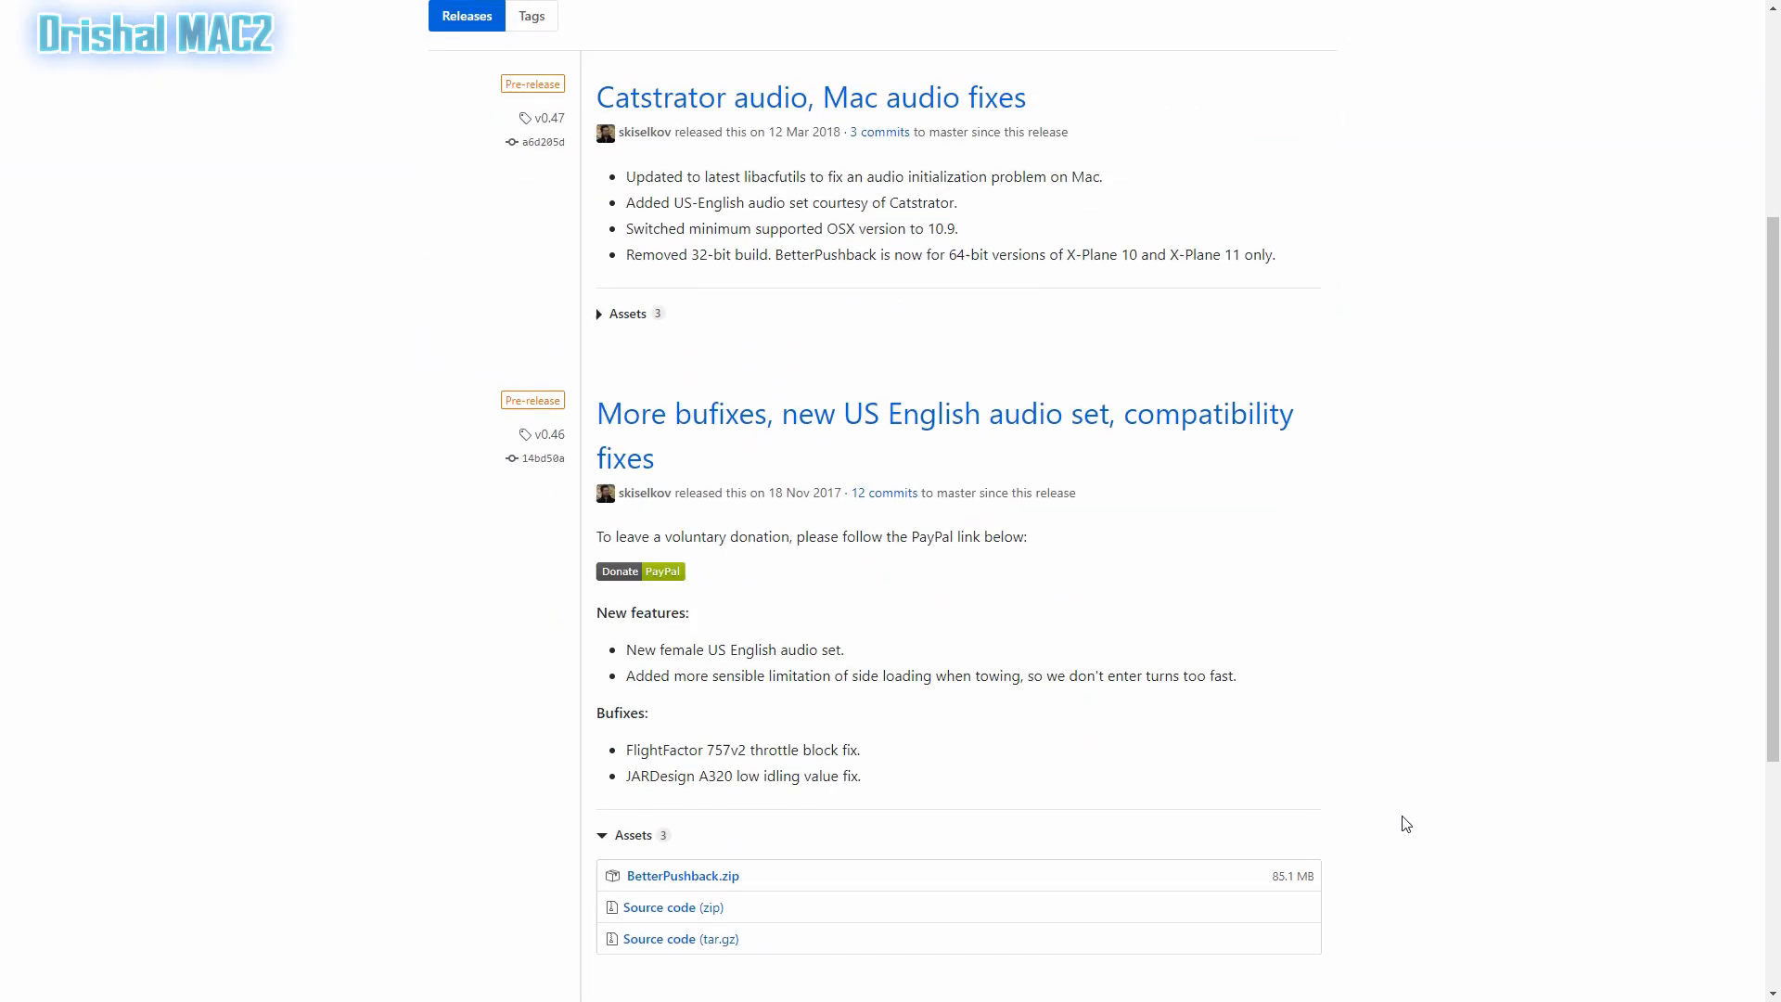
{"action": "scroll", "scroll_direction": "down", "scroll_amount": 3}
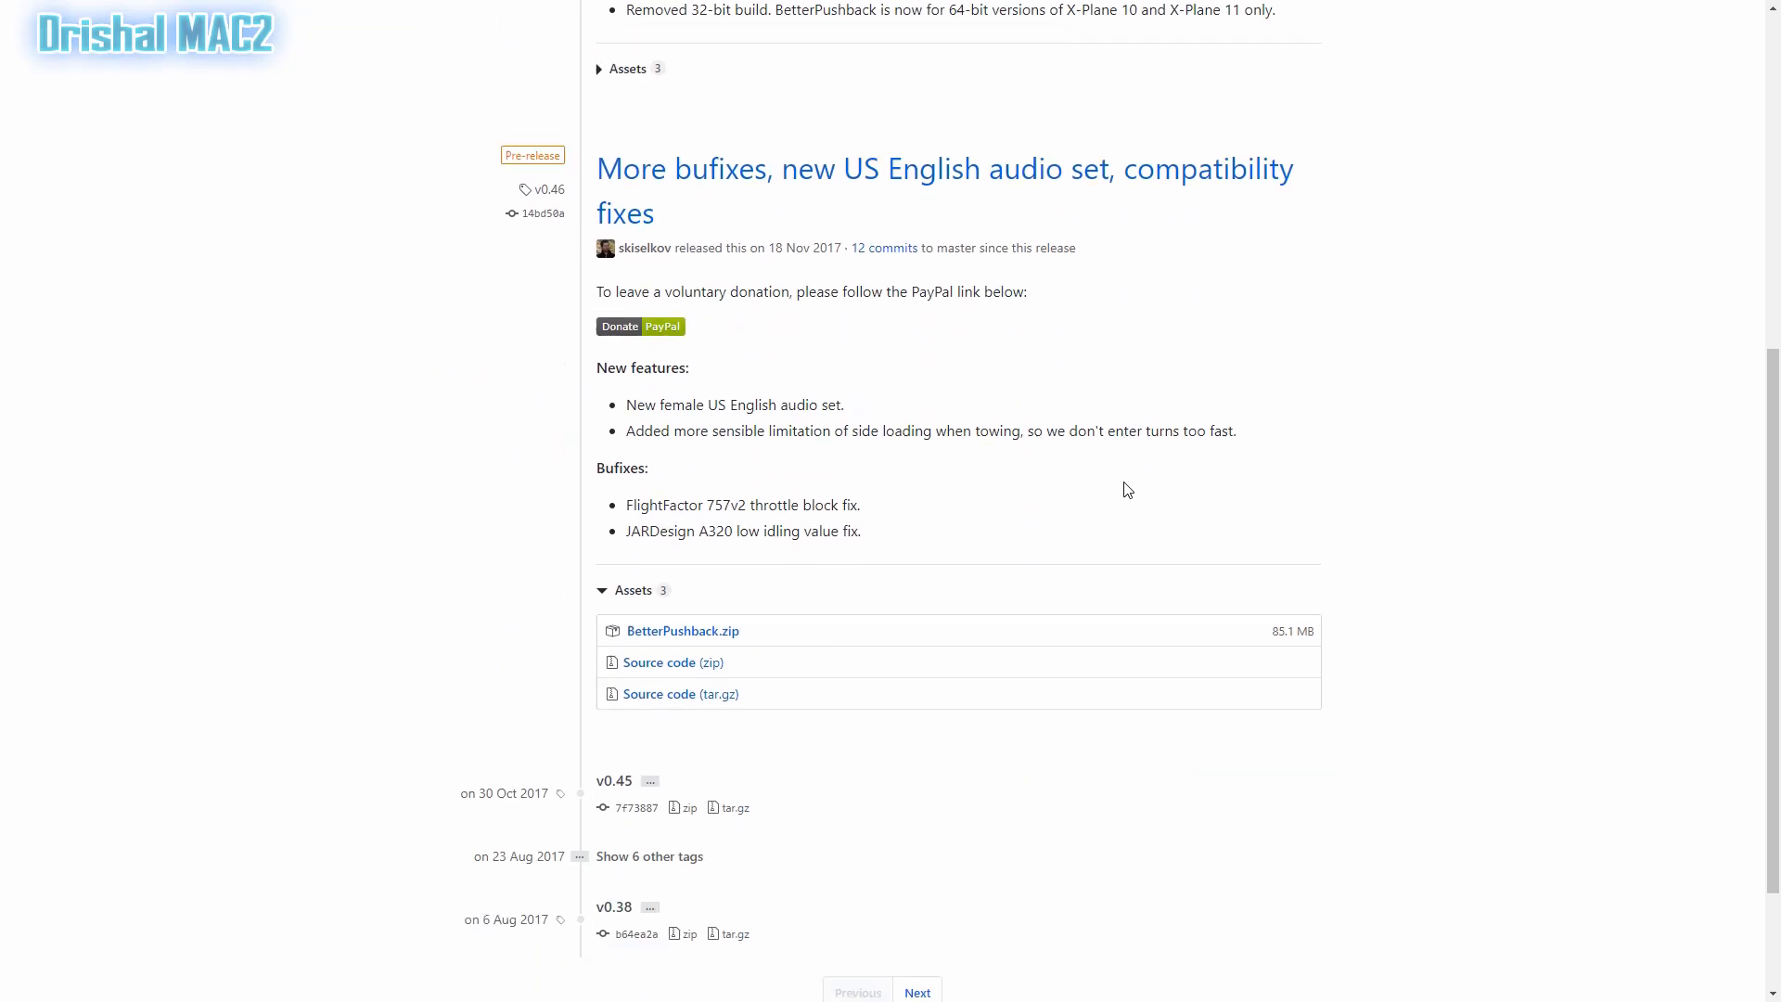
{"action": "scroll", "scroll_direction": "up", "scroll_amount": 3}
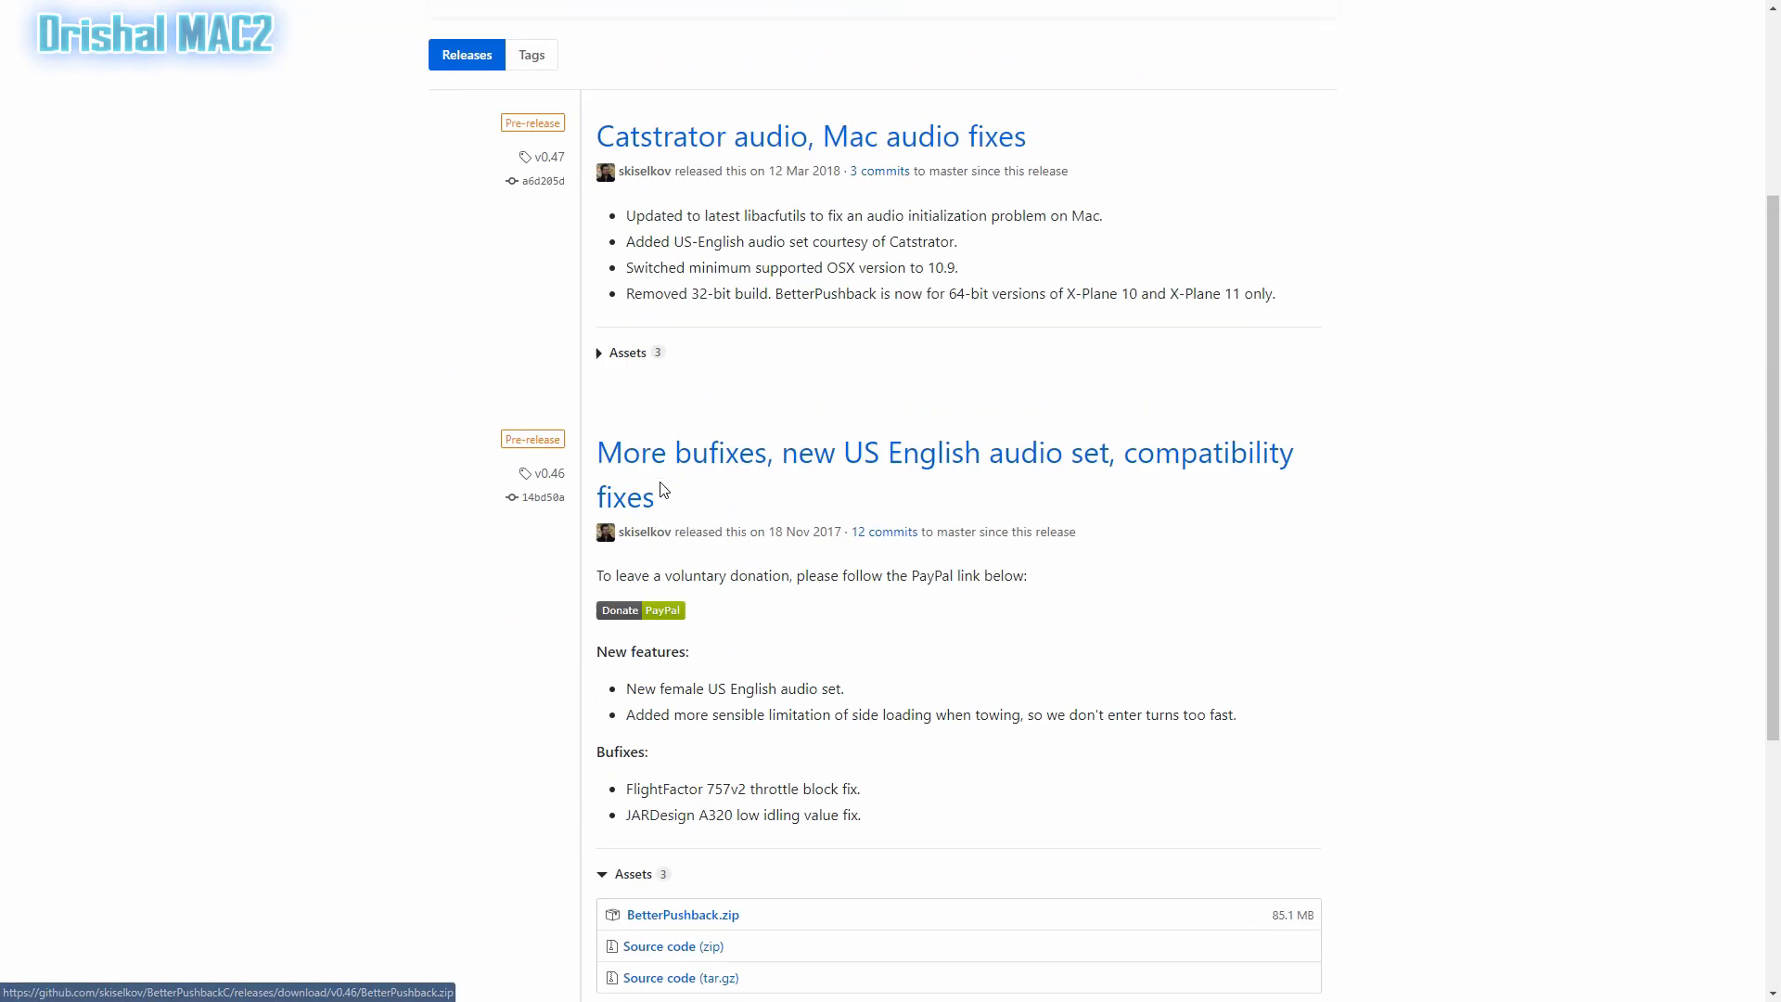
{"action": "scroll", "scroll_direction": "up", "scroll_amount": 3}
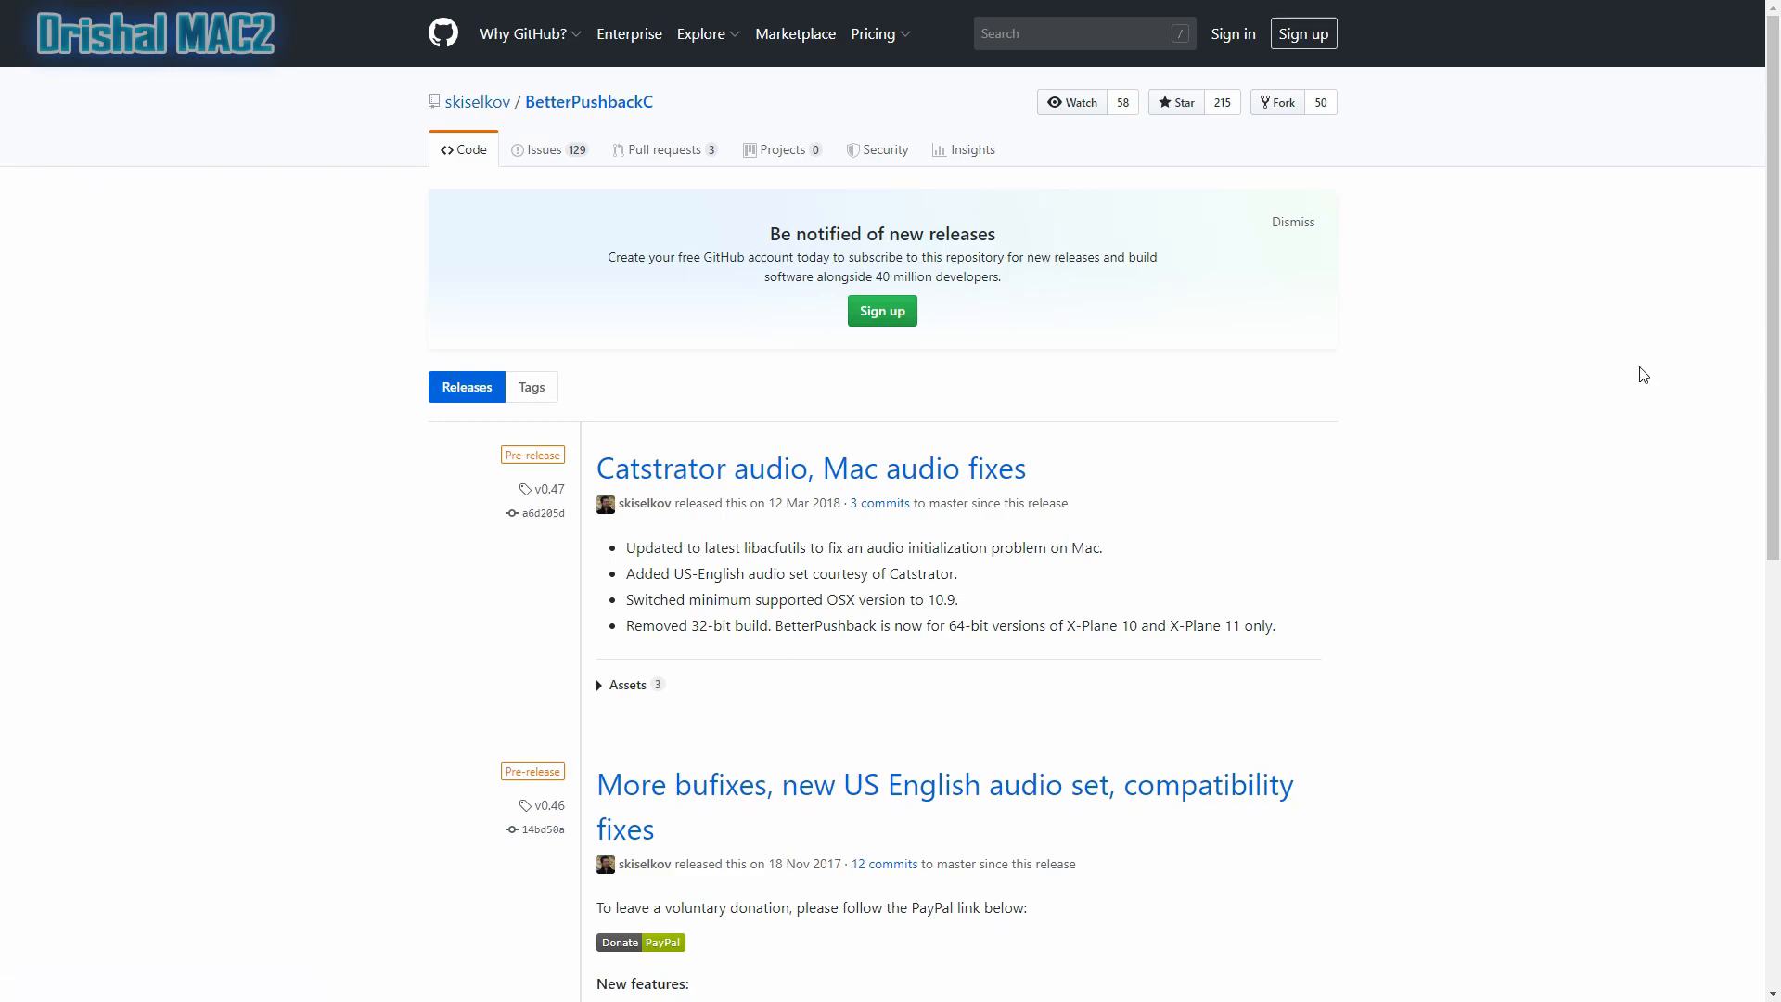
{"action": "scroll", "scroll_direction": "down", "scroll_amount": 3}
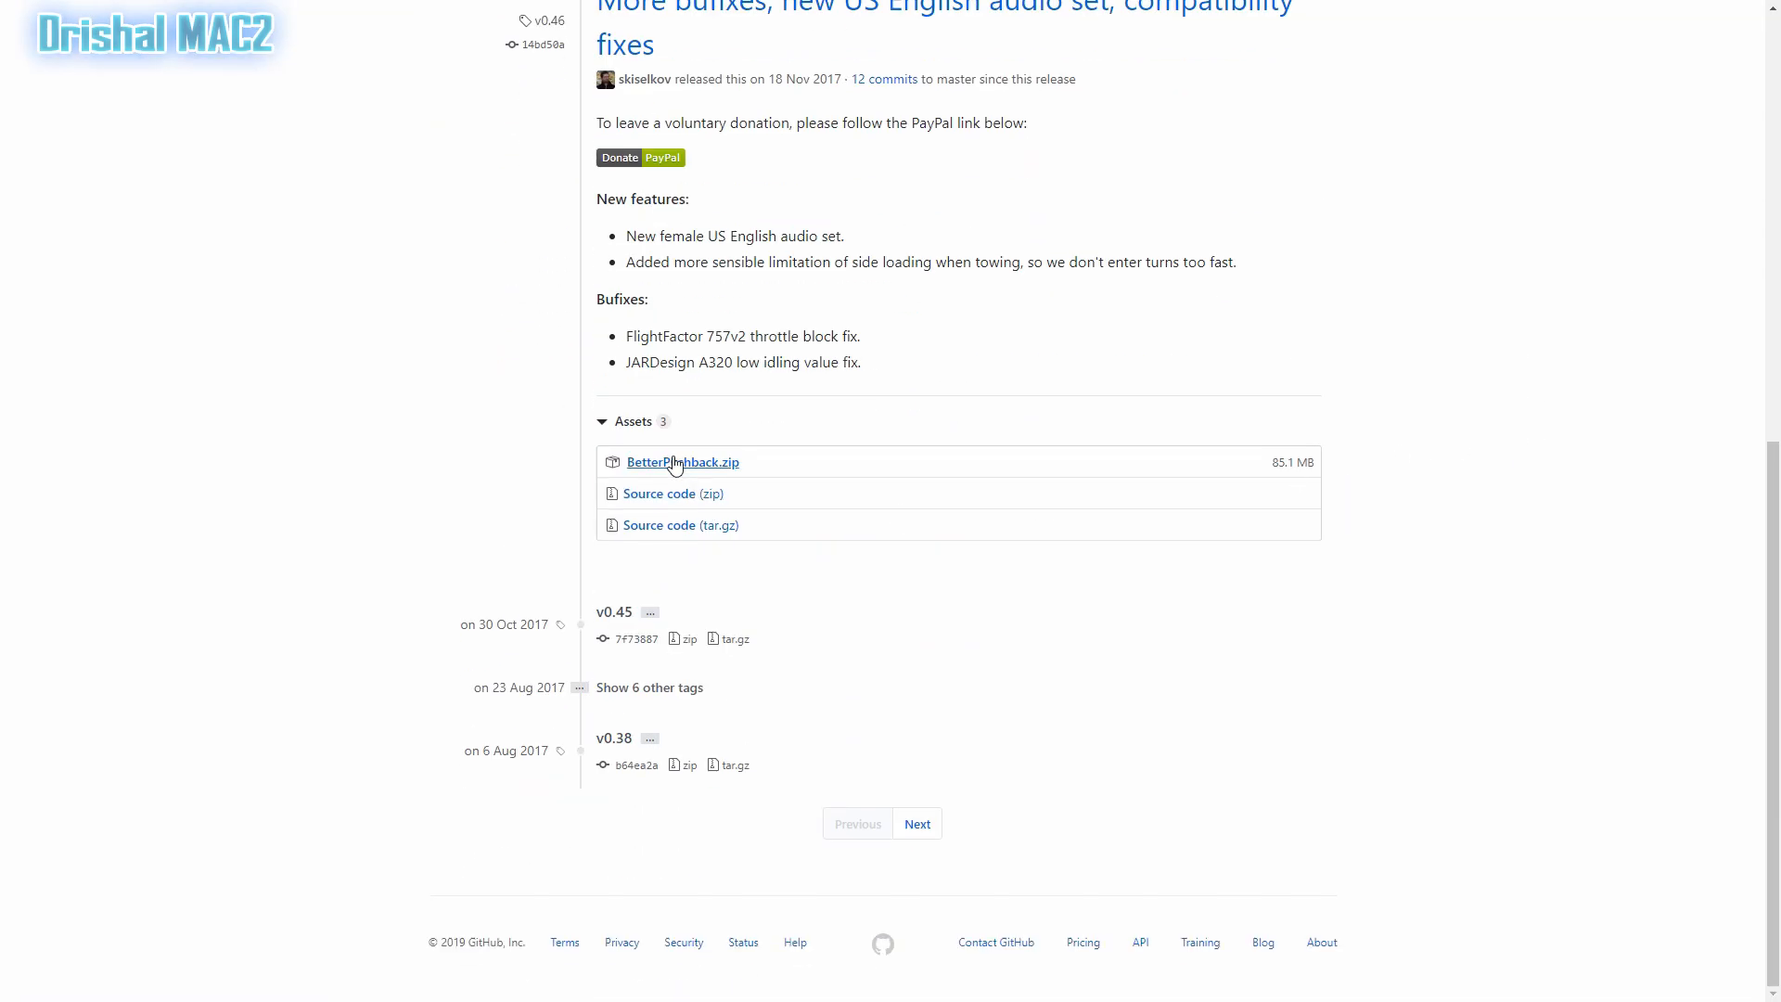
{"action": "mouse_move", "coordinate": [681, 460]}
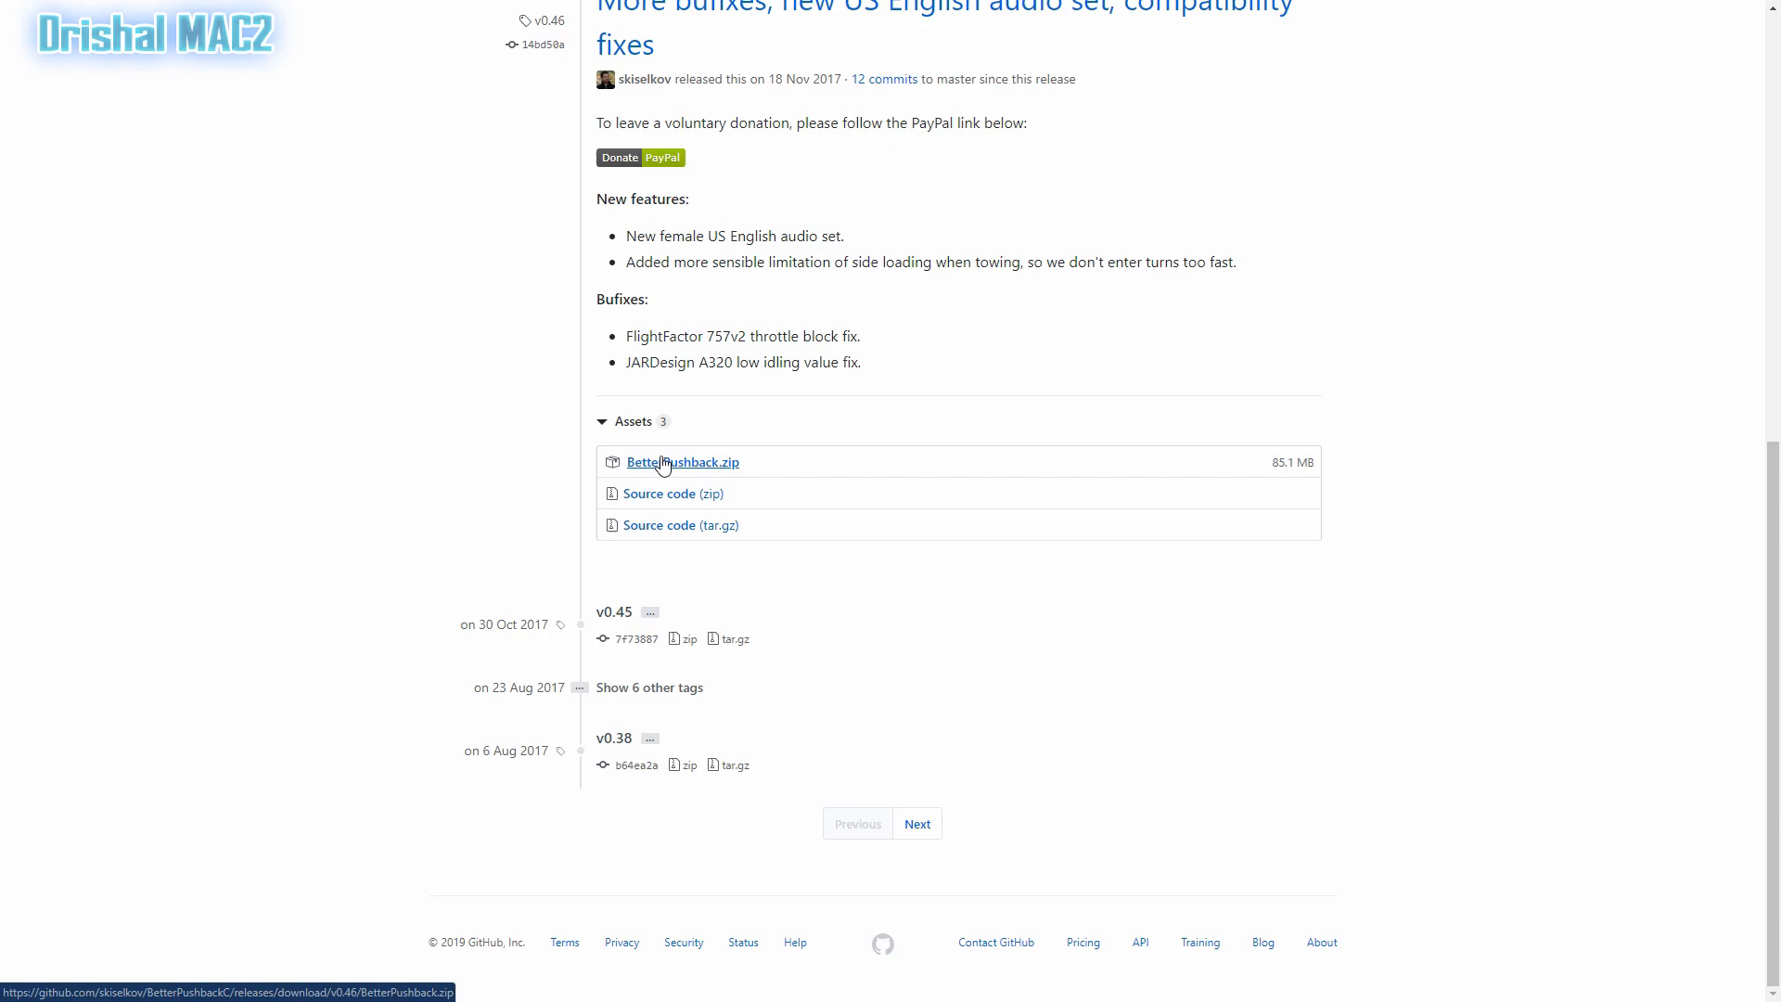
{"action": "left_click", "coordinate": [683, 462]}
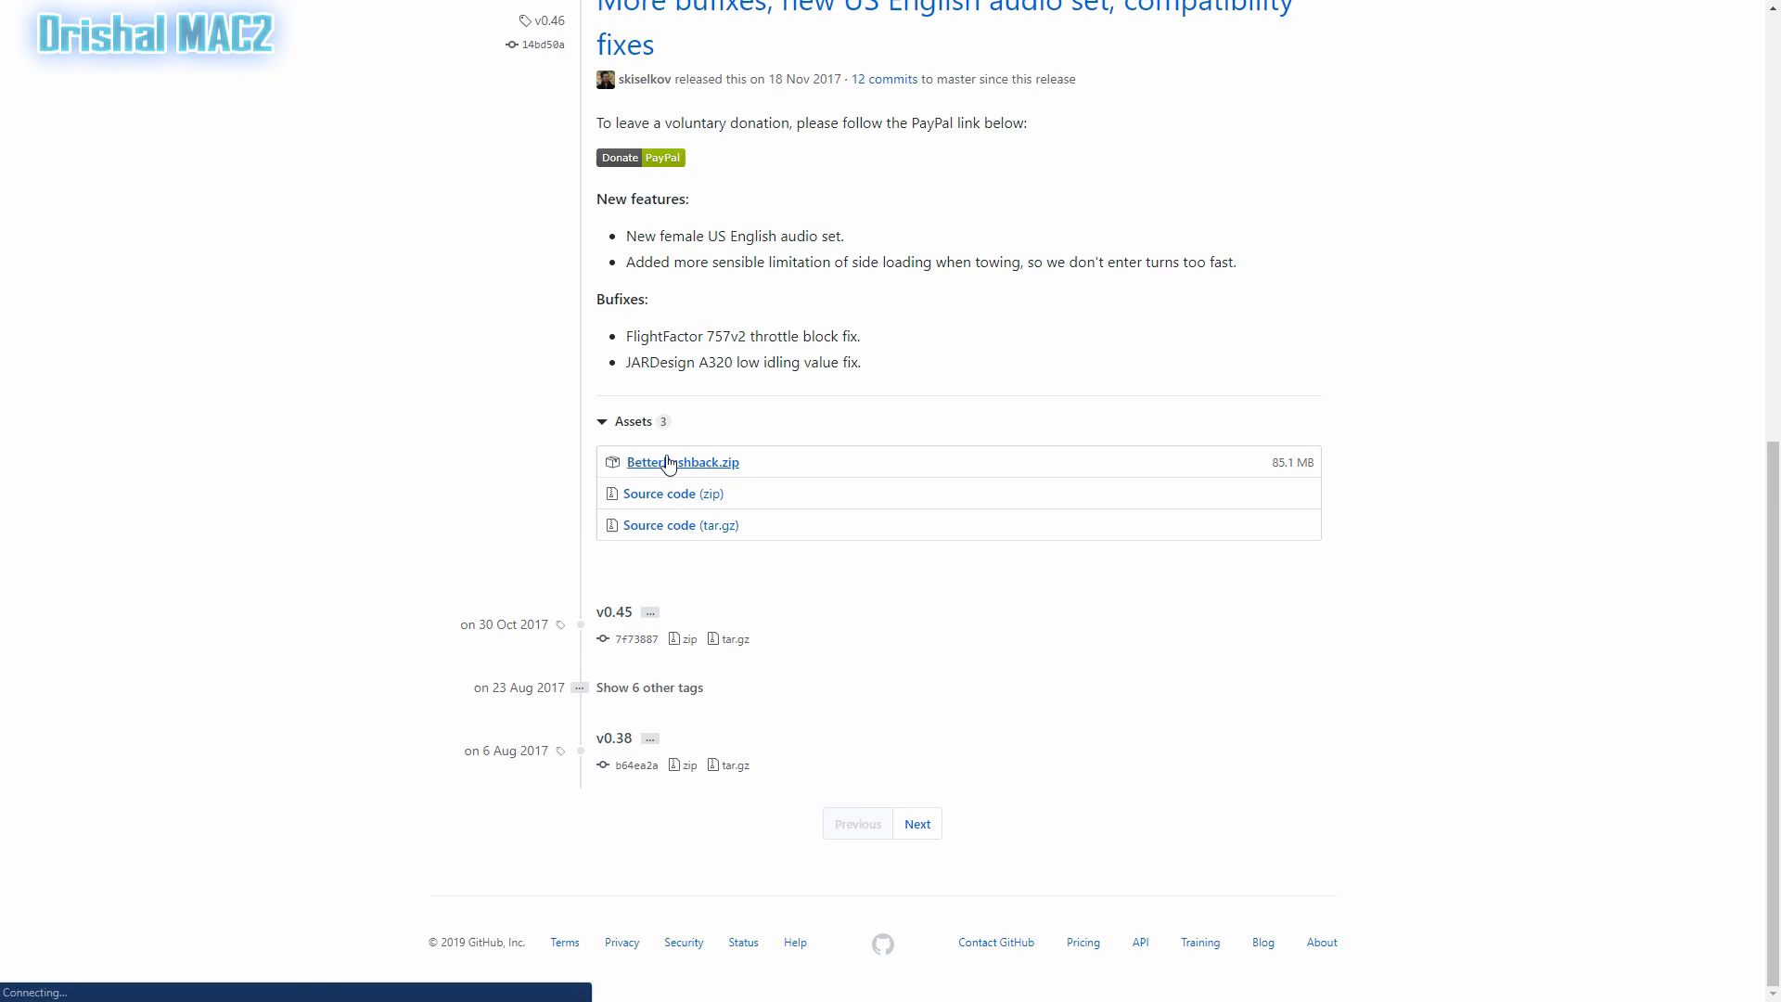
{"action": "left_click", "coordinate": [681, 462]}
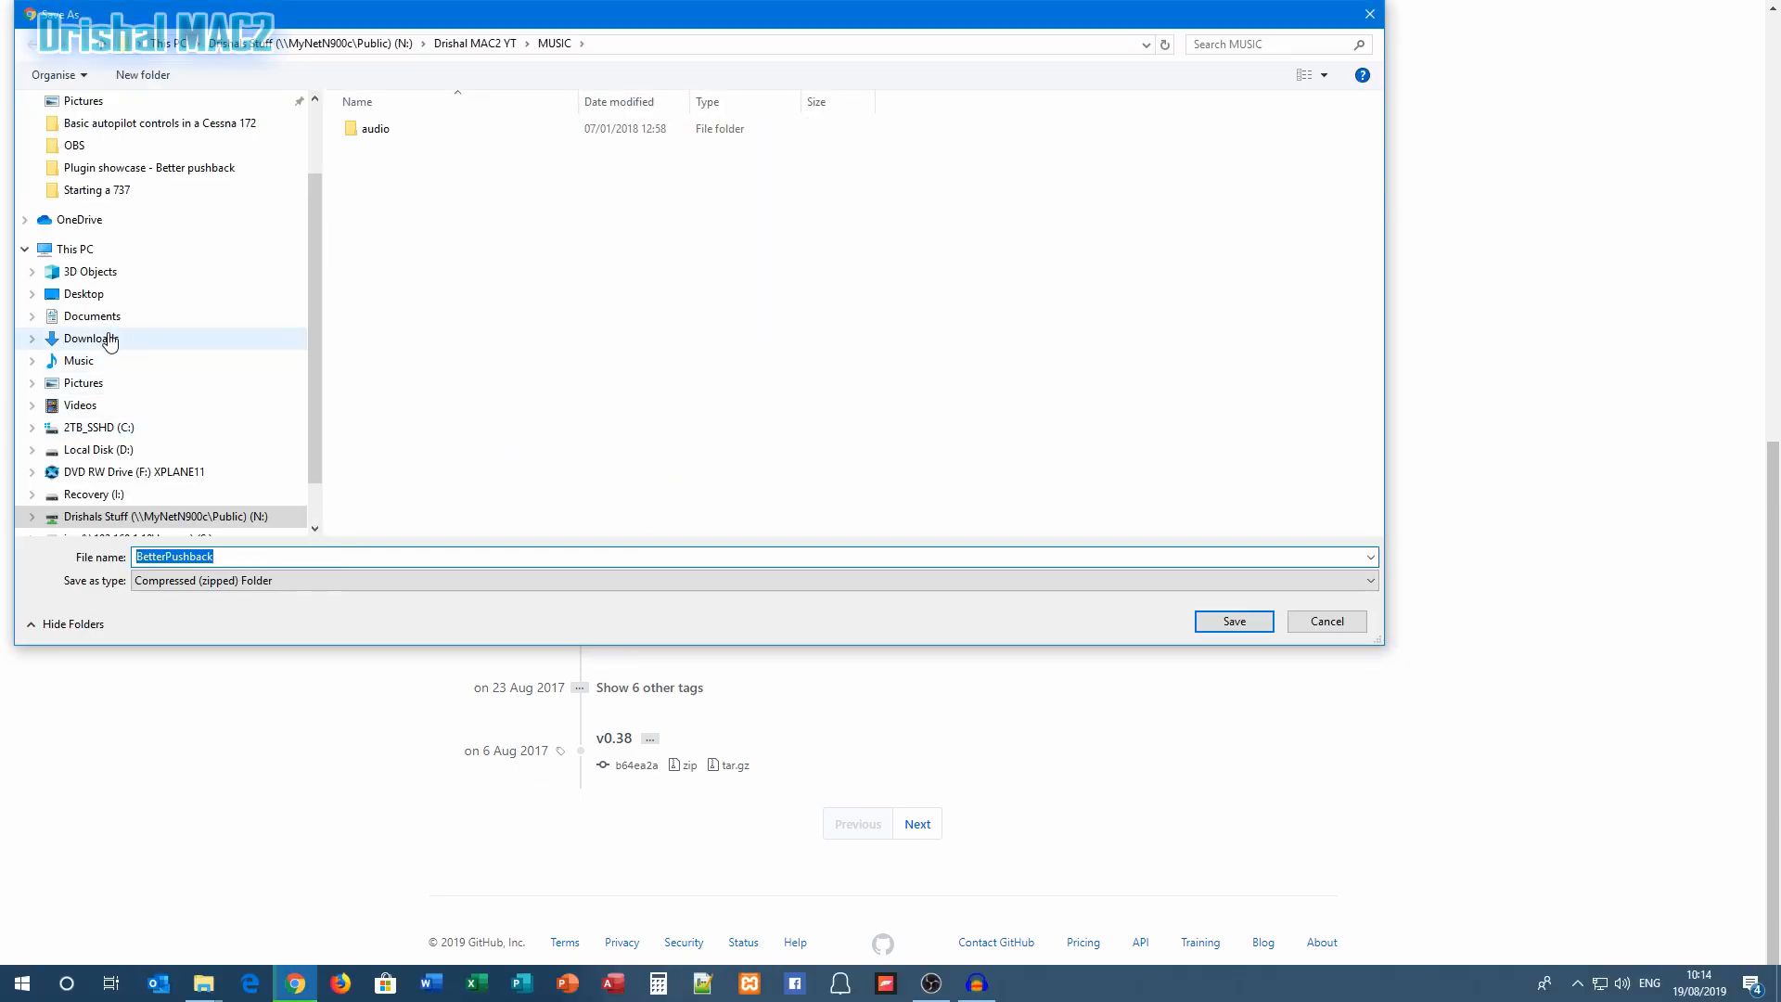
{"action": "left_click", "coordinate": [90, 339]}
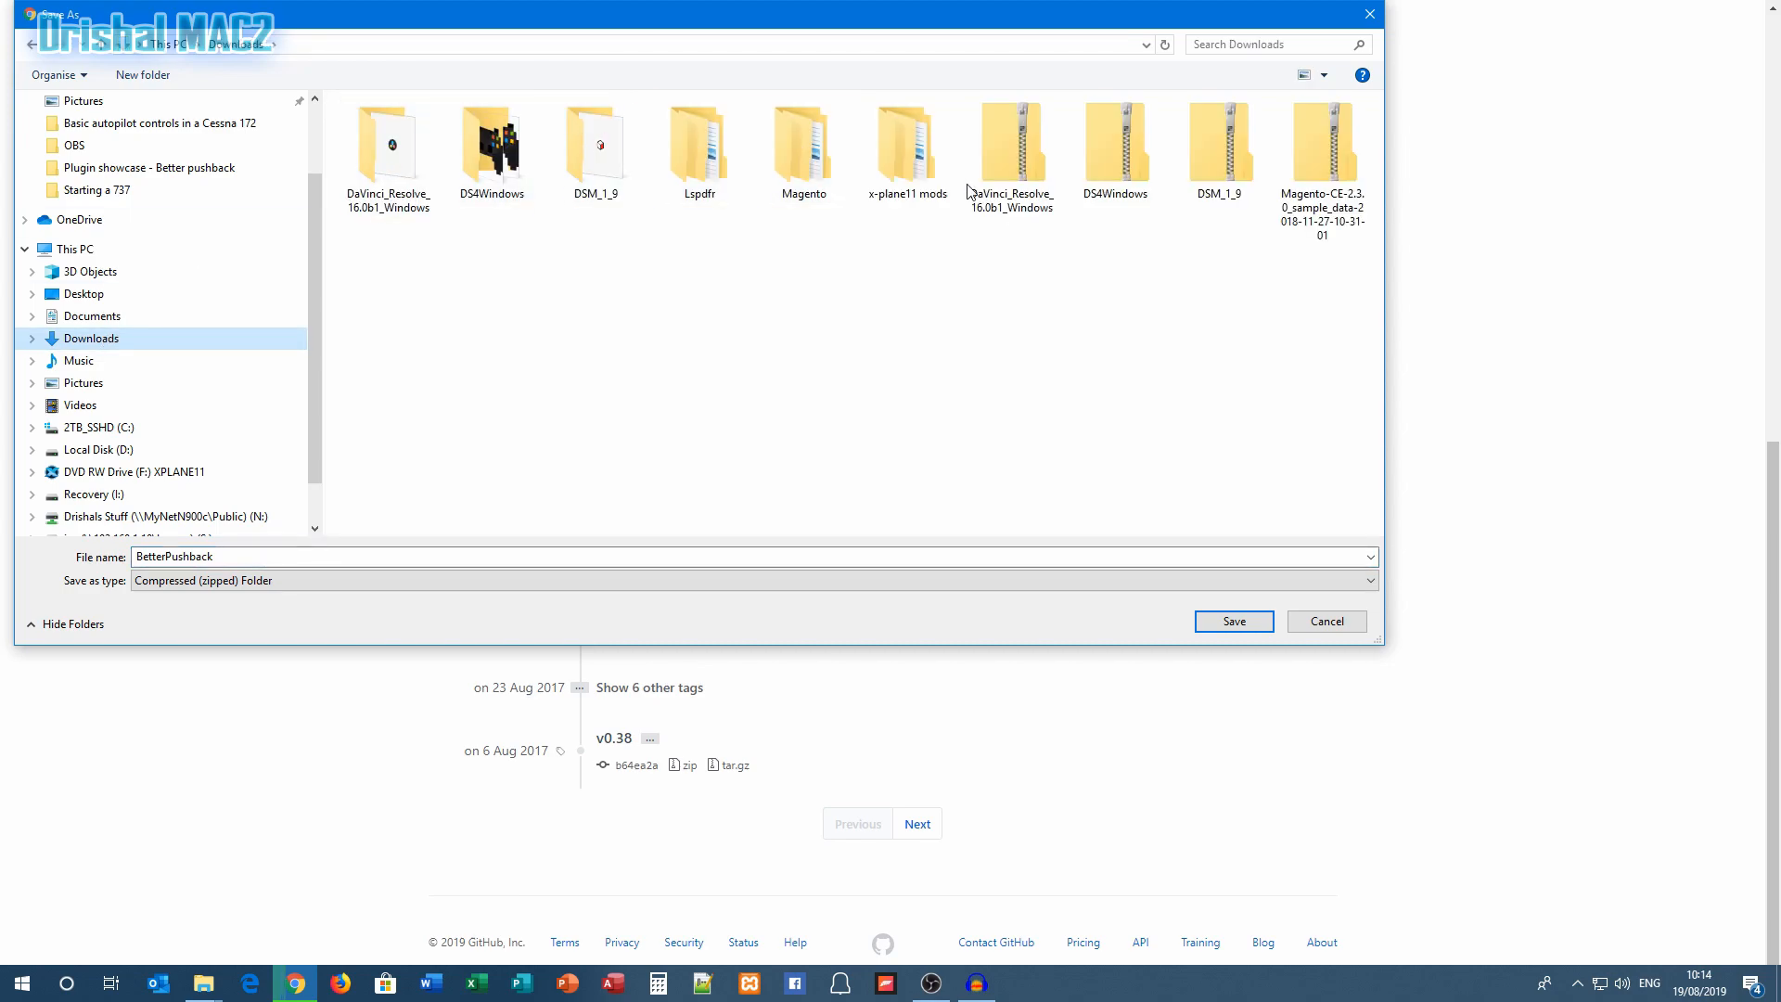
{"action": "double_click", "coordinate": [907, 141]}
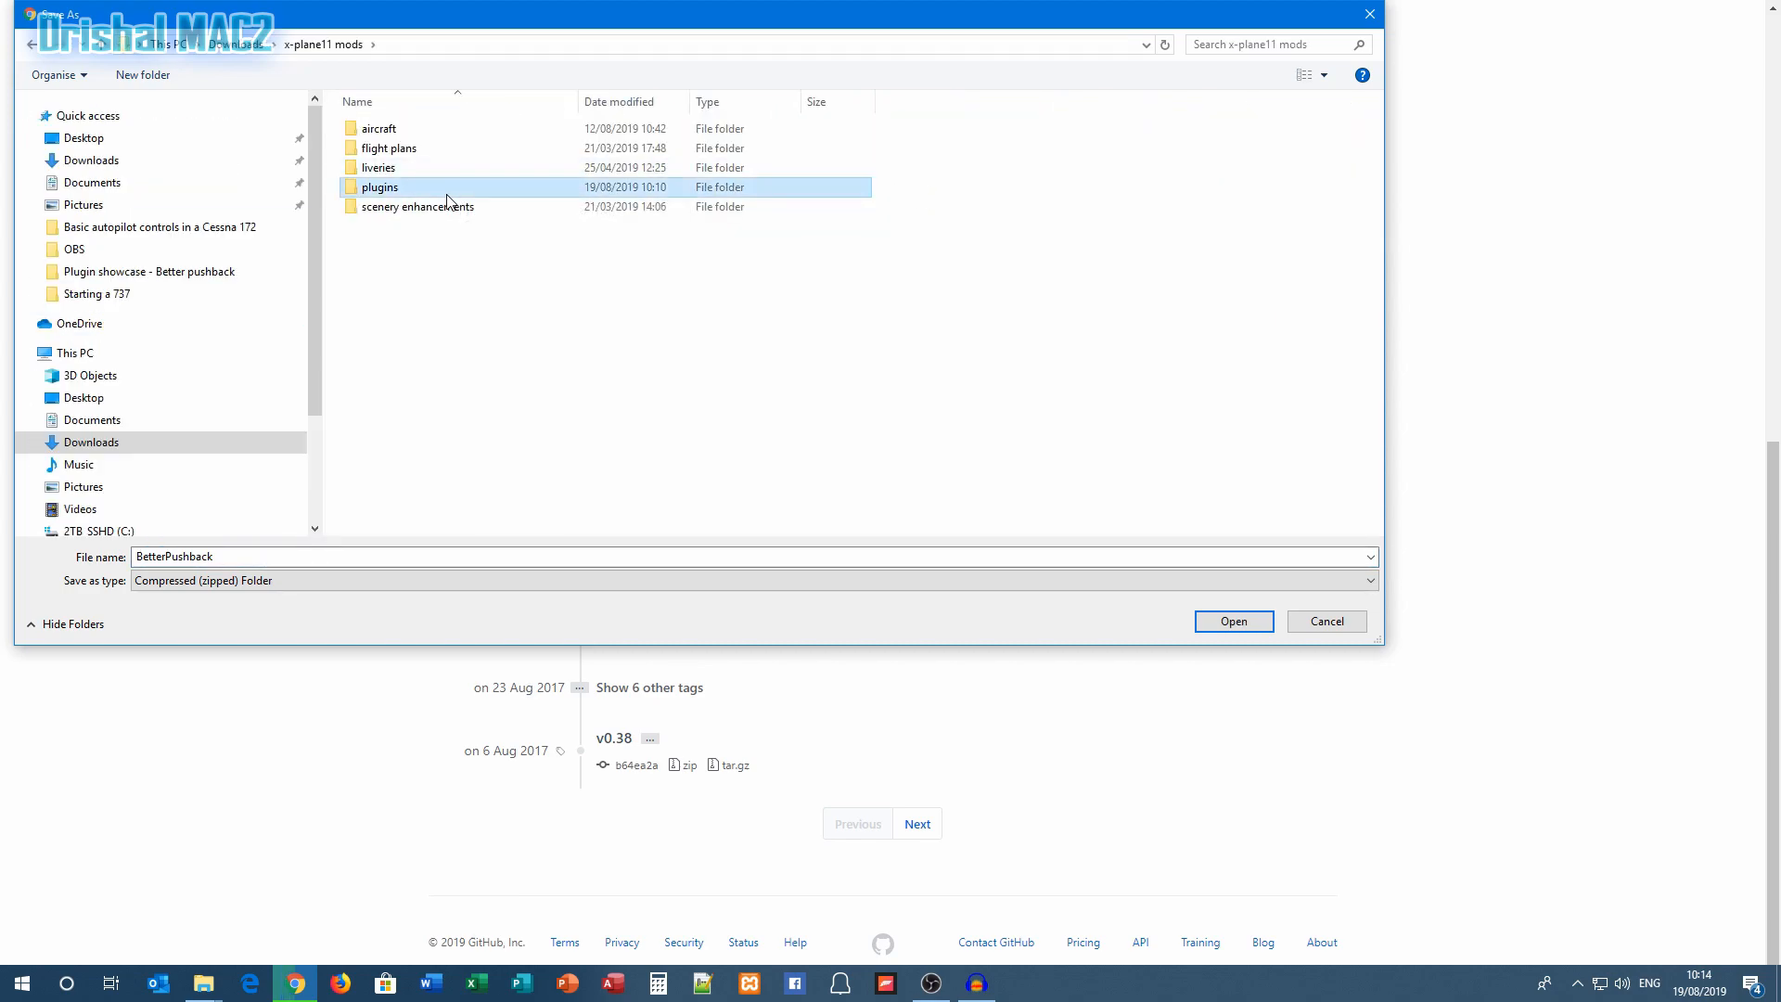
{"action": "double_click", "coordinate": [379, 186]}
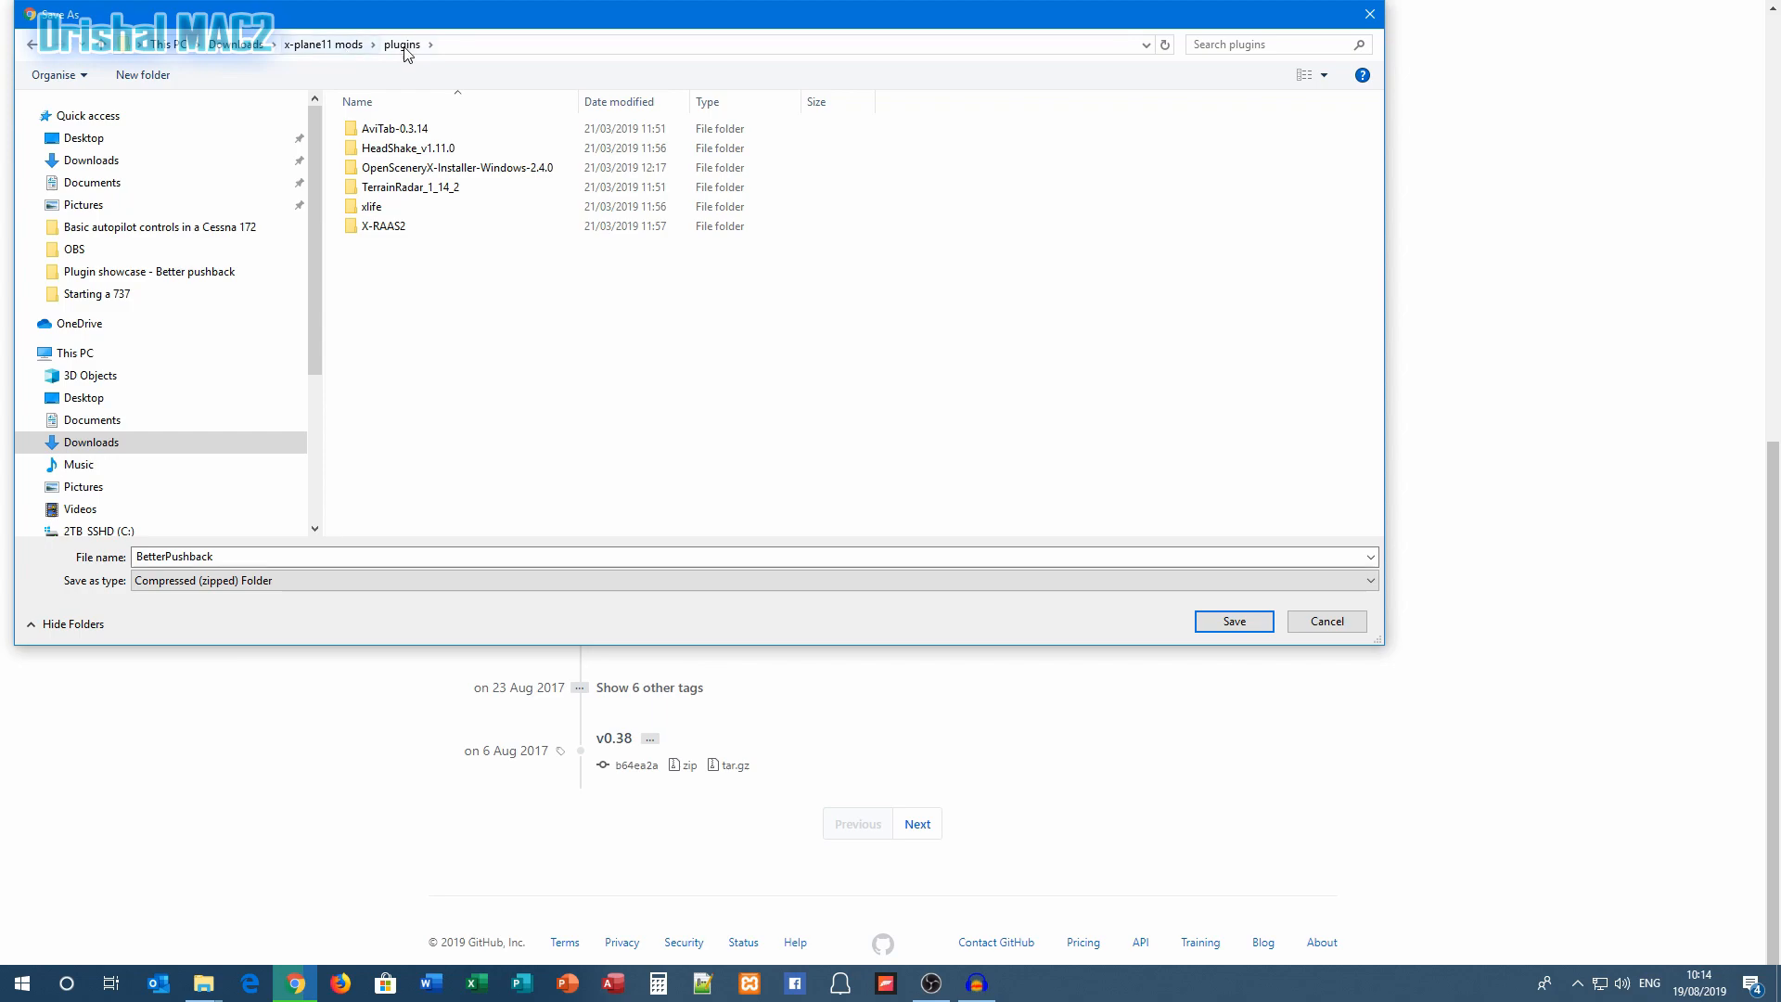
{"action": "mouse_move", "coordinate": [412, 66]}
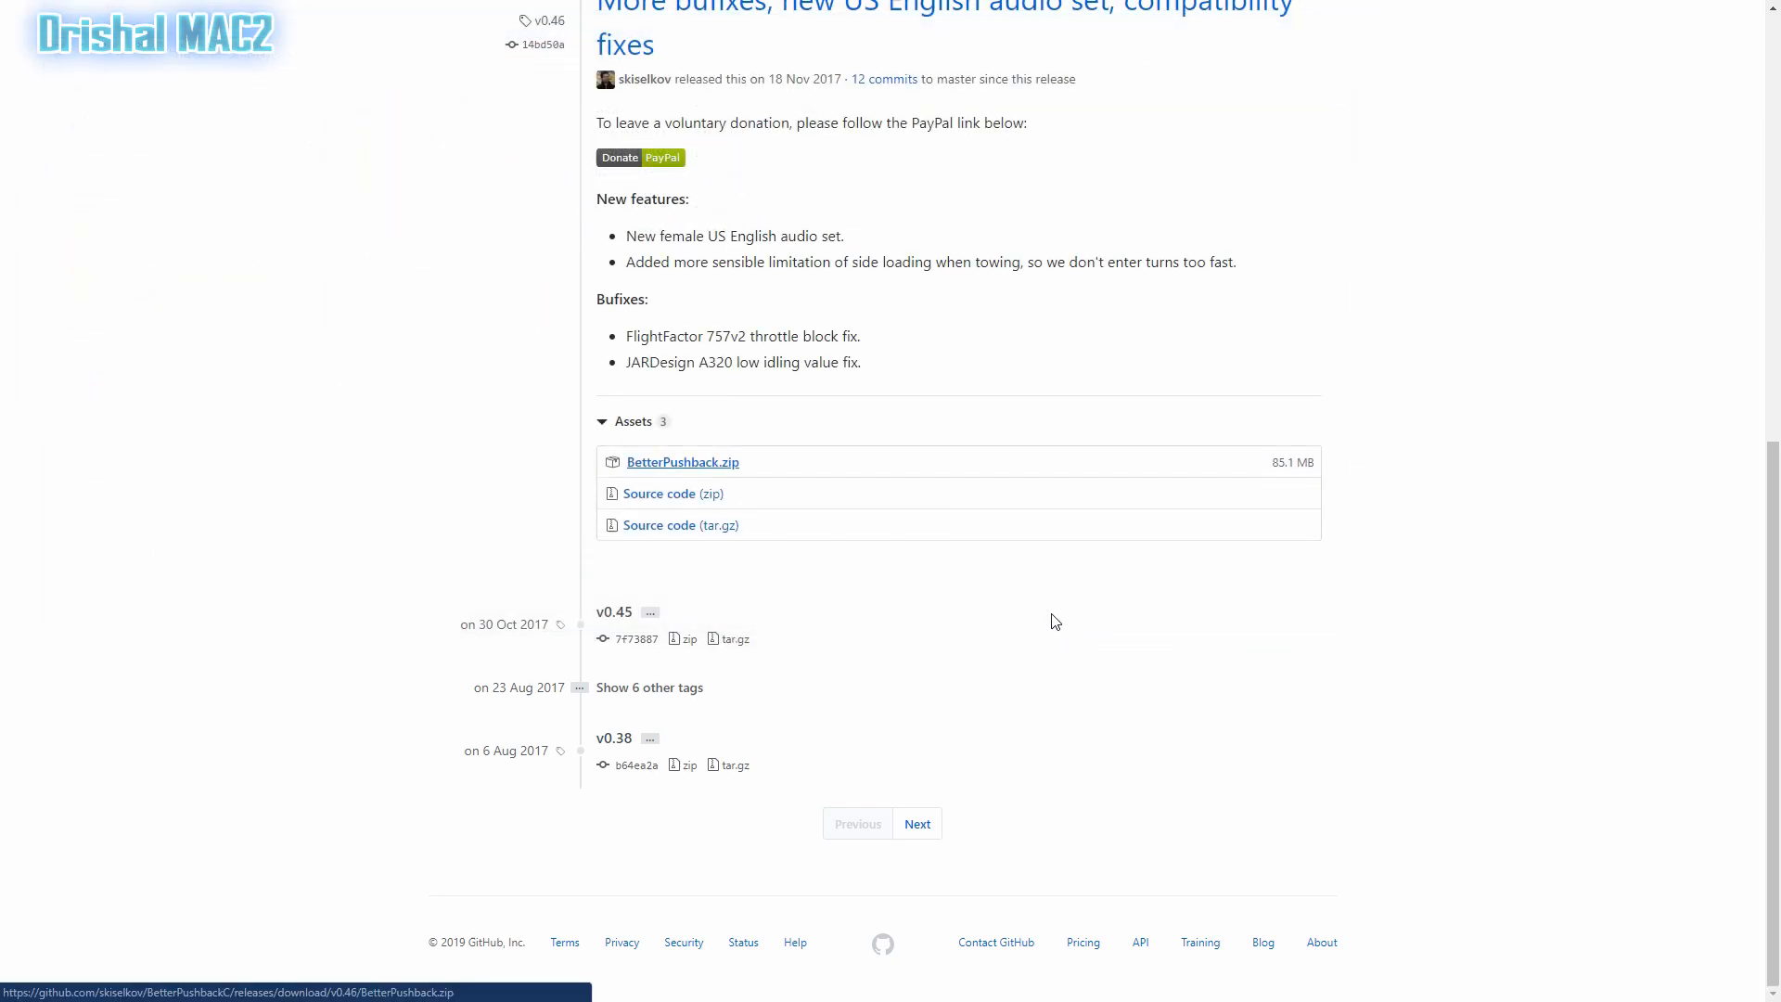
{"action": "left_click", "coordinate": [682, 461]}
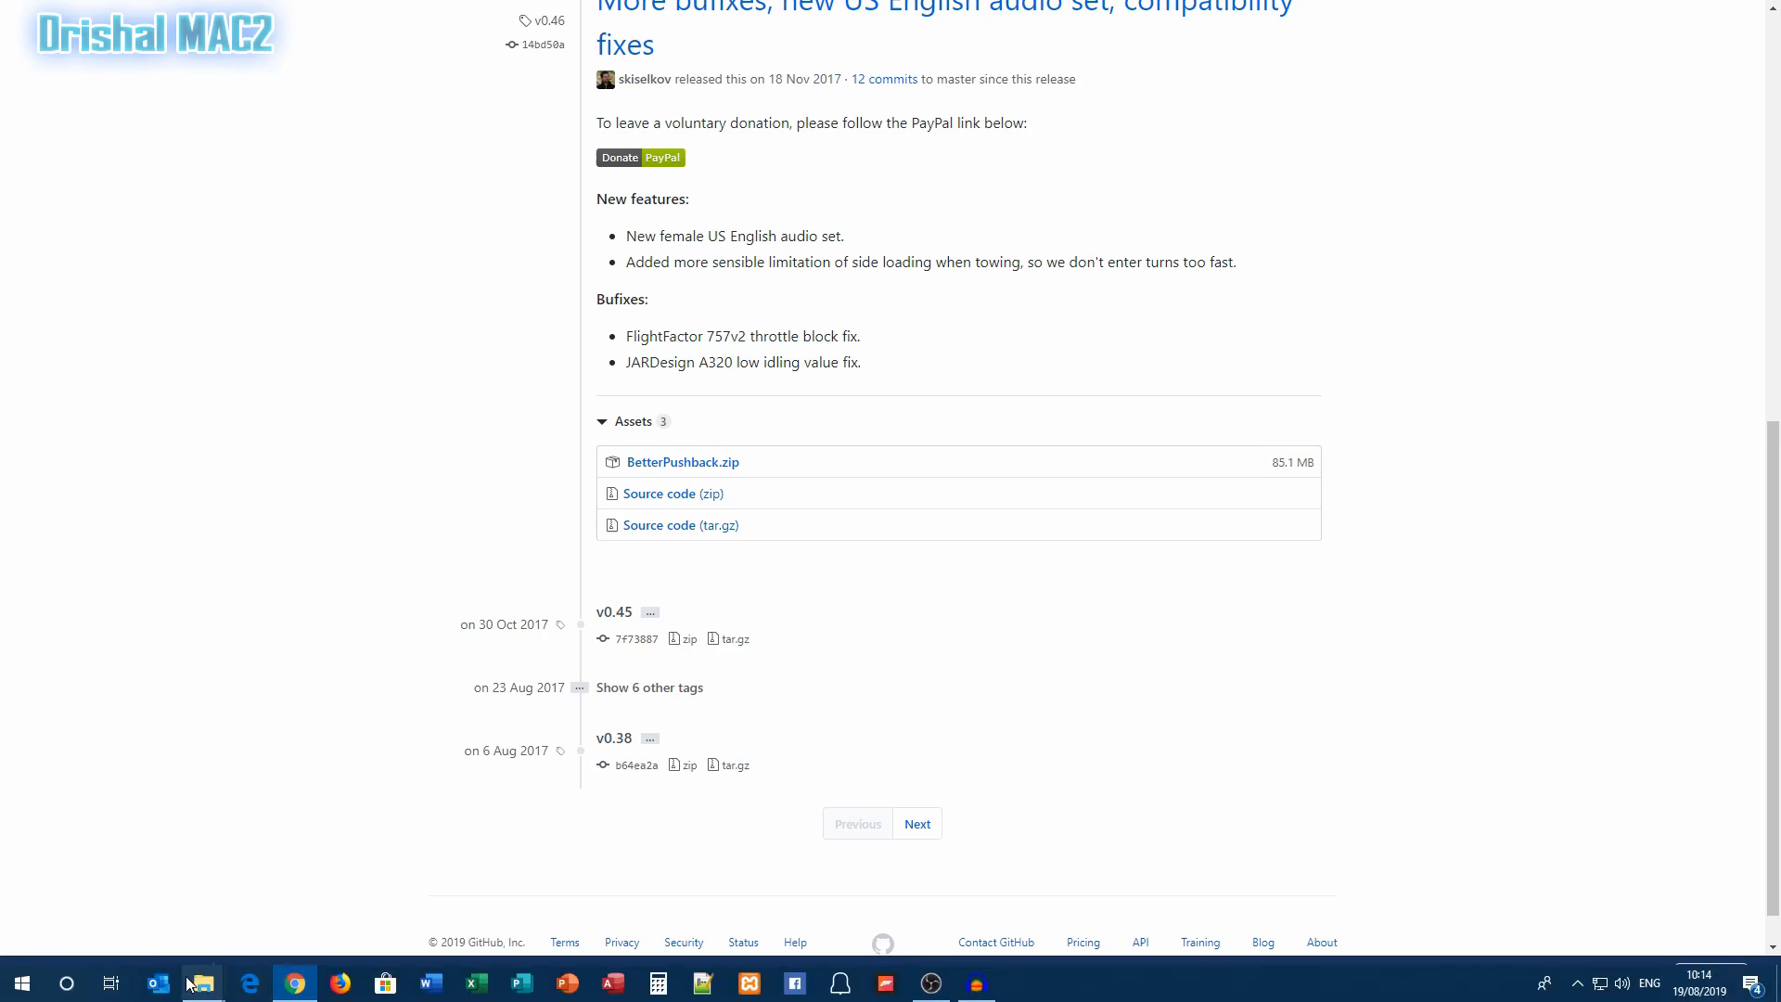
Browse File Explorer to x-plane11 mods > plugins and select the BetterPushback zip
{"action": "left_click", "coordinate": [201, 982]}
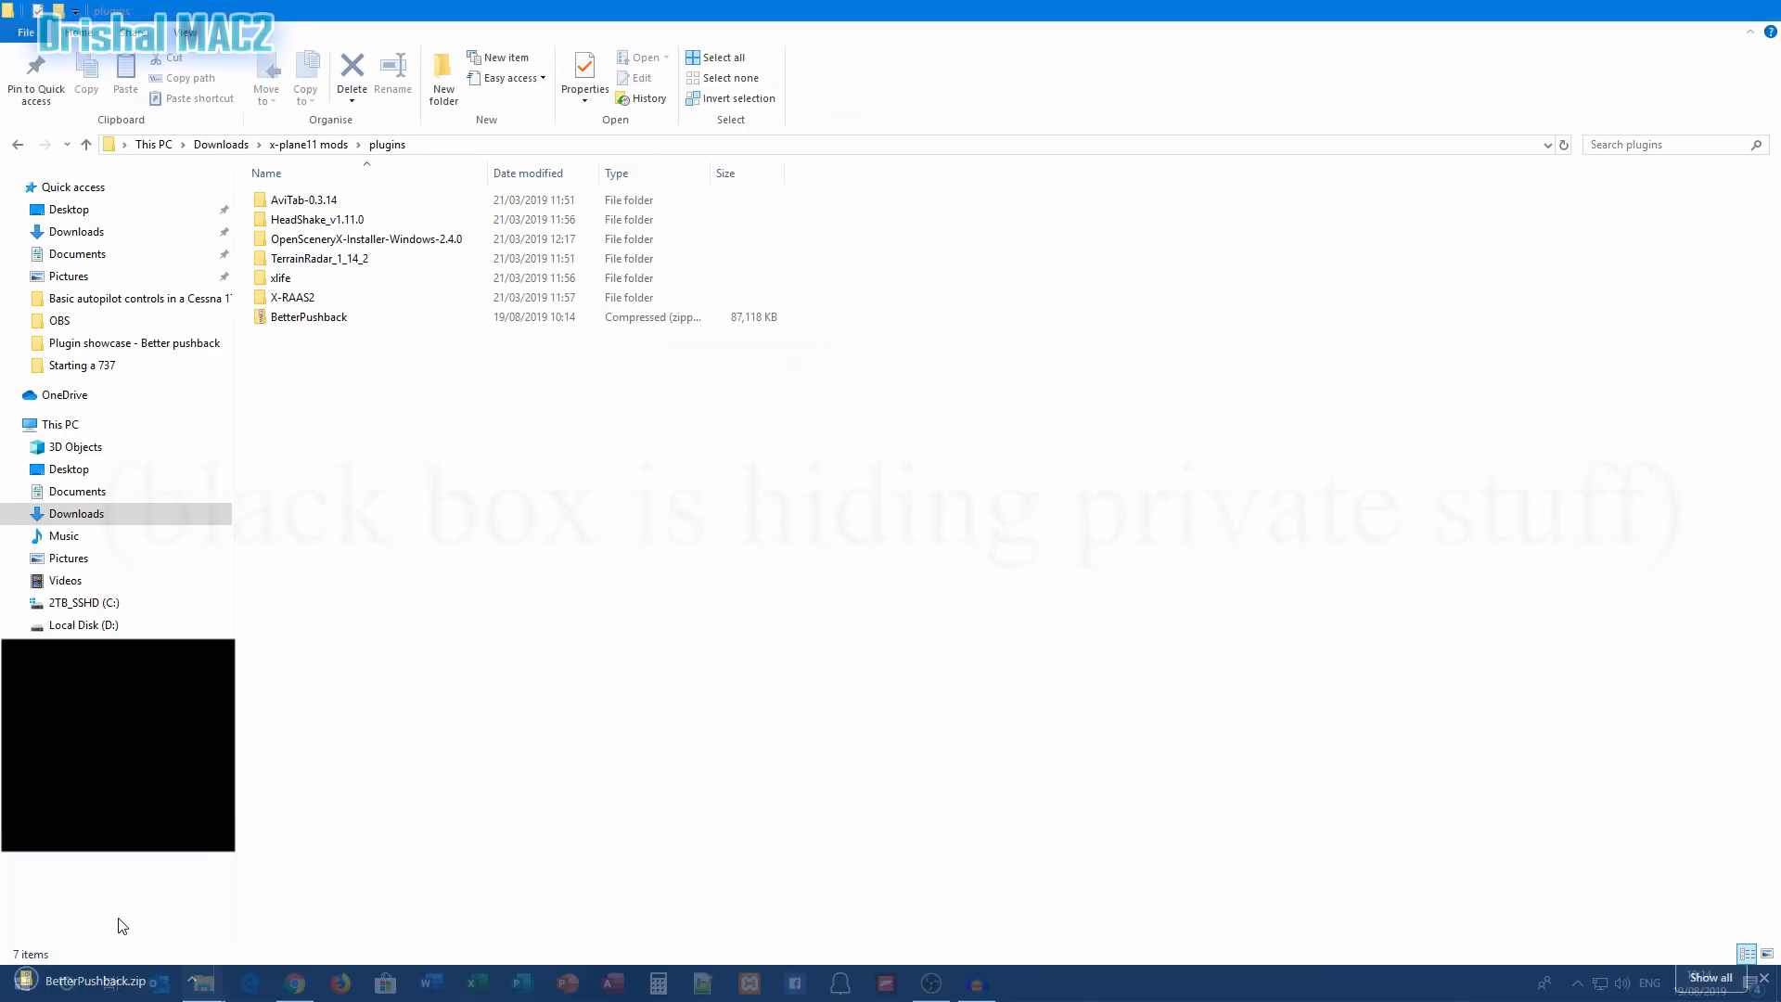
{"action": "left_click", "coordinate": [202, 983]}
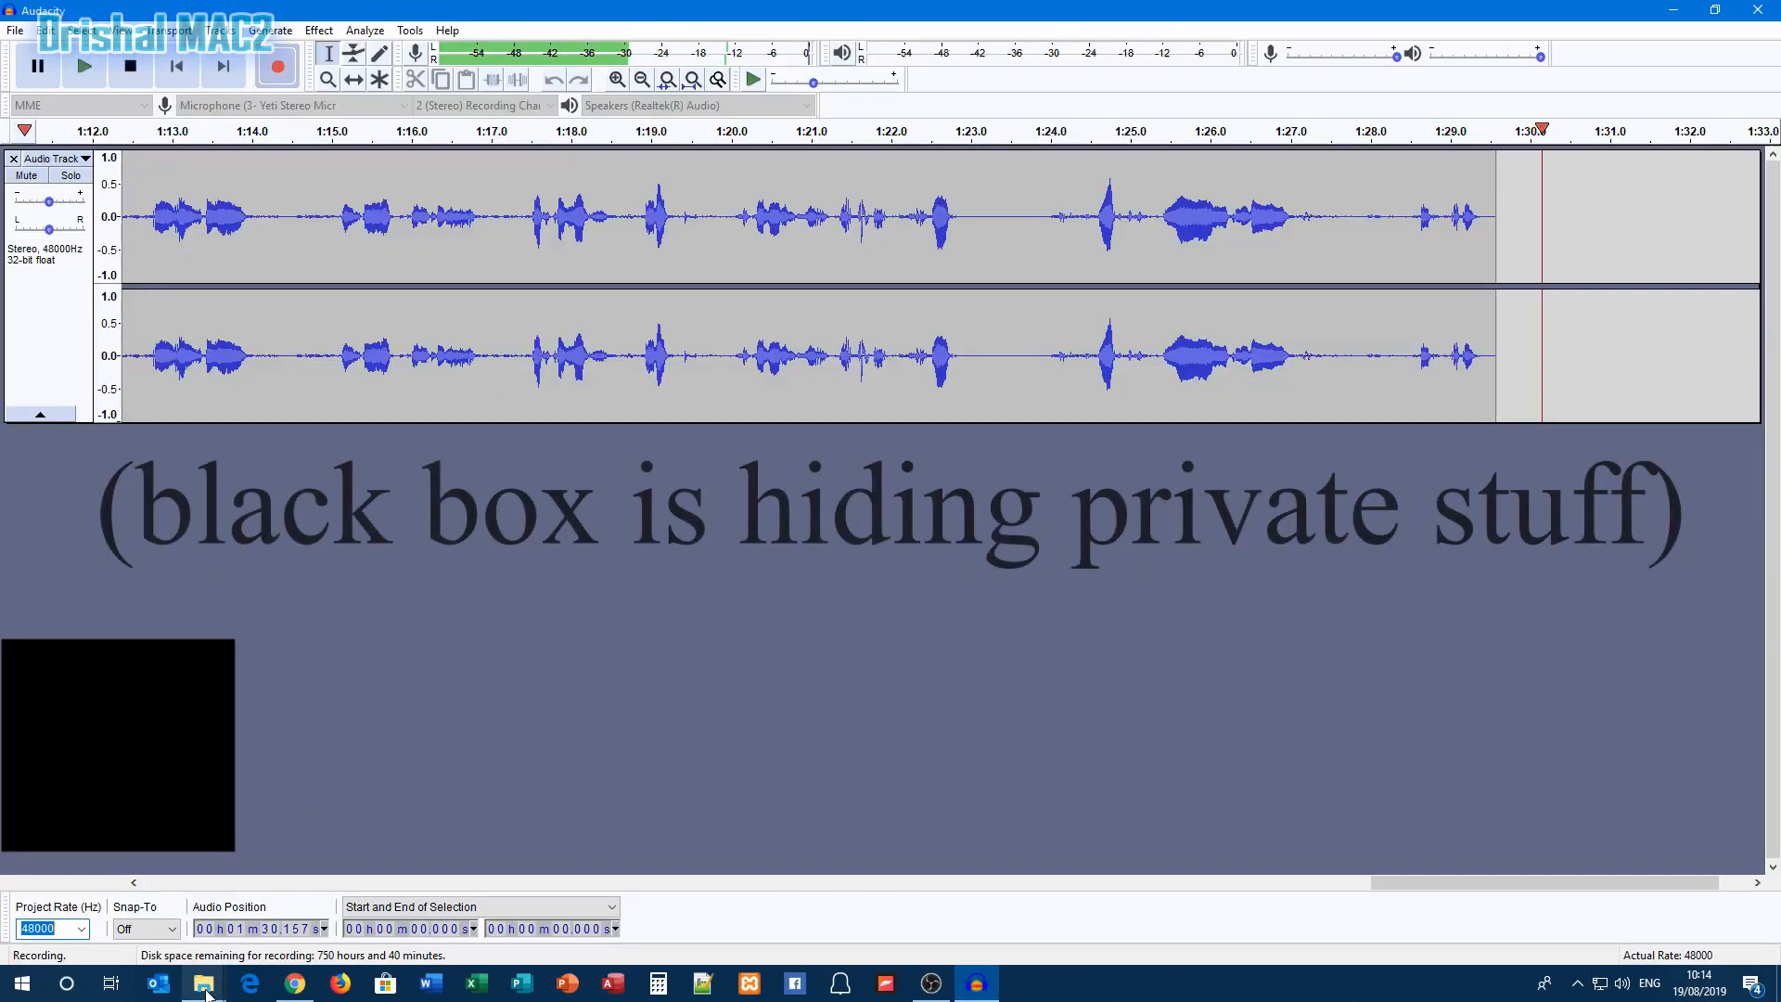
{"action": "left_click", "coordinate": [202, 982]}
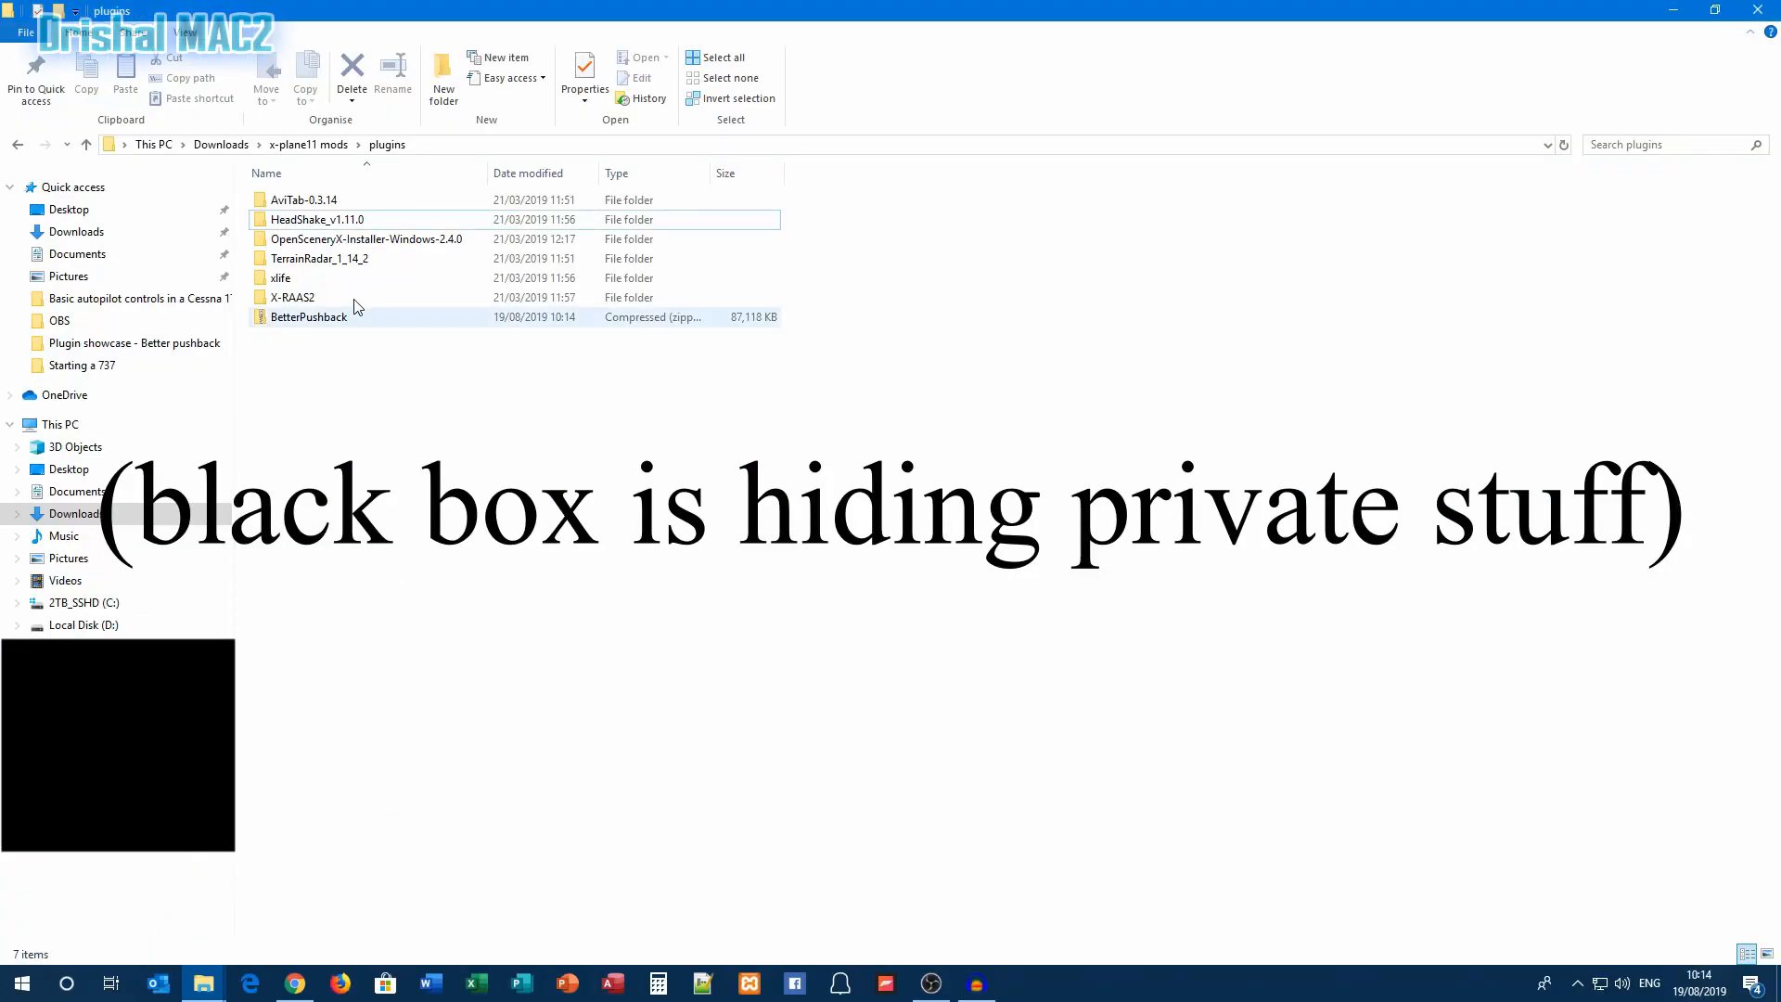
{"action": "left_click", "coordinate": [293, 296]}
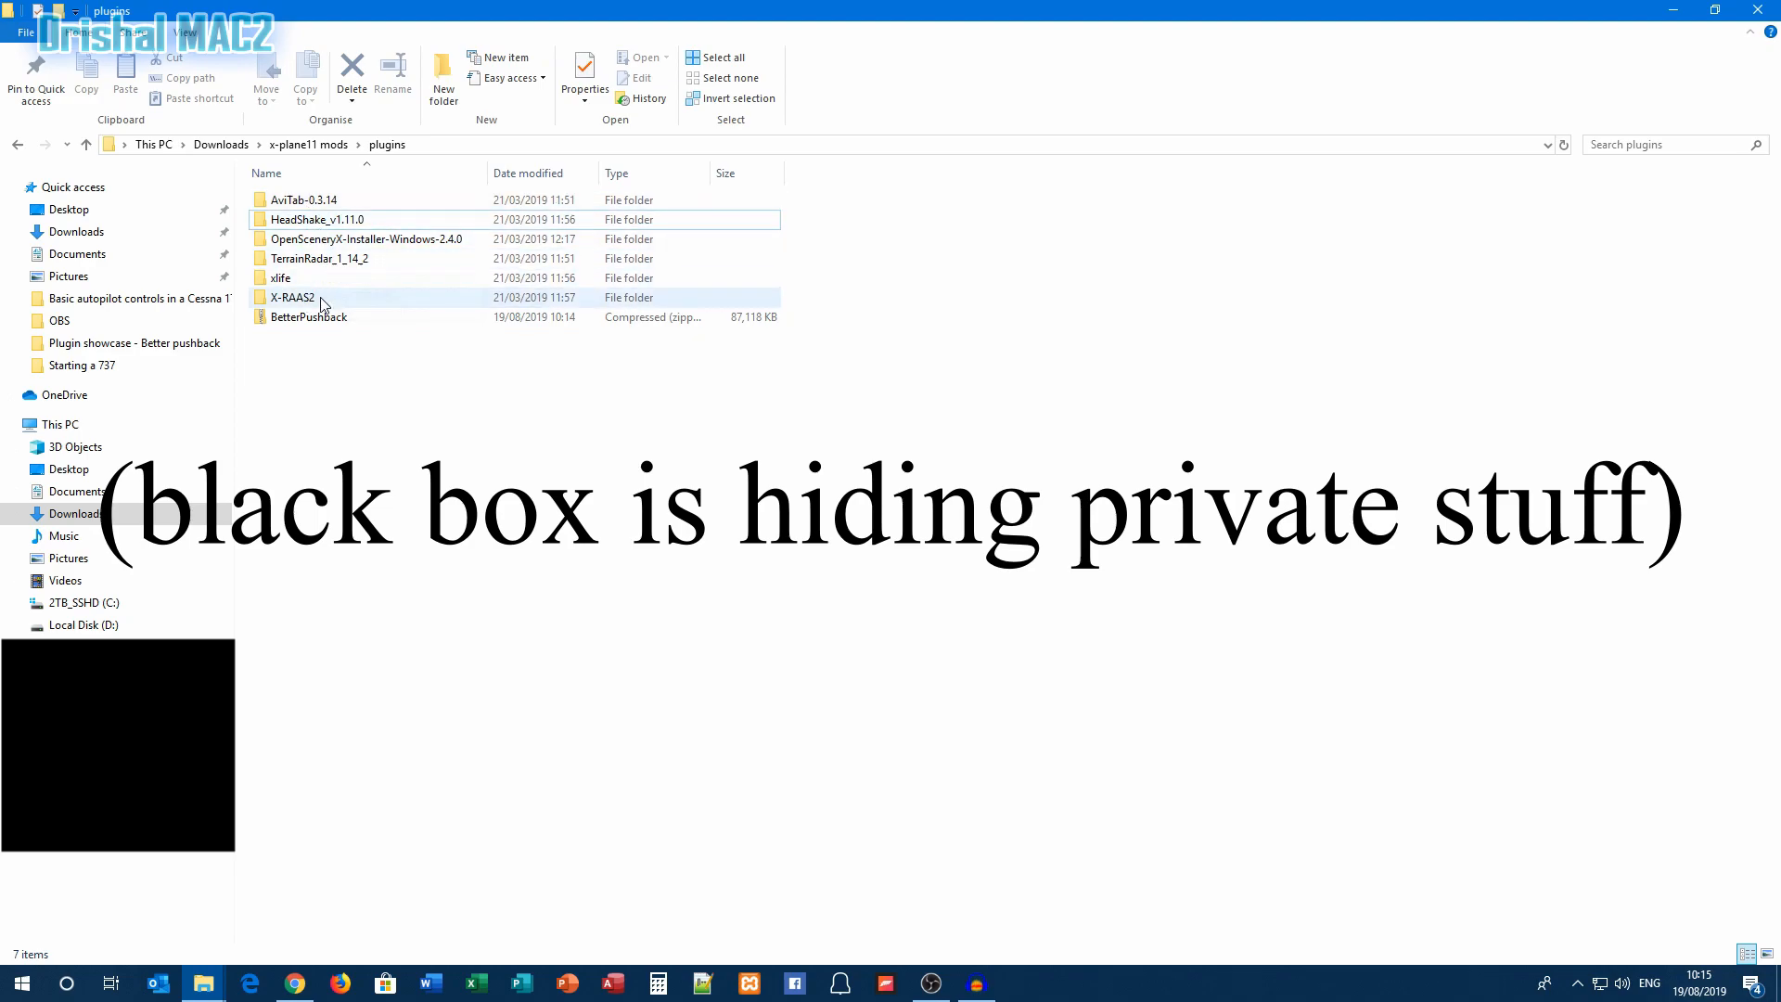
{"action": "left_click", "coordinate": [308, 315]}
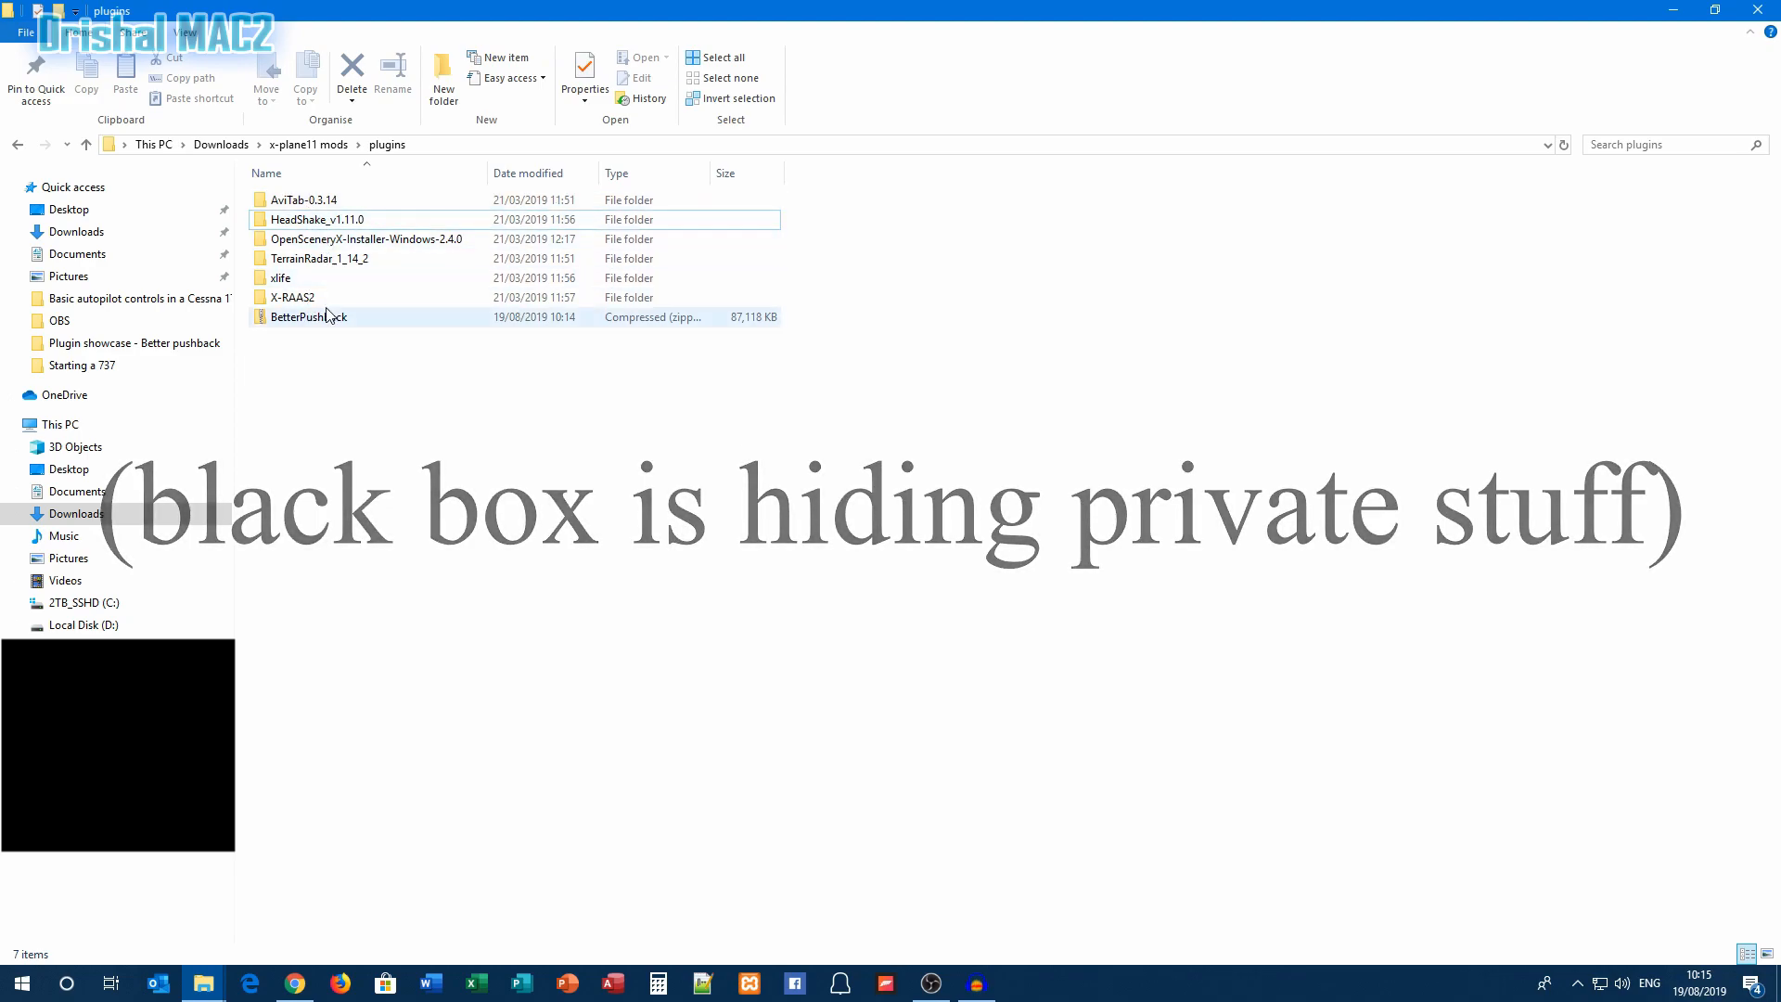
{"action": "left_click", "coordinate": [289, 359]}
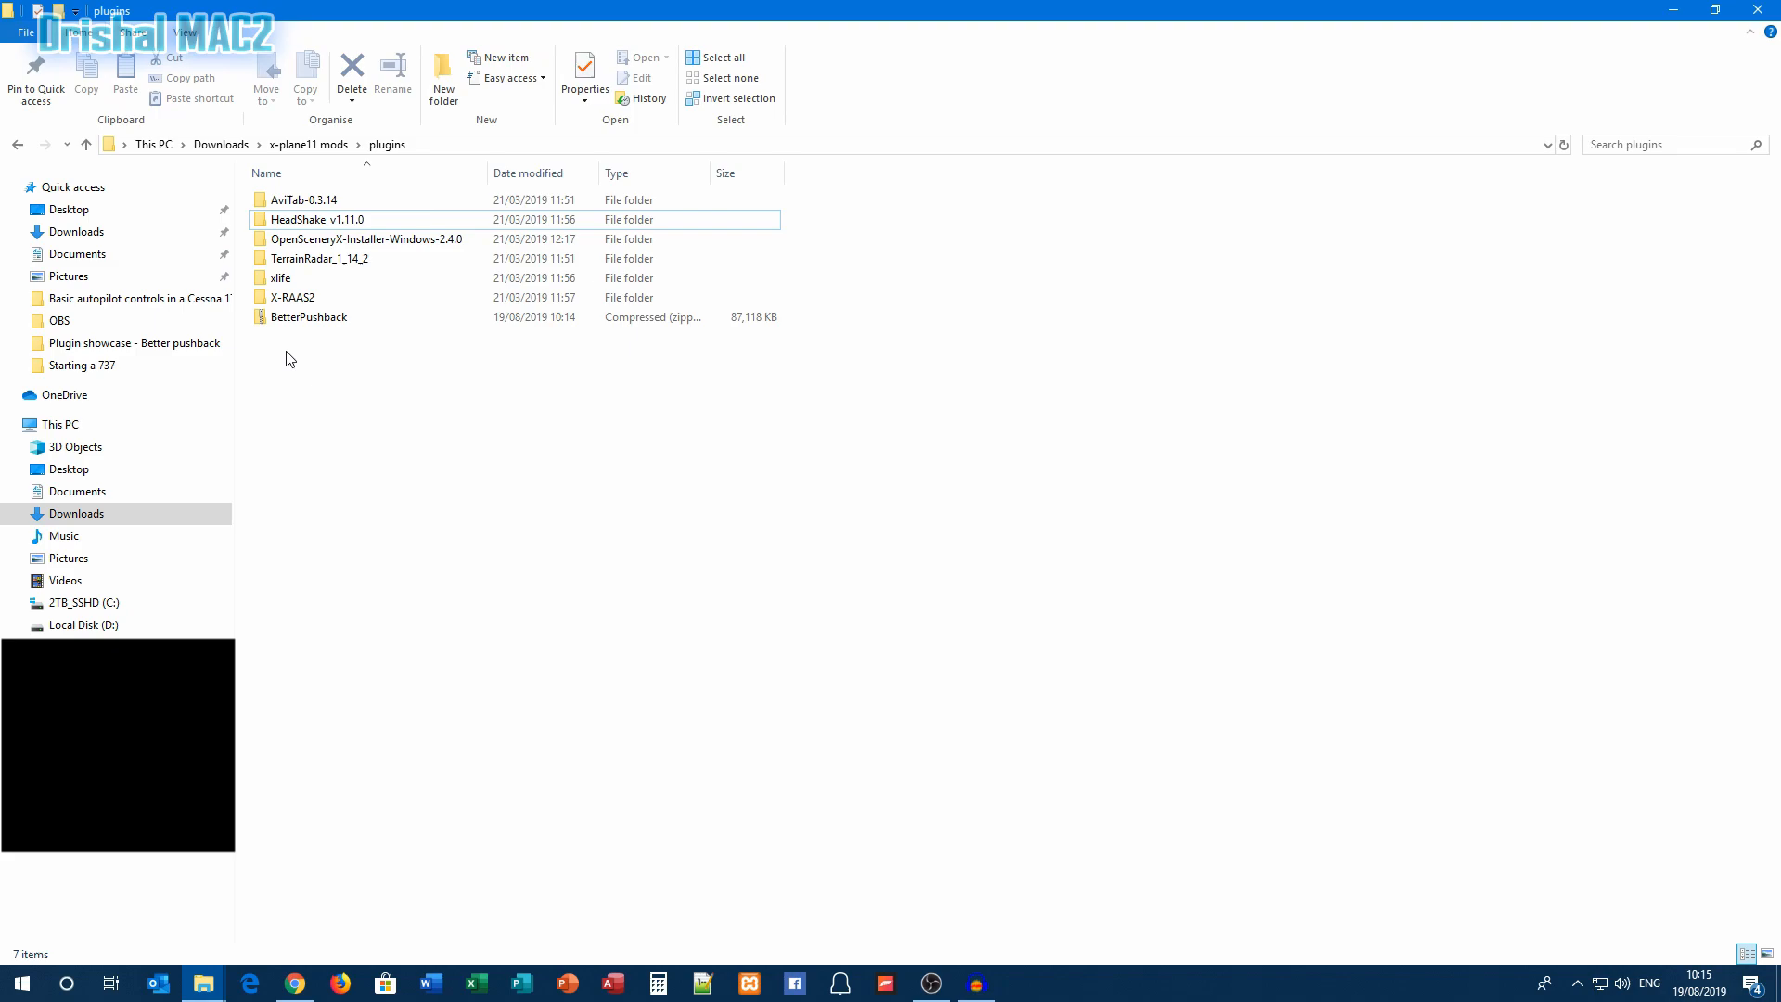
{"action": "left_click", "coordinate": [308, 318]}
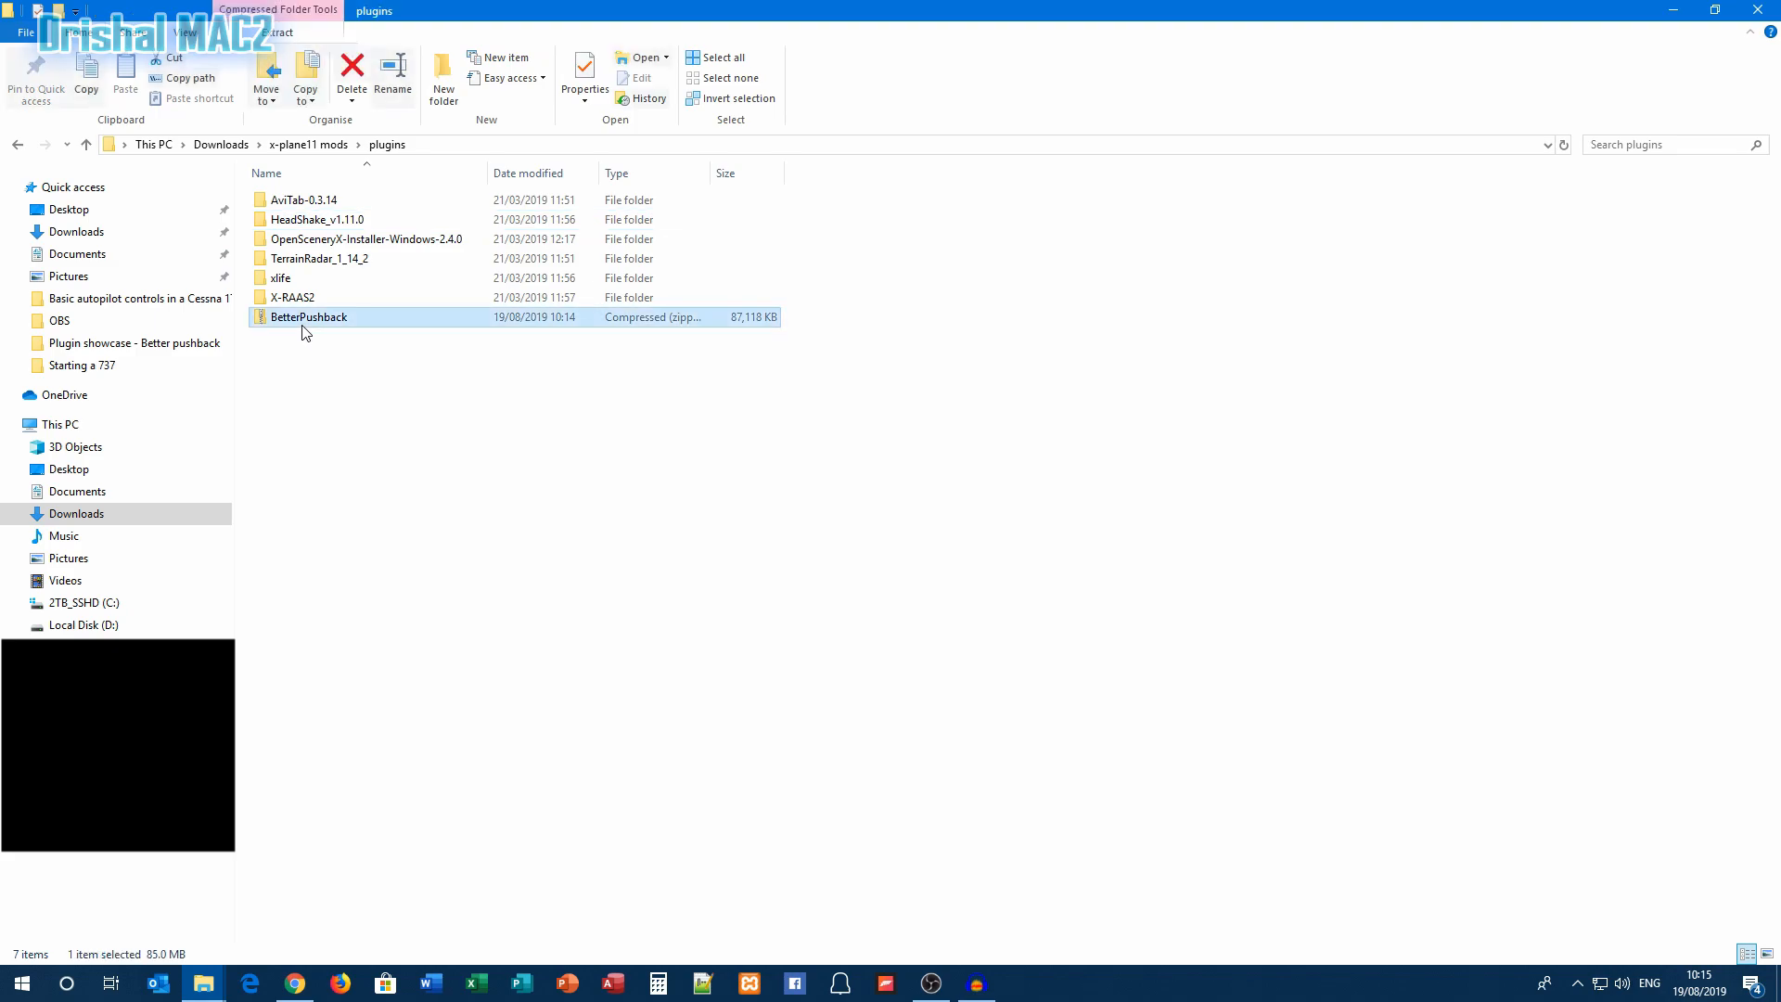
Extract All the BetterPushback zip into a BetterPushback folder, closing the results window
{"action": "right_click", "coordinate": [308, 317]}
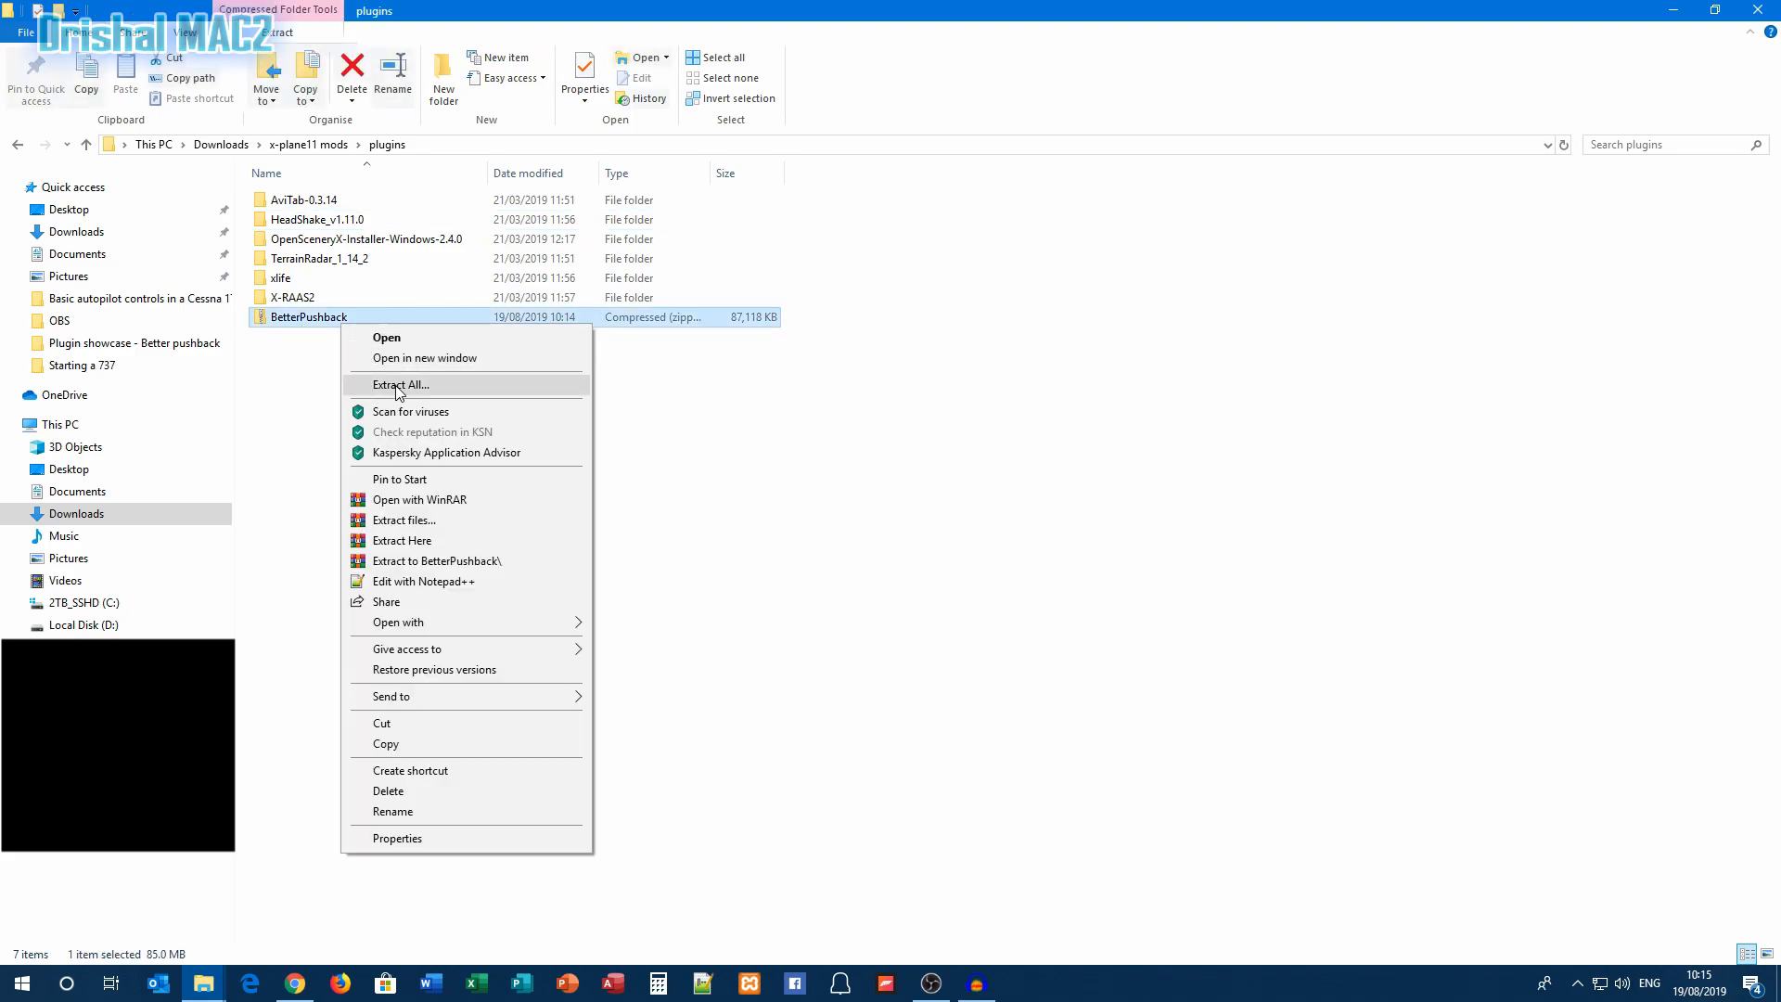
{"action": "mouse_move", "coordinate": [415, 395]}
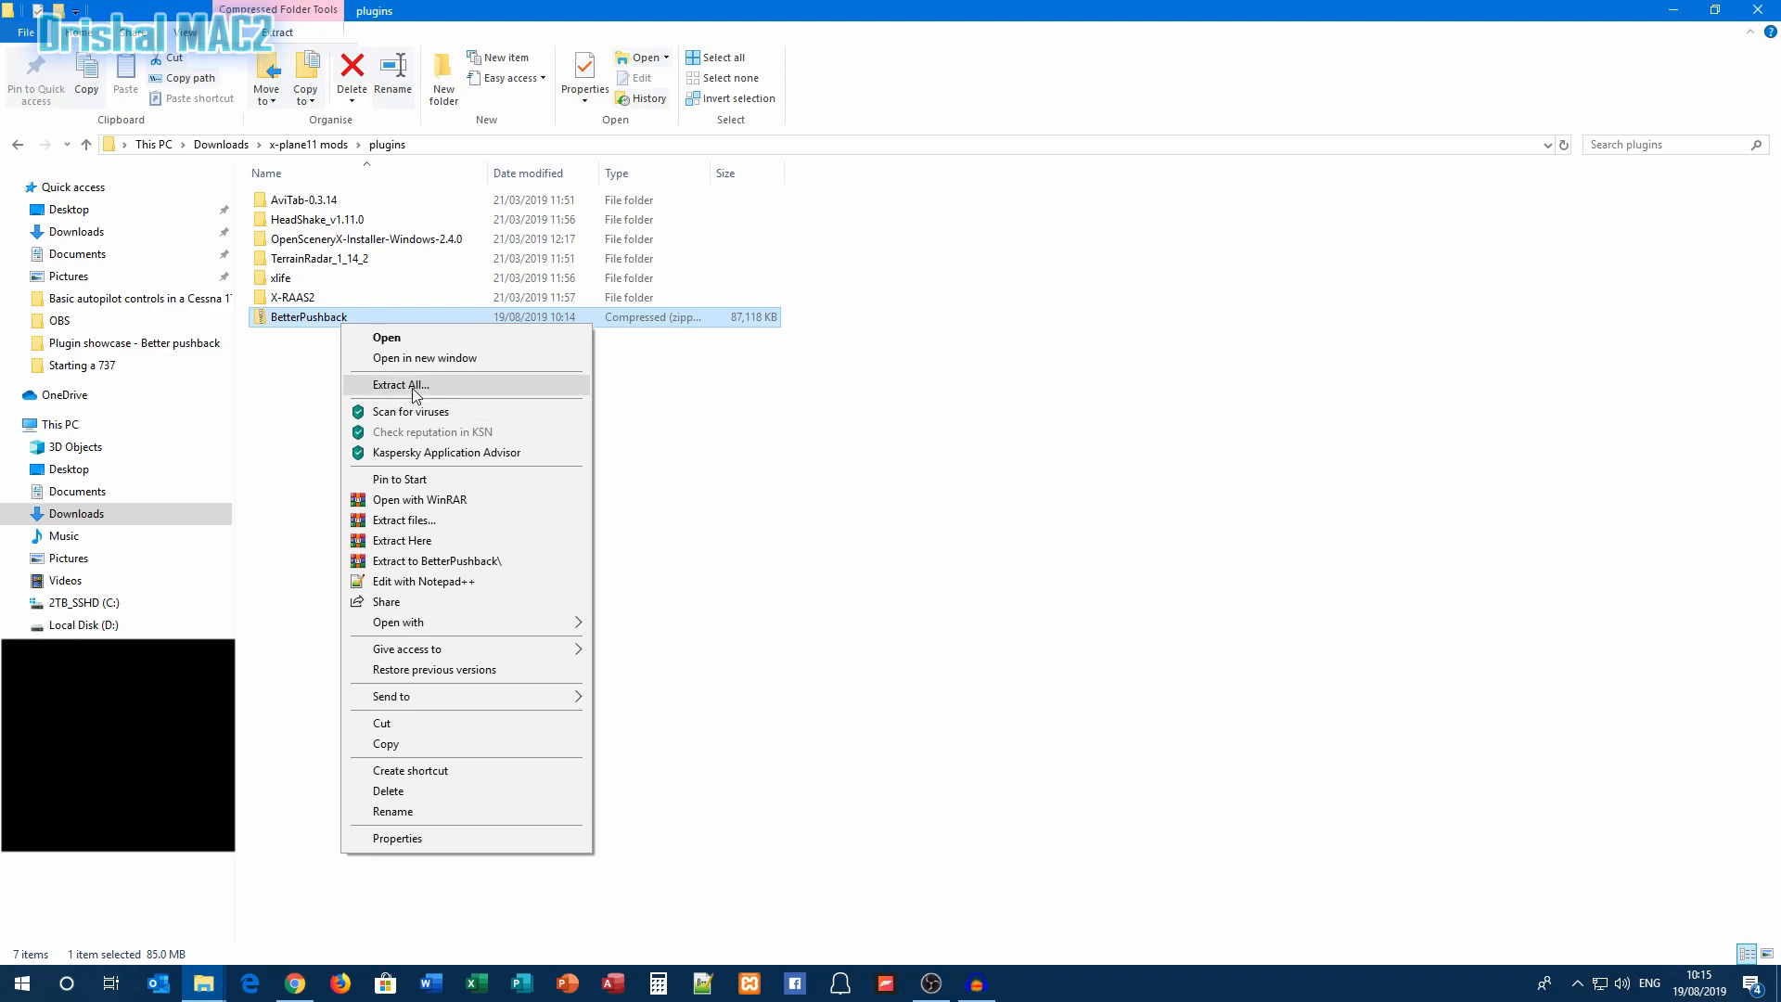
{"action": "left_click", "coordinate": [398, 384]}
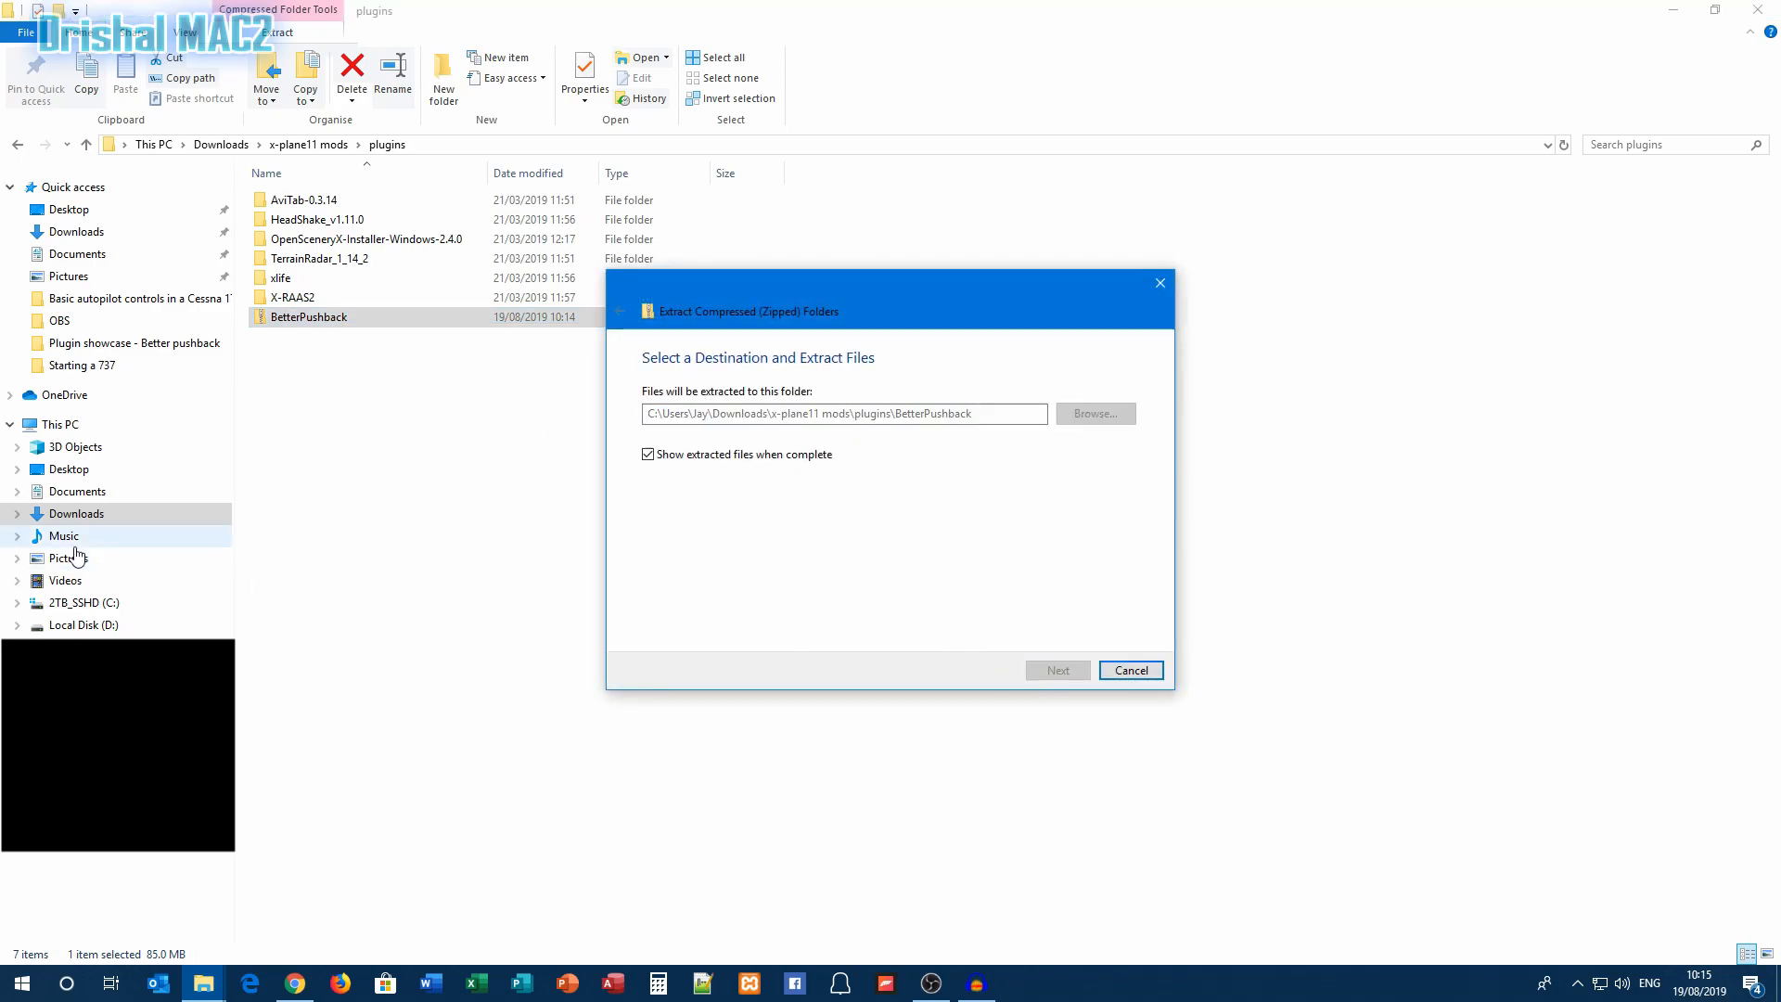
{"action": "left_click", "coordinate": [1055, 669]}
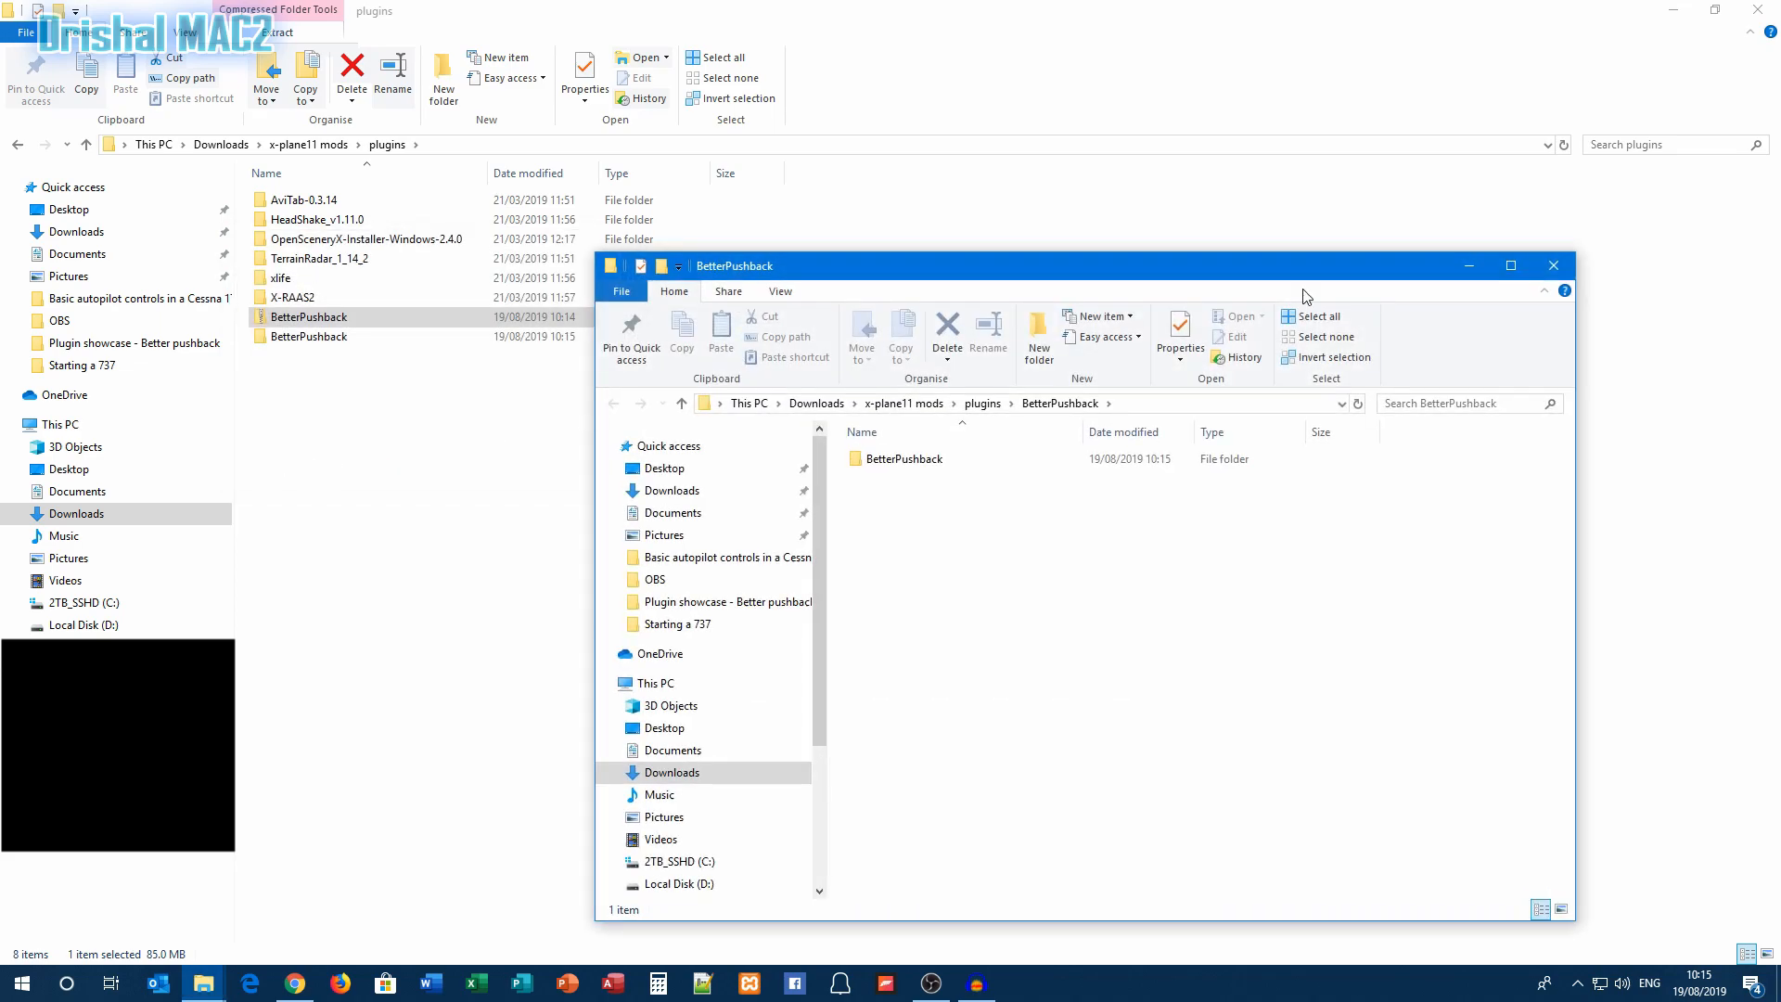
{"action": "left_click", "coordinate": [1552, 265]}
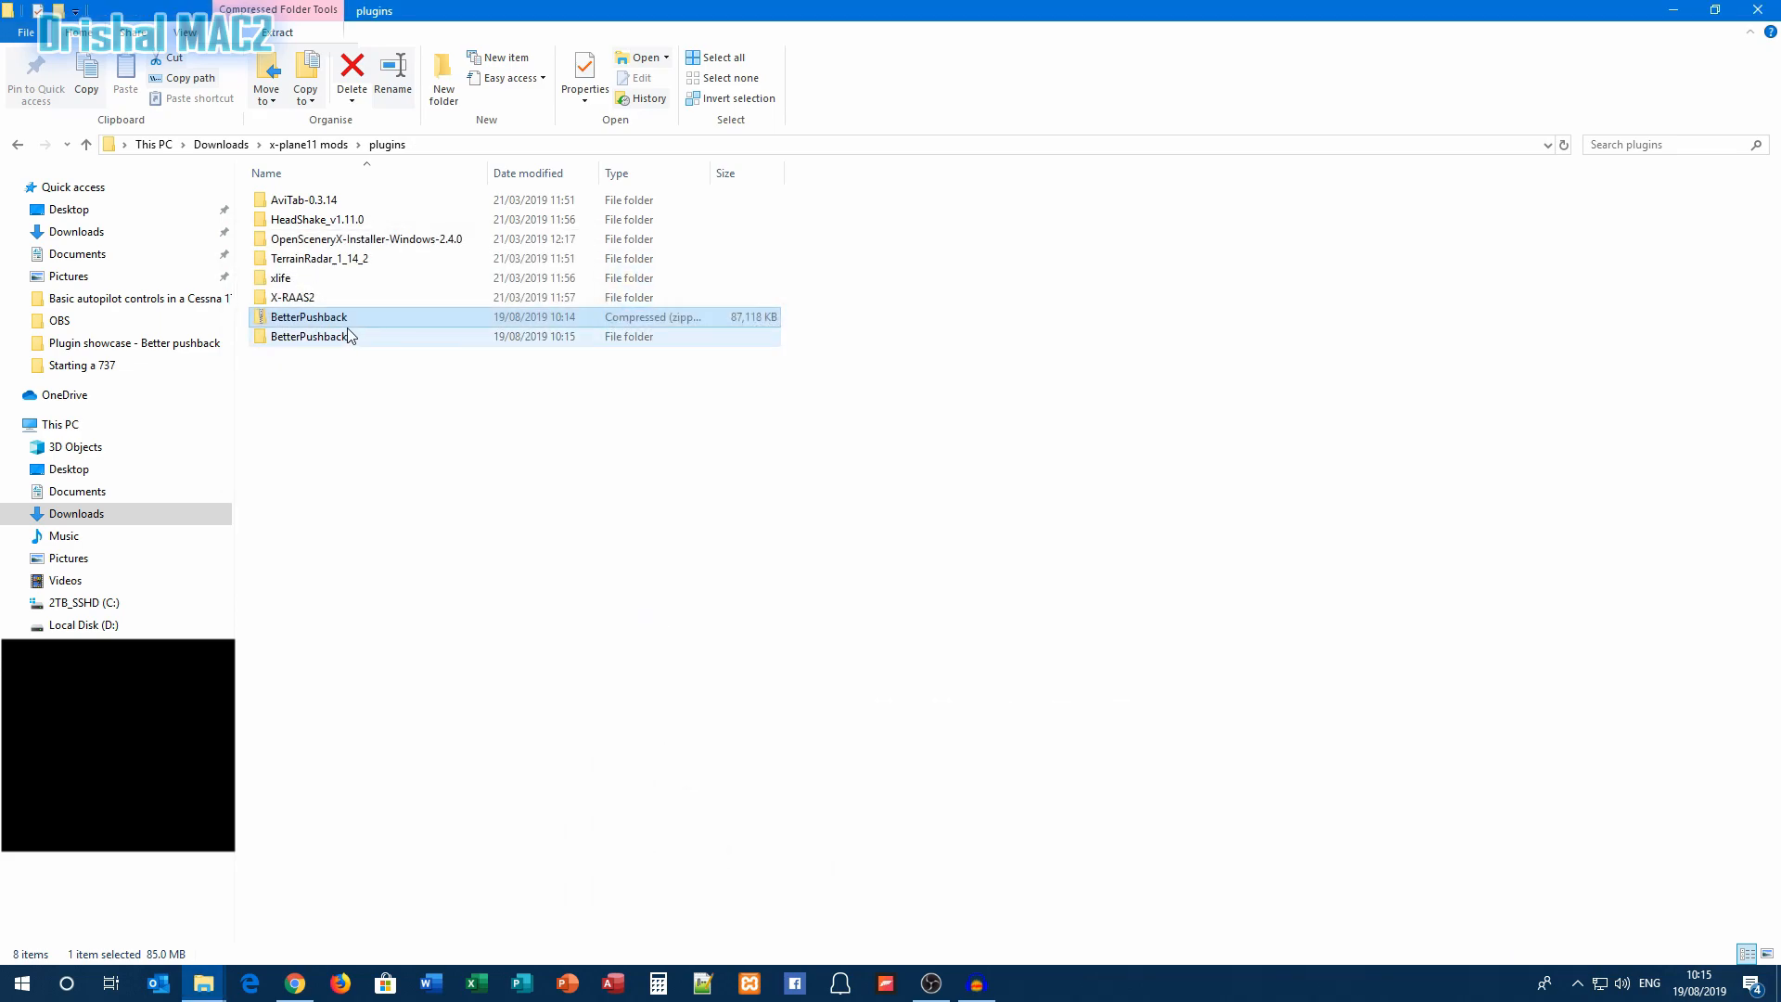
Inspect the extracted BetterPushback folder, checking its objects and 64 subfolders
{"action": "left_click", "coordinate": [351, 65]}
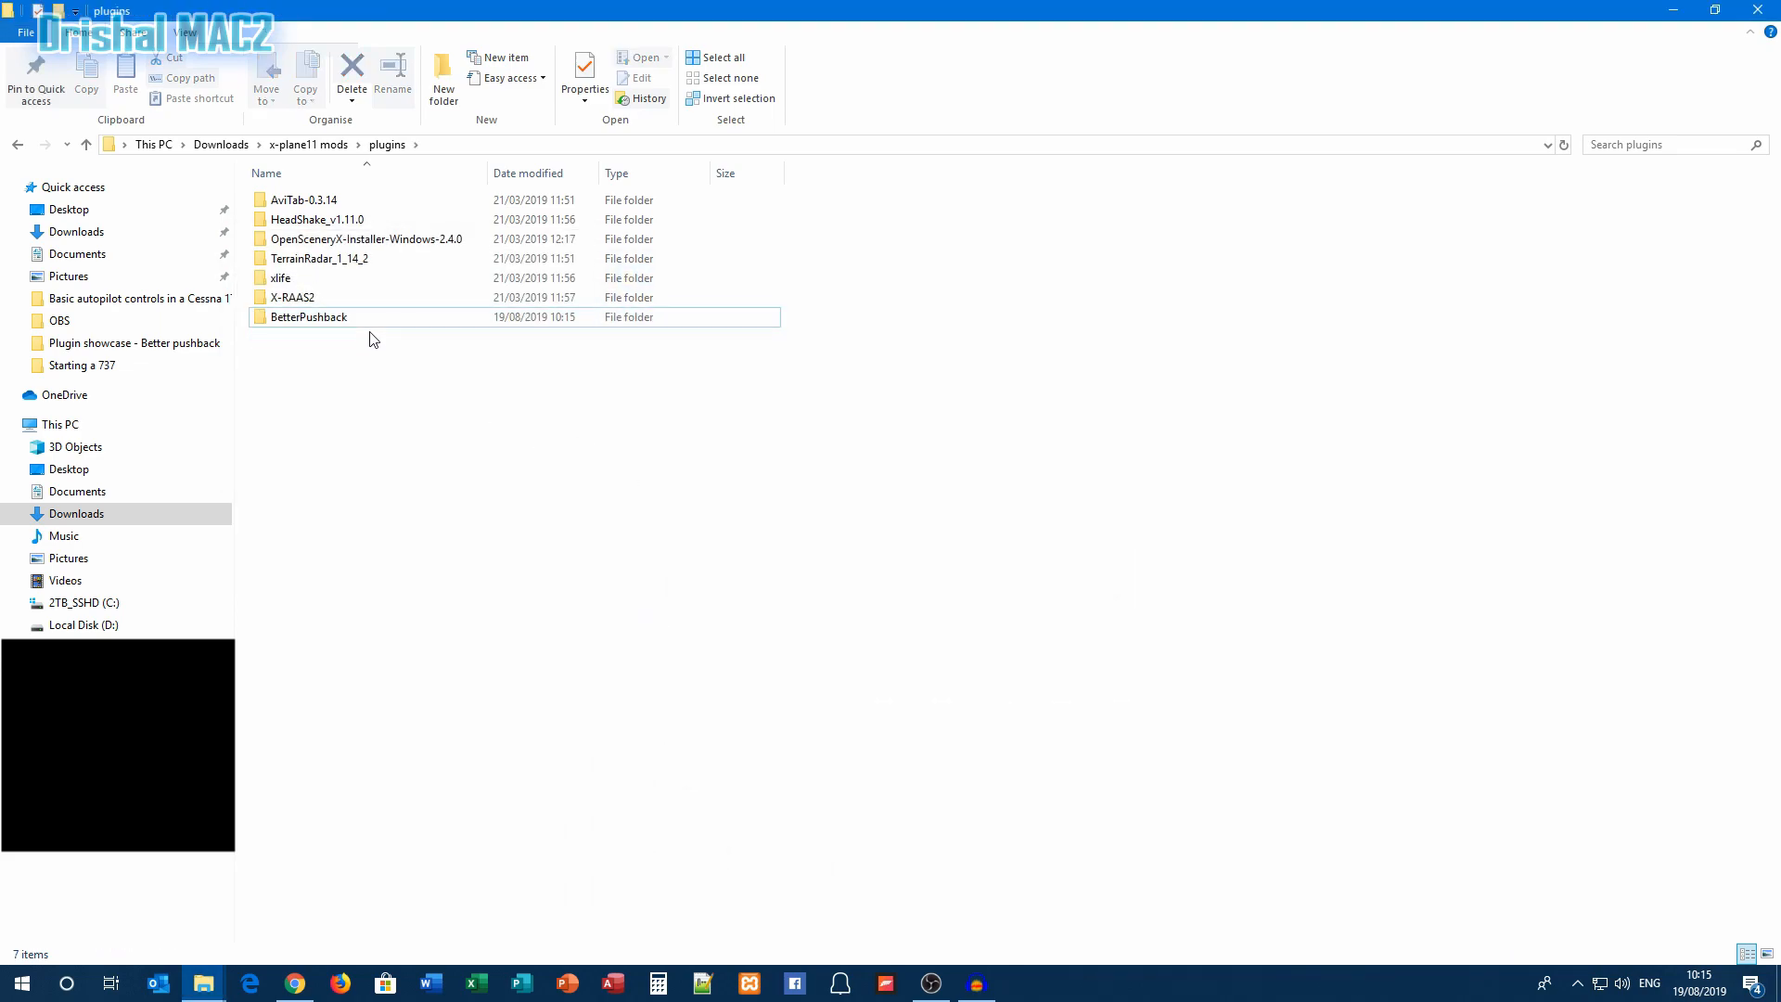
{"action": "double_click", "coordinate": [308, 317]}
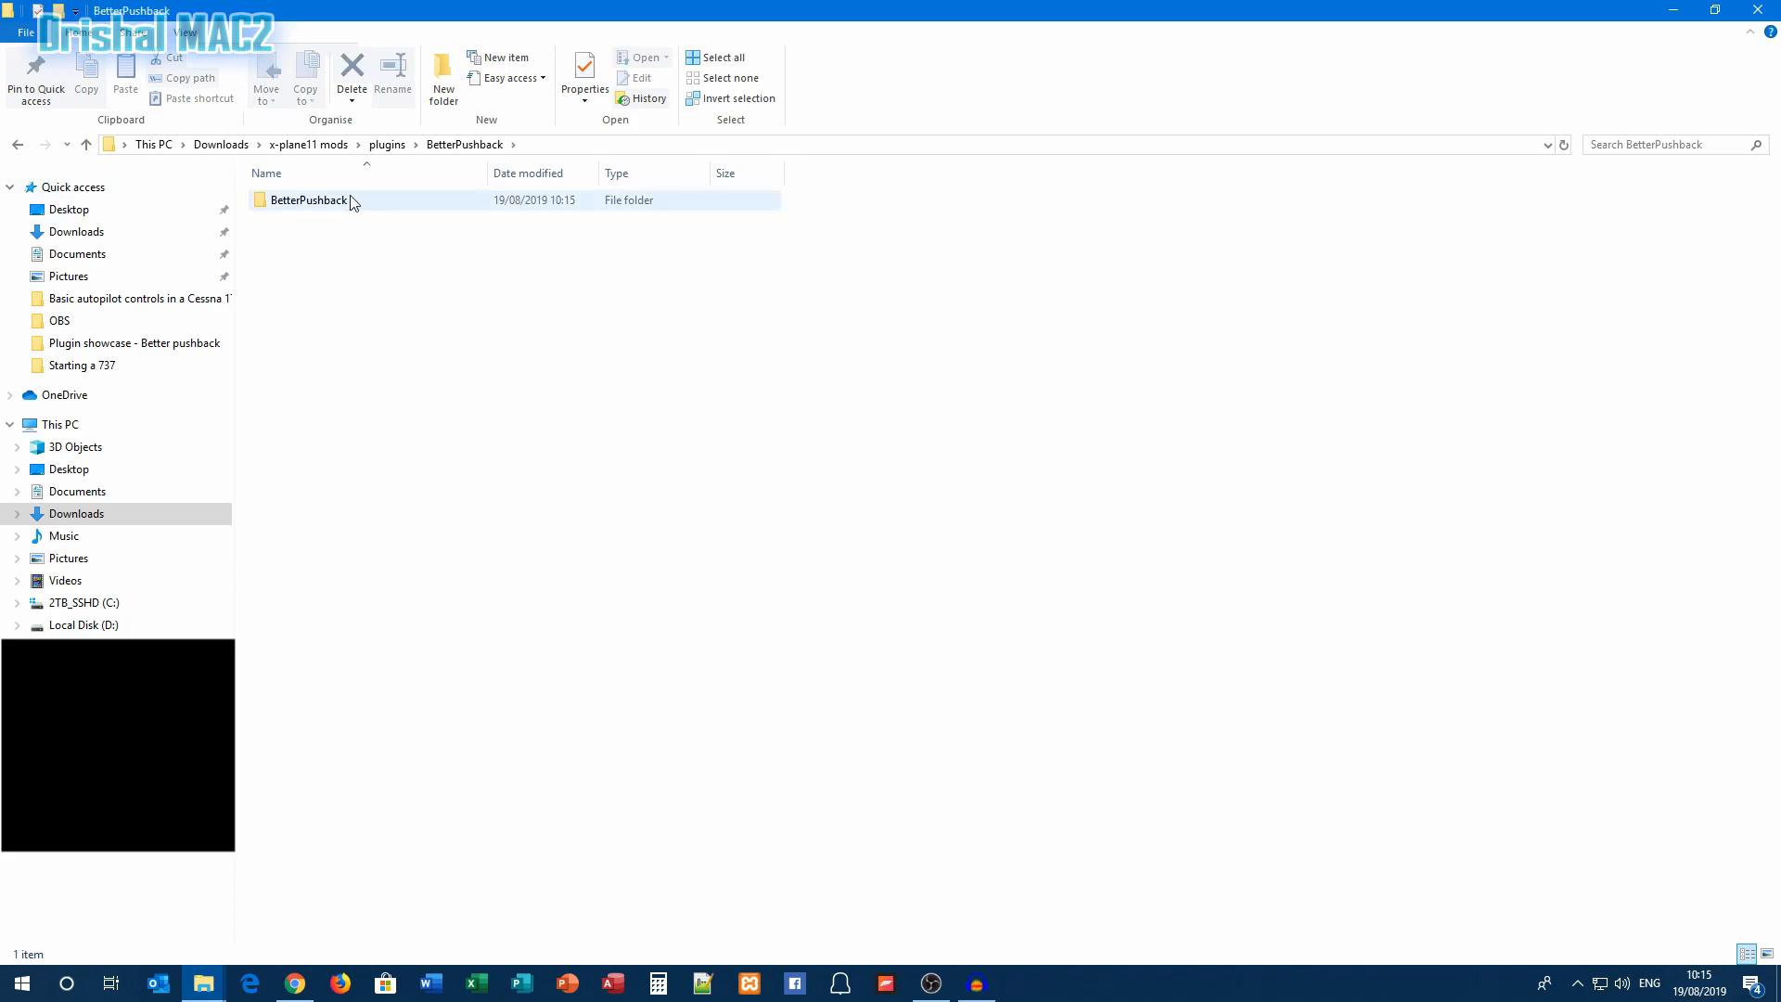
{"action": "double_click", "coordinate": [308, 201]}
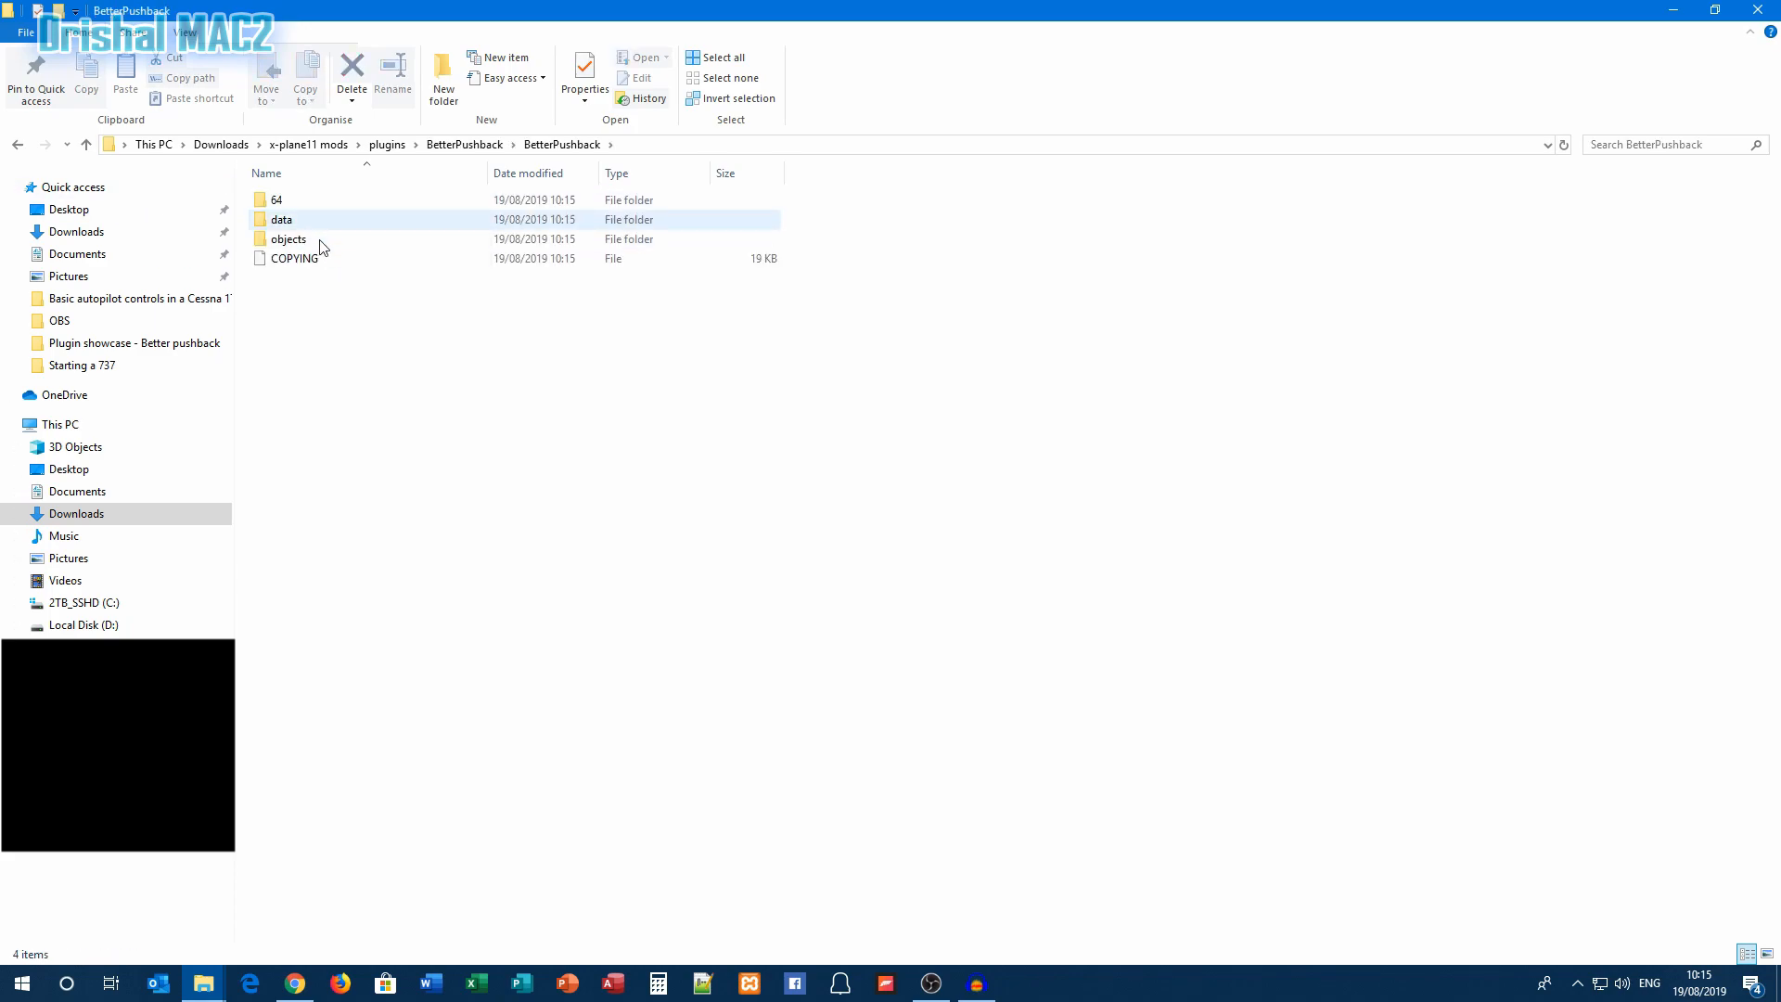
{"action": "double_click", "coordinate": [287, 239]}
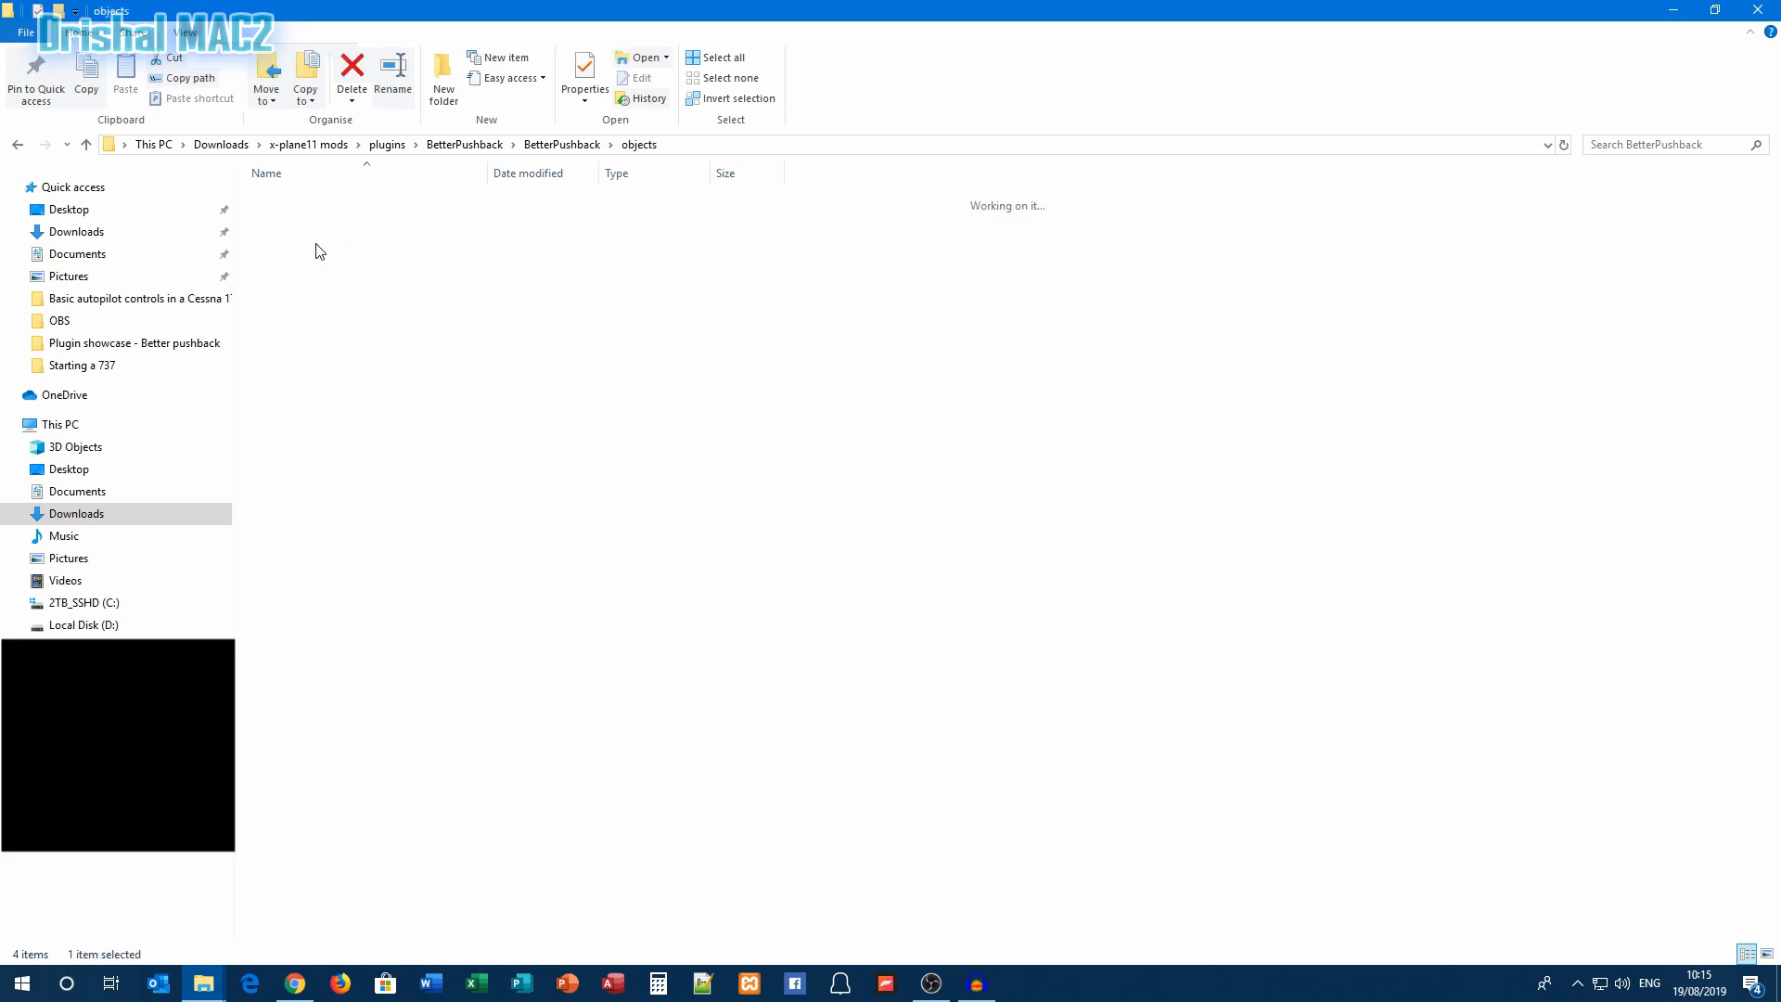
{"action": "left_click", "coordinate": [16, 145]}
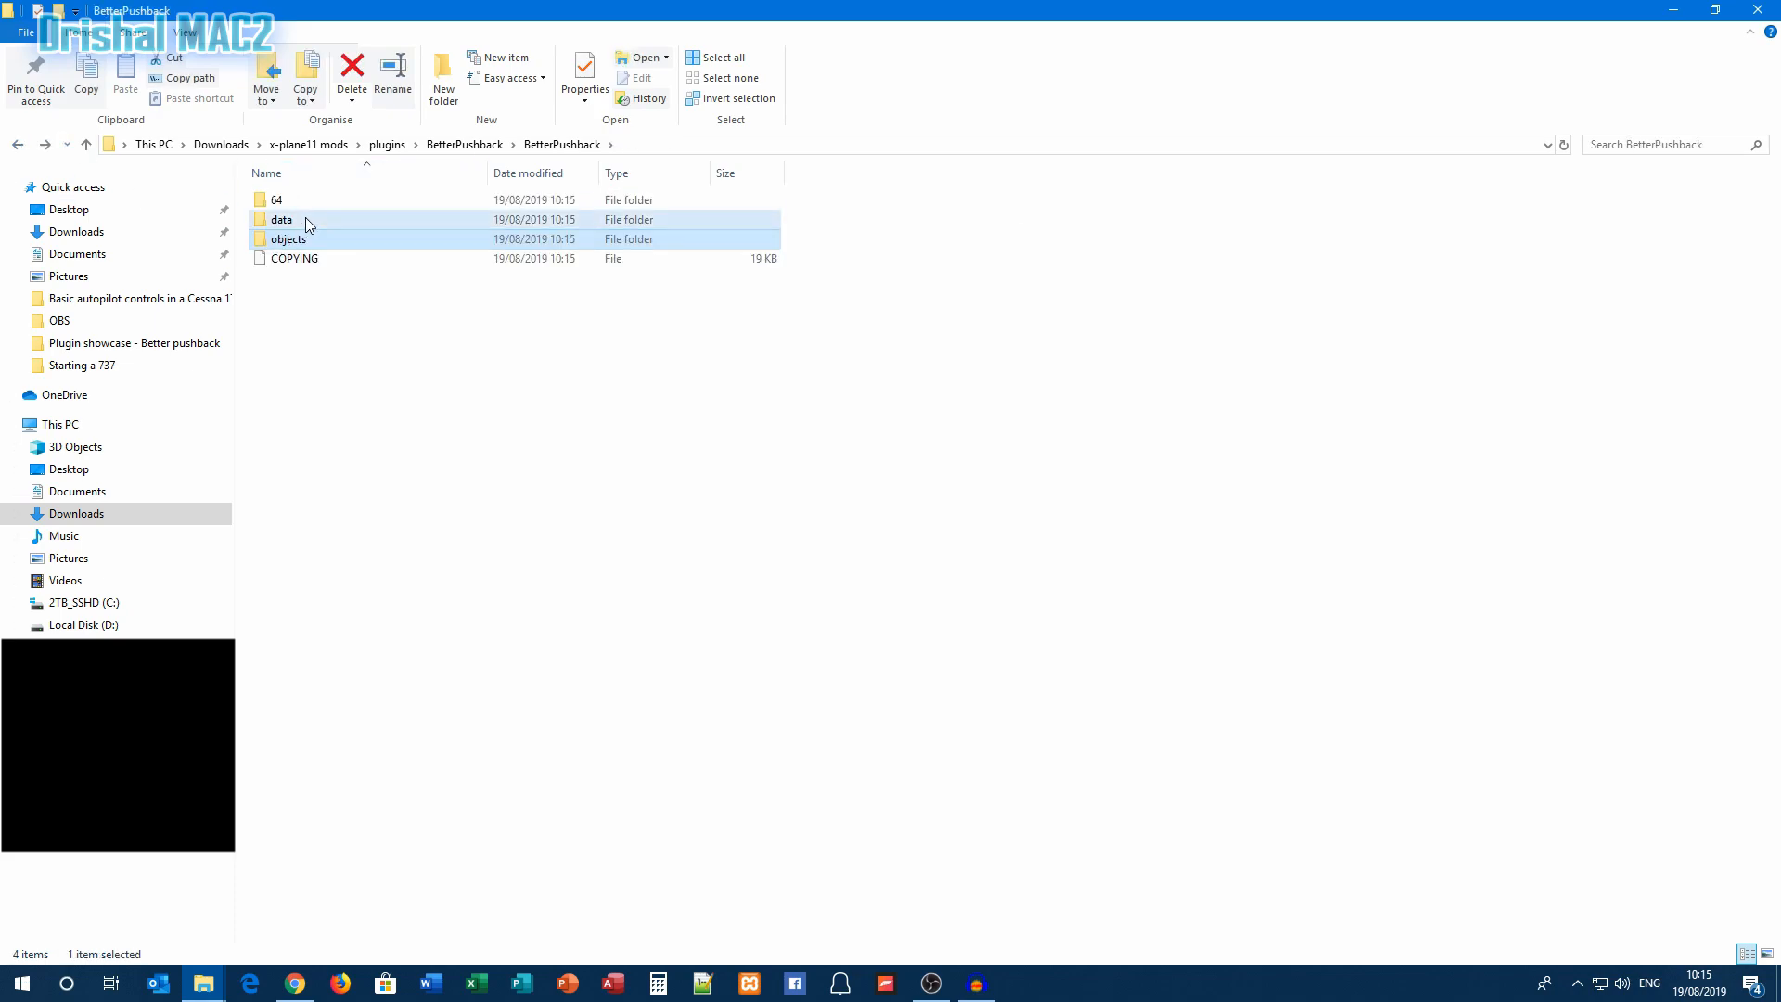
{"action": "left_click", "coordinate": [274, 200]}
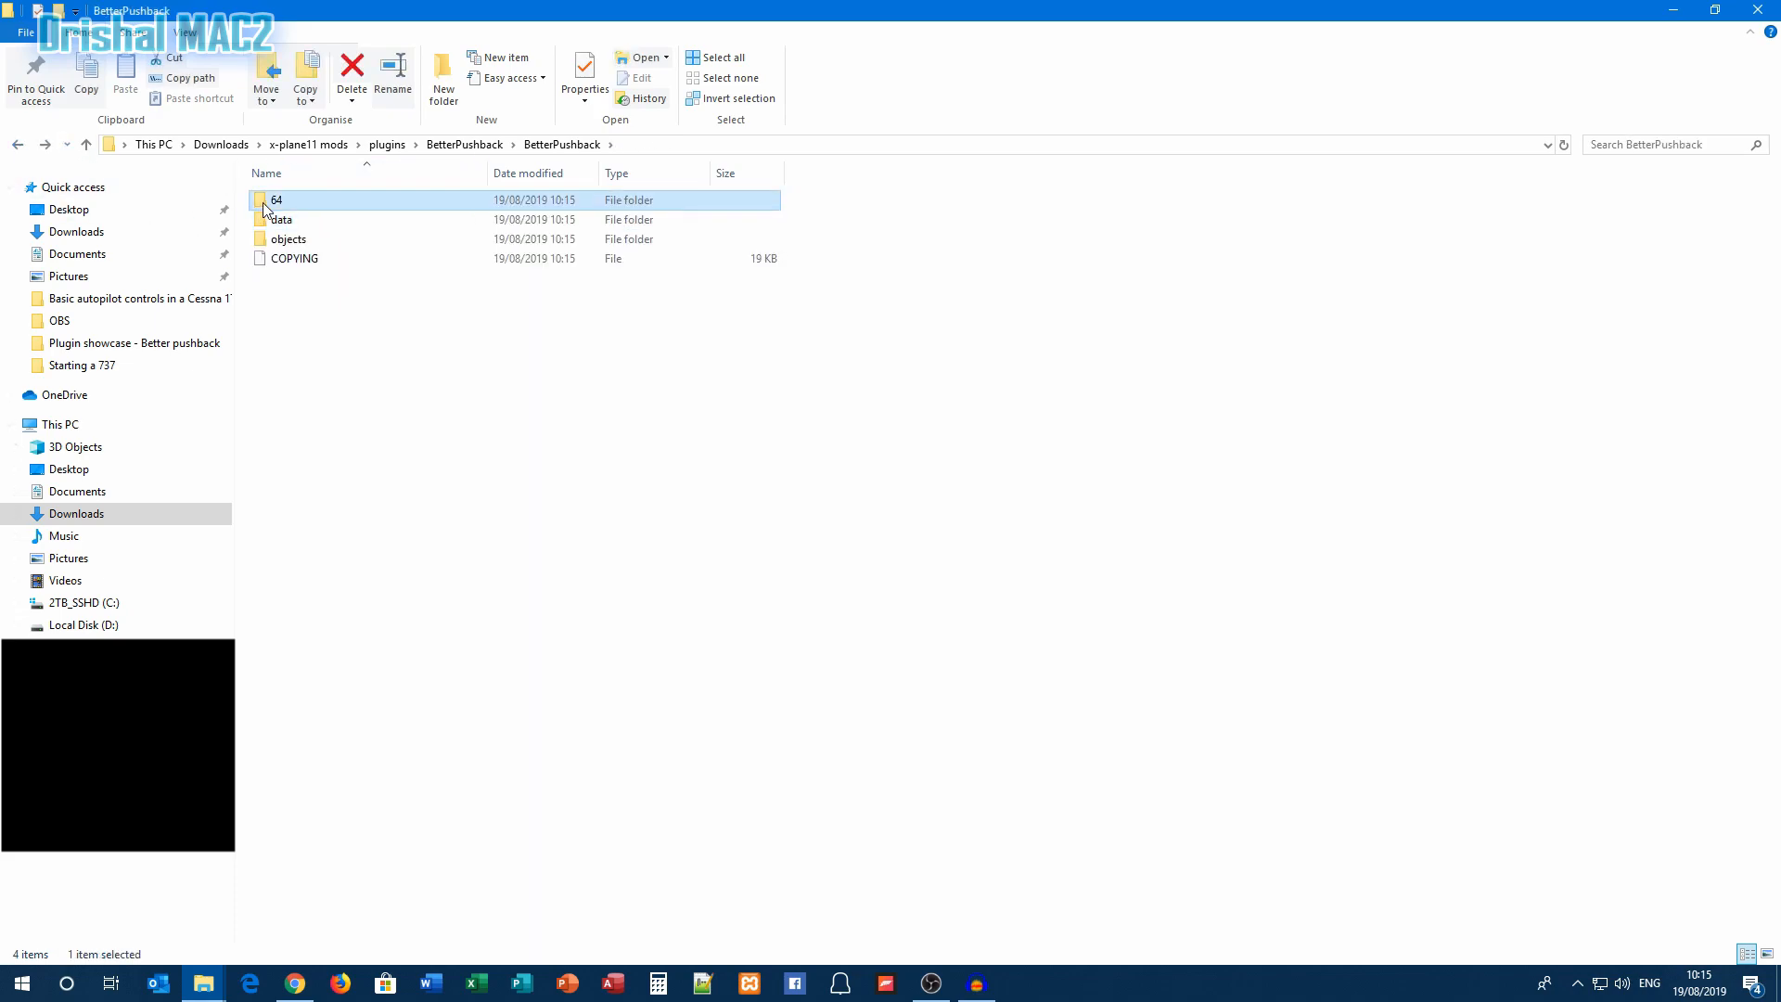
{"action": "double_click", "coordinate": [275, 200]}
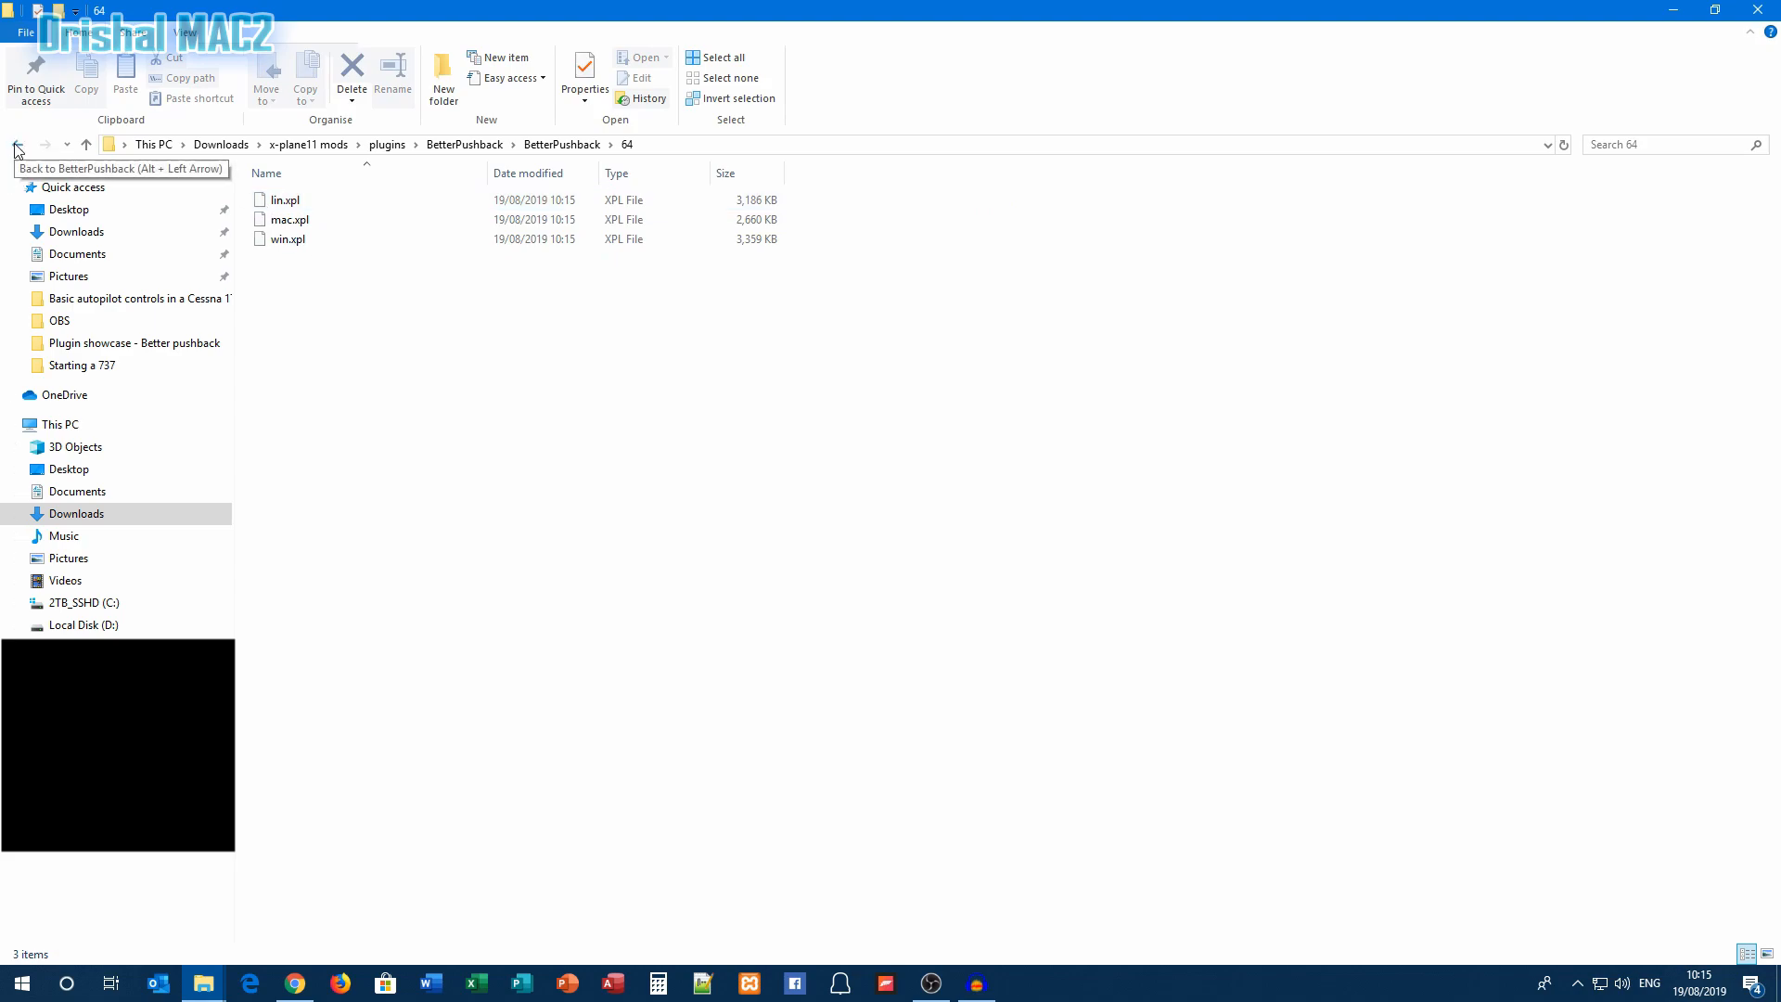
{"action": "left_click", "coordinate": [16, 145]}
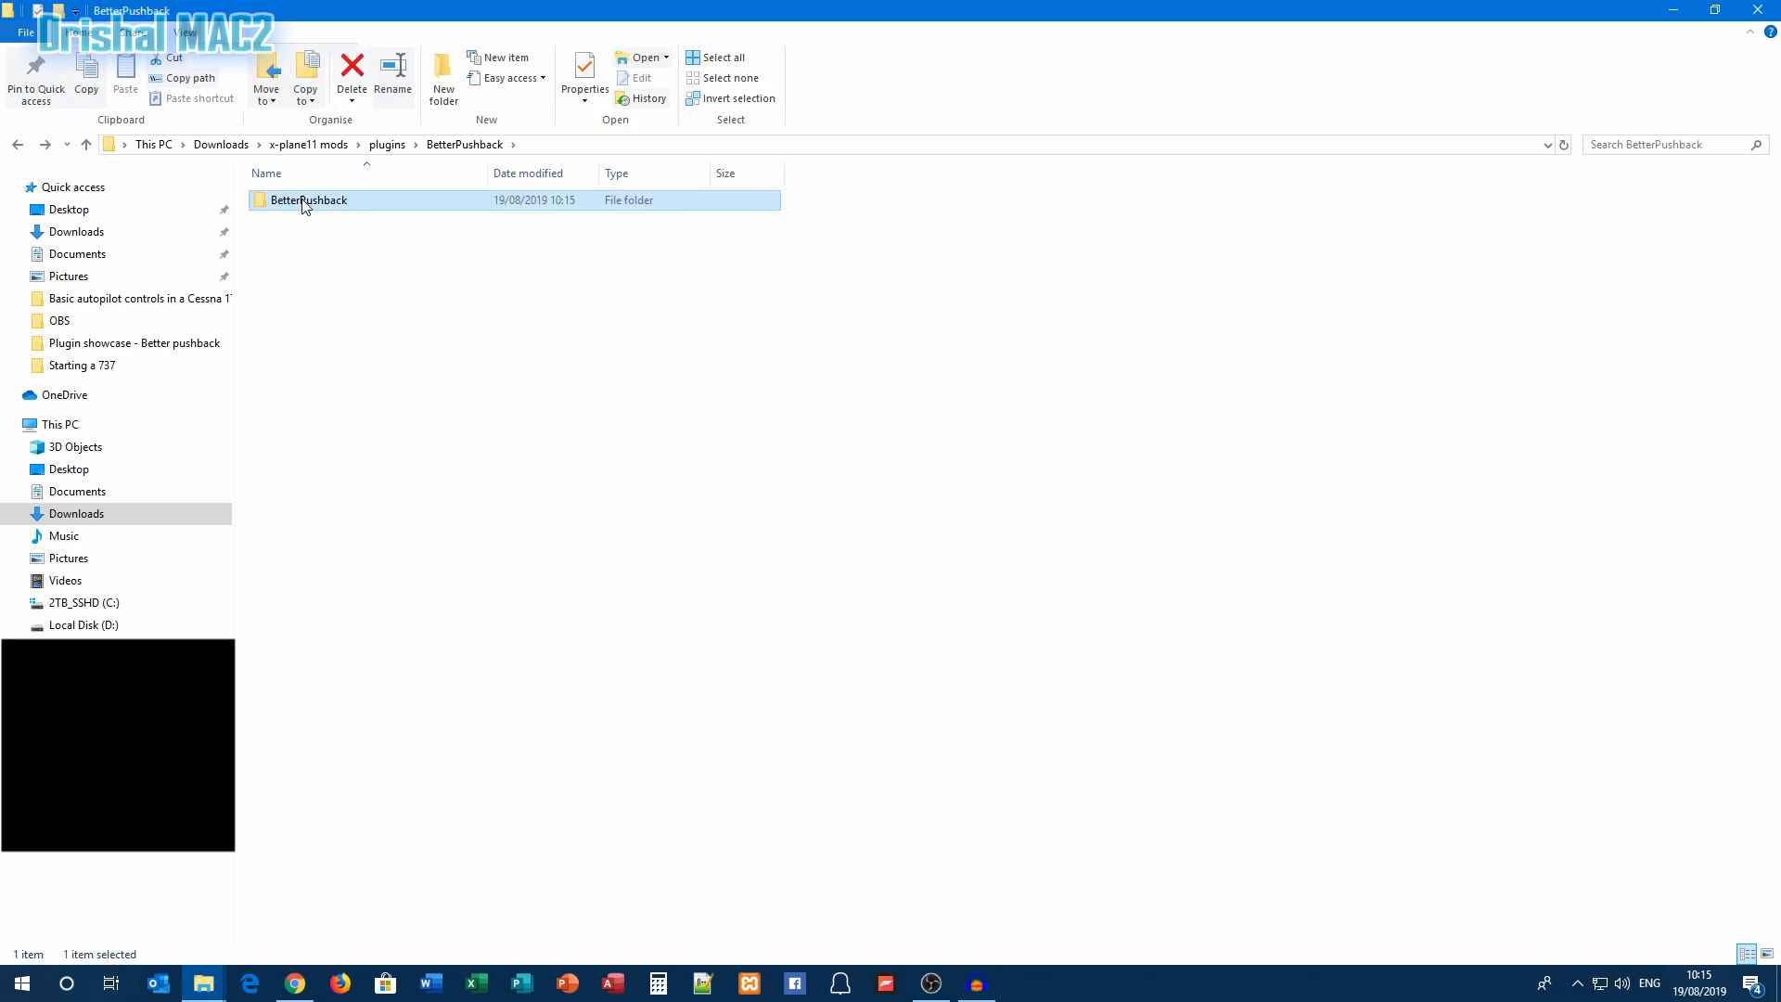
{"action": "double_click", "coordinate": [308, 200]}
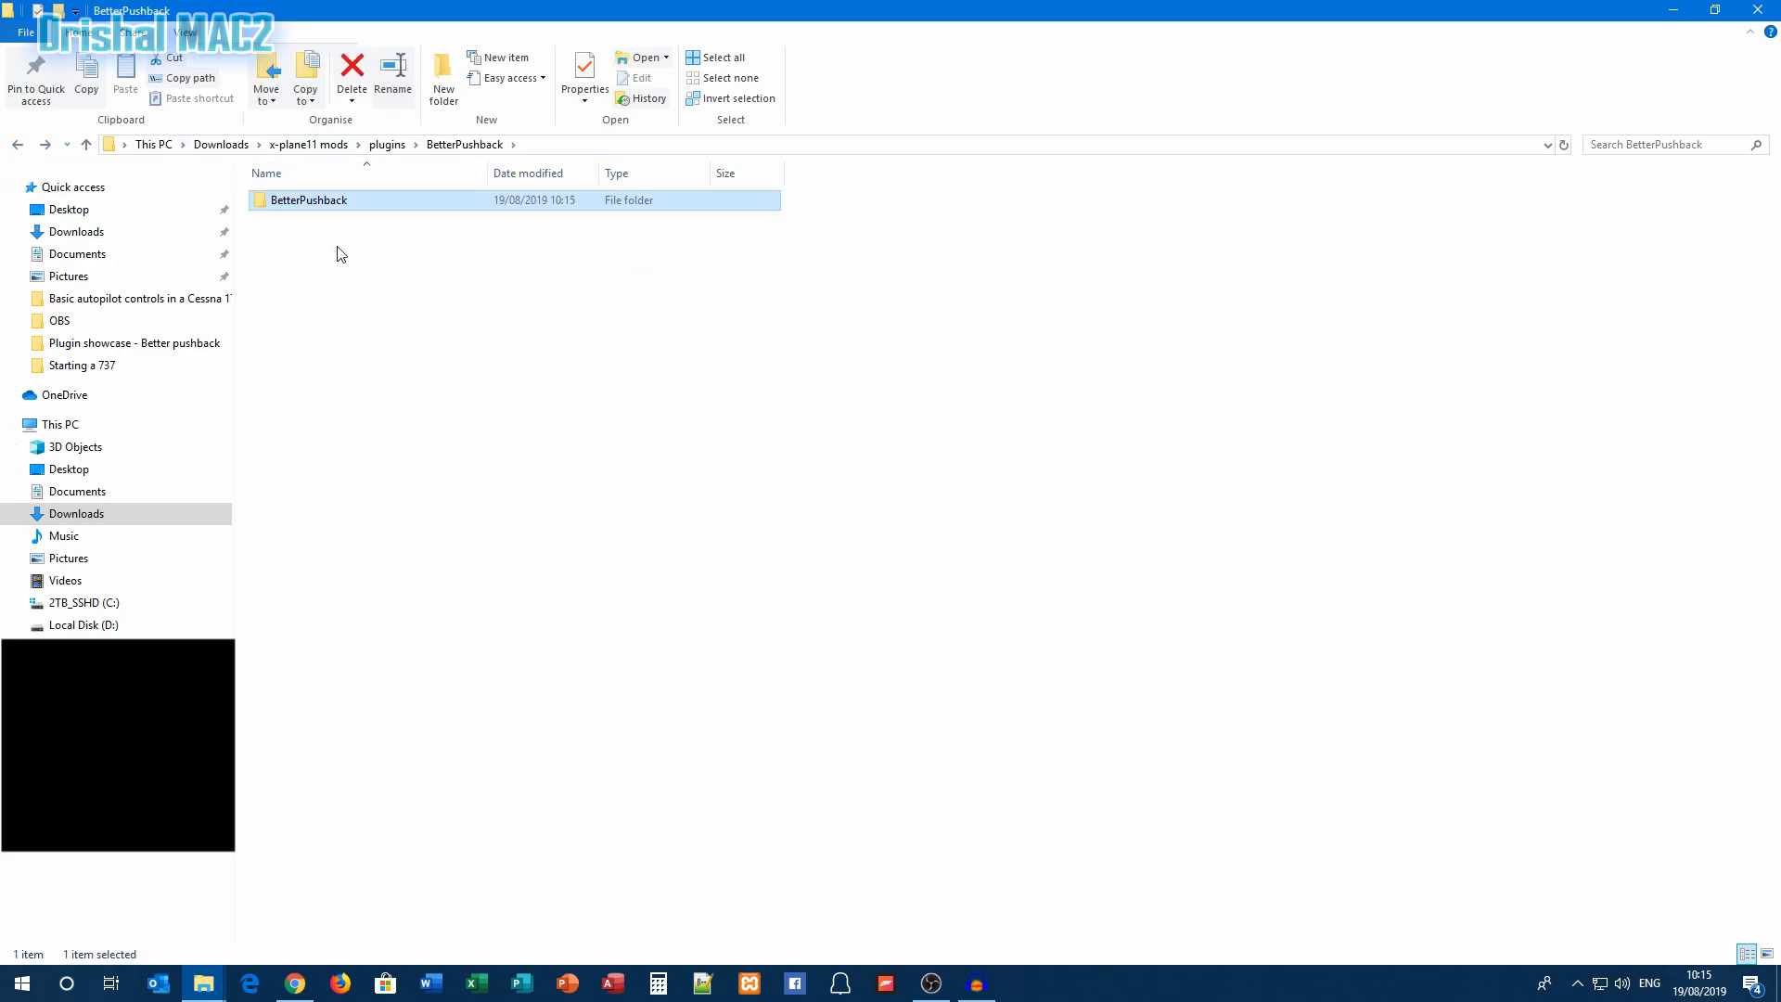
{"action": "mouse_move", "coordinate": [474, 425]}
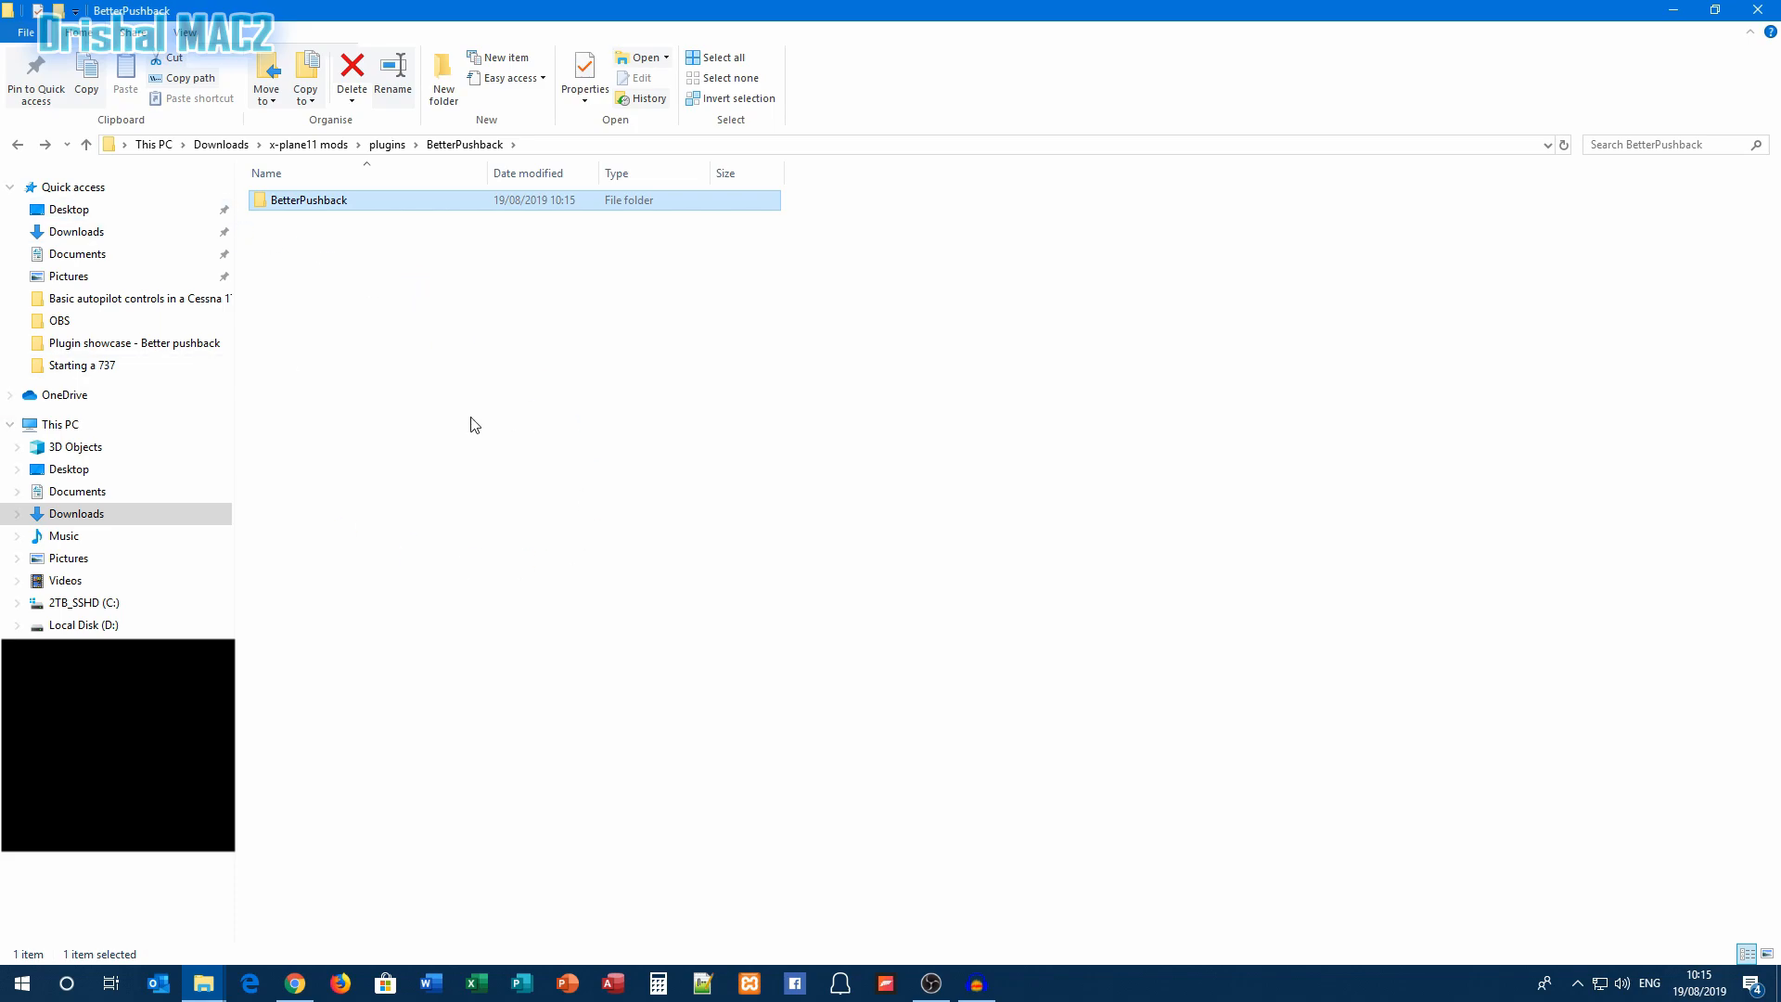
{"action": "mouse_move", "coordinate": [634, 552]}
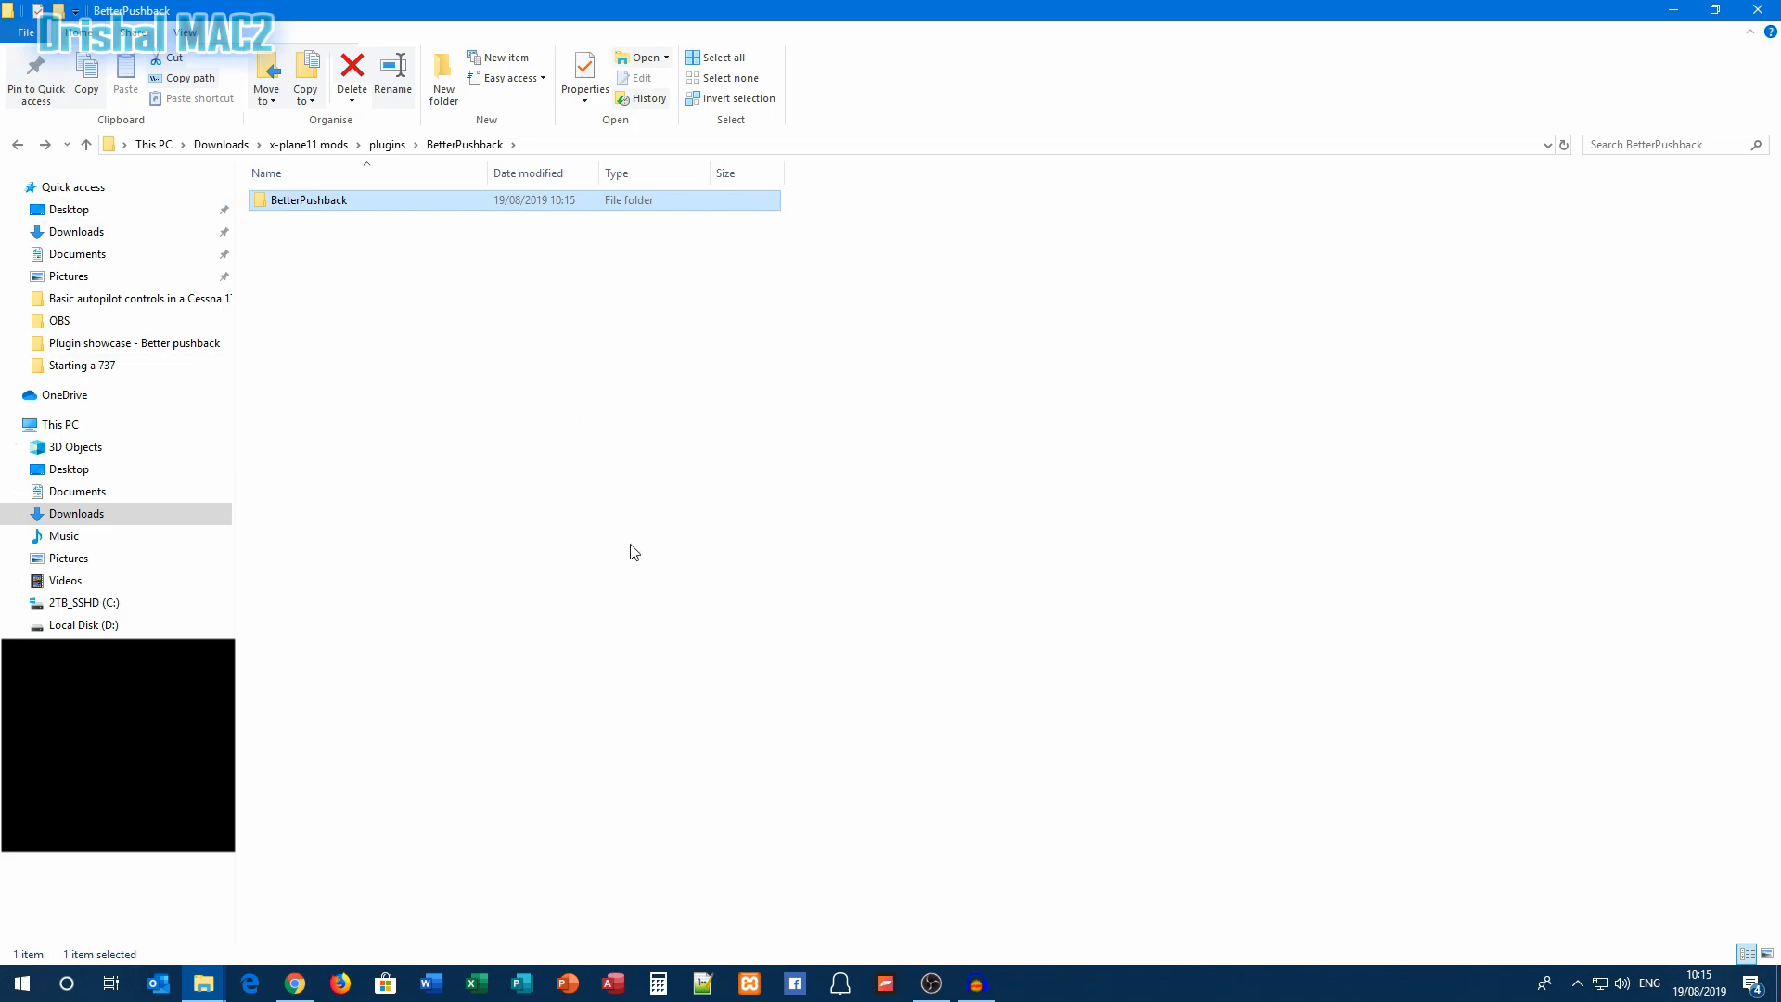
{"action": "mouse_move", "coordinate": [684, 551]}
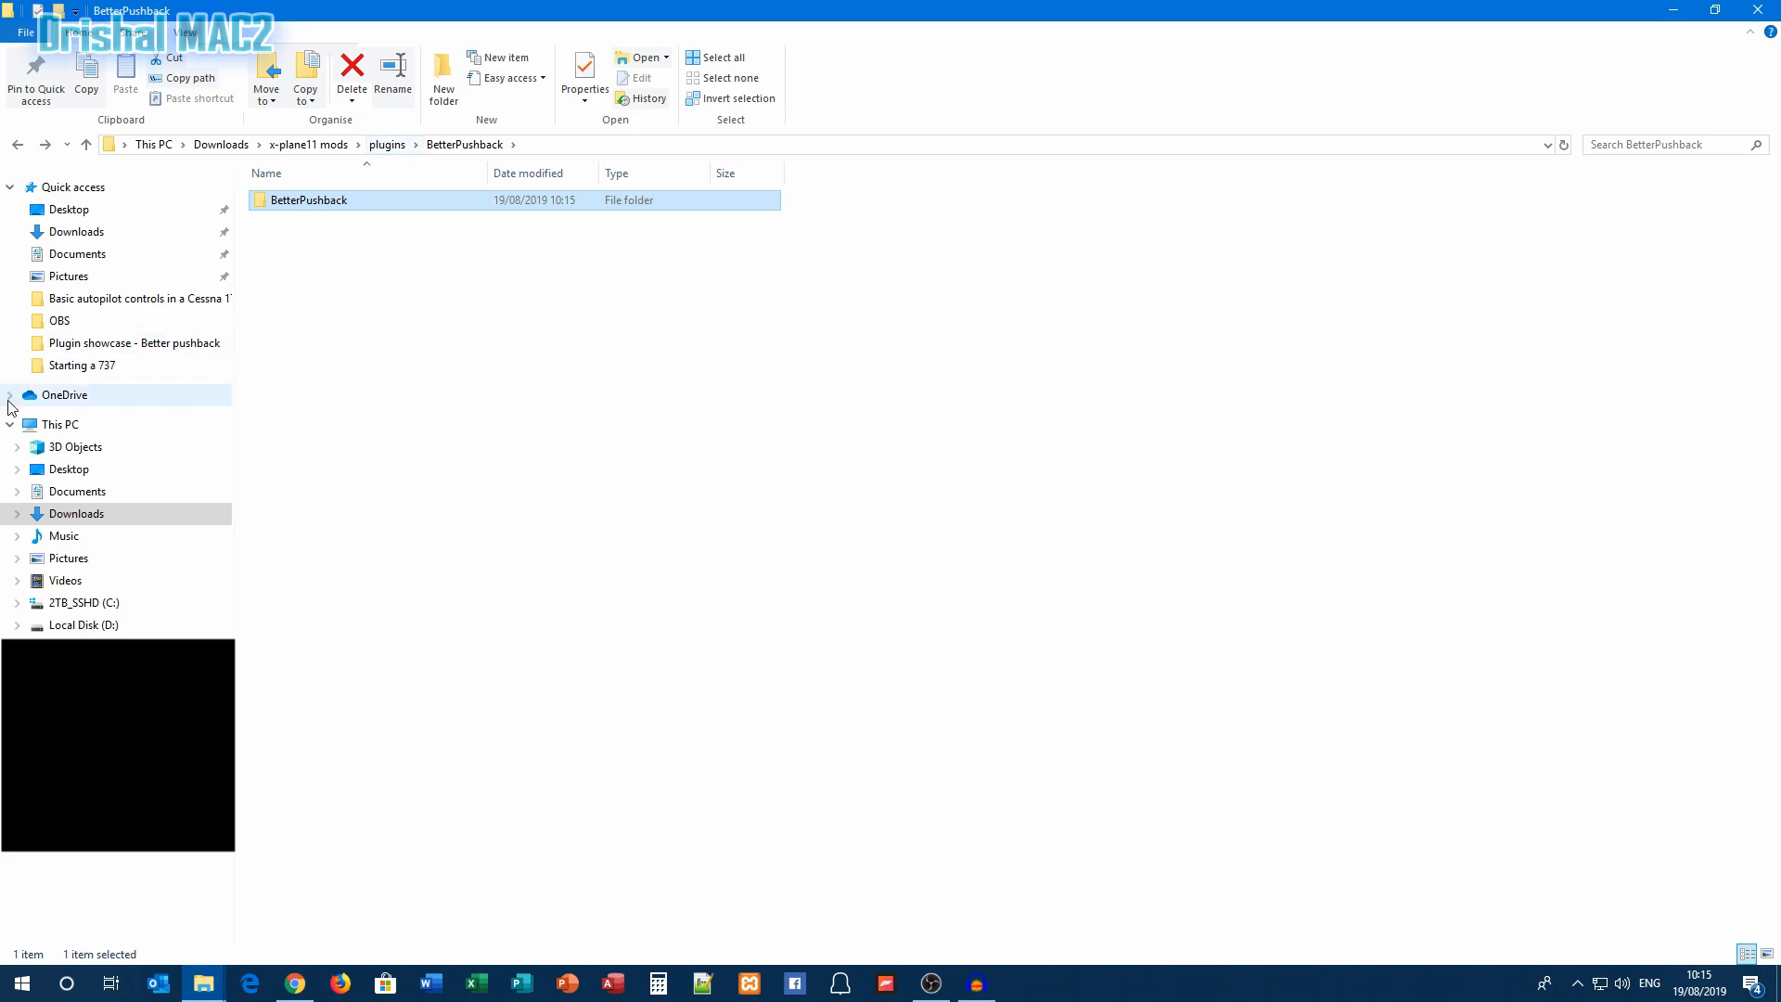
Return to plugins and copy the inner BetterPushback plugin folder to the clipboard
{"action": "left_click", "coordinate": [388, 145]}
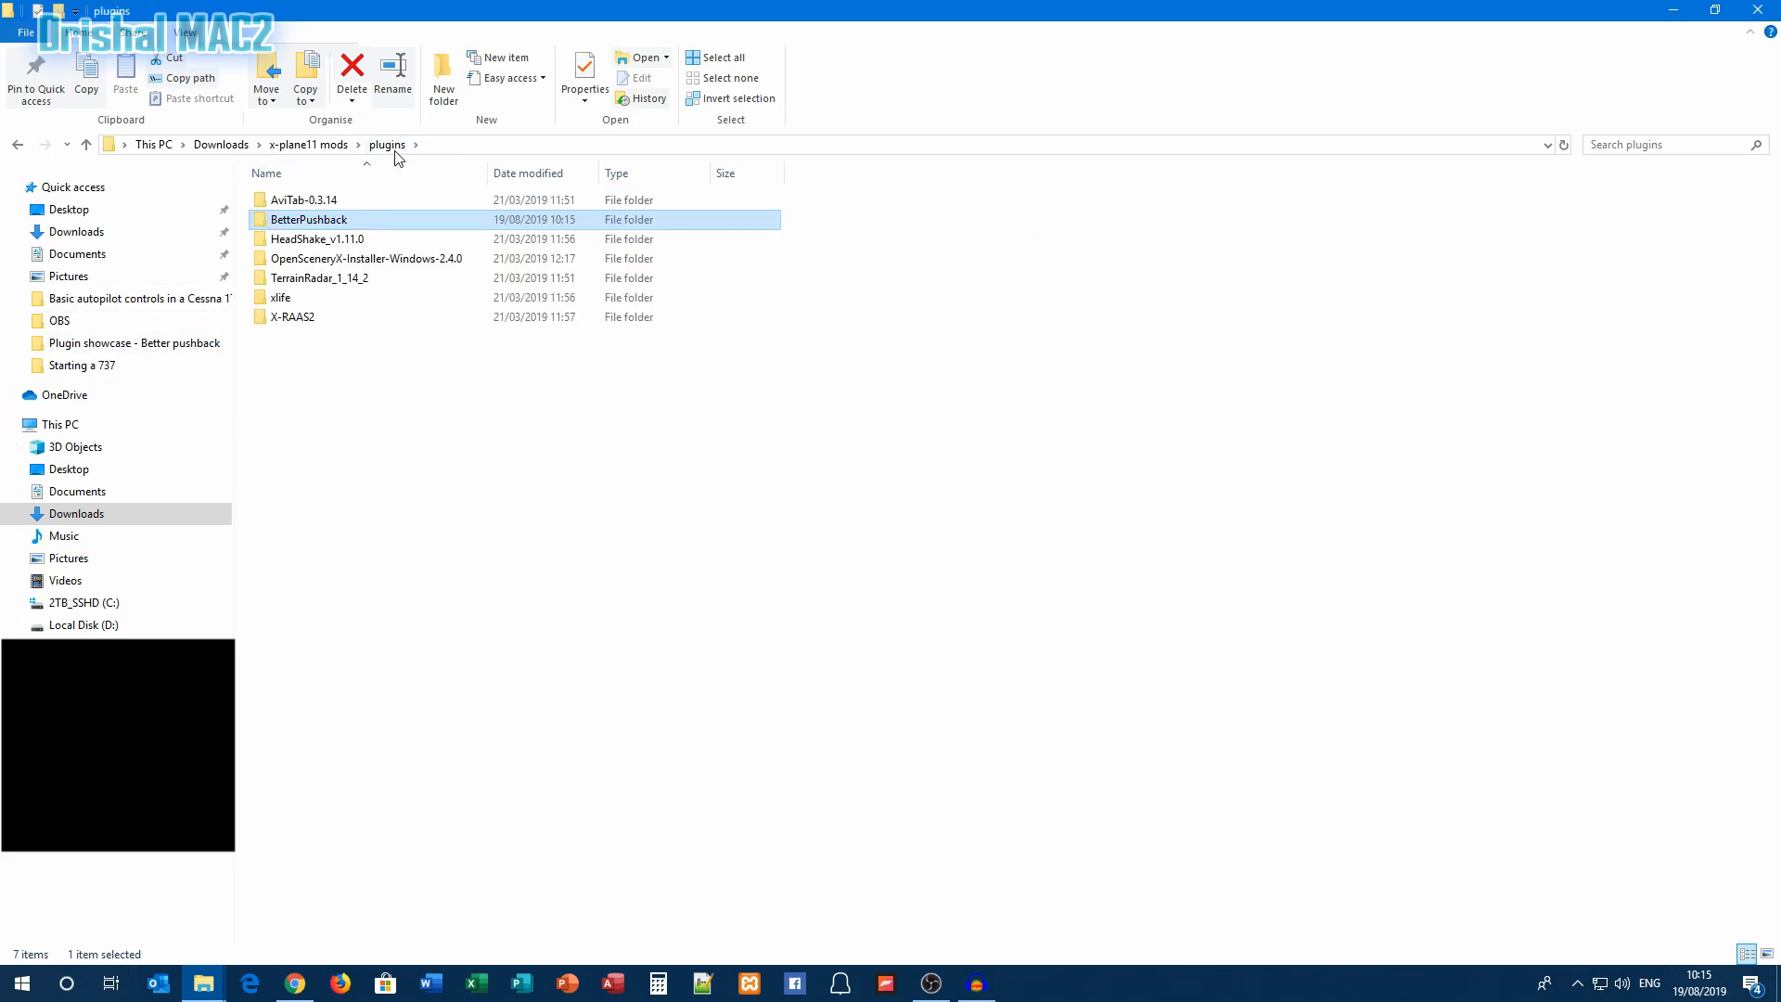
{"action": "double_click", "coordinate": [308, 219]}
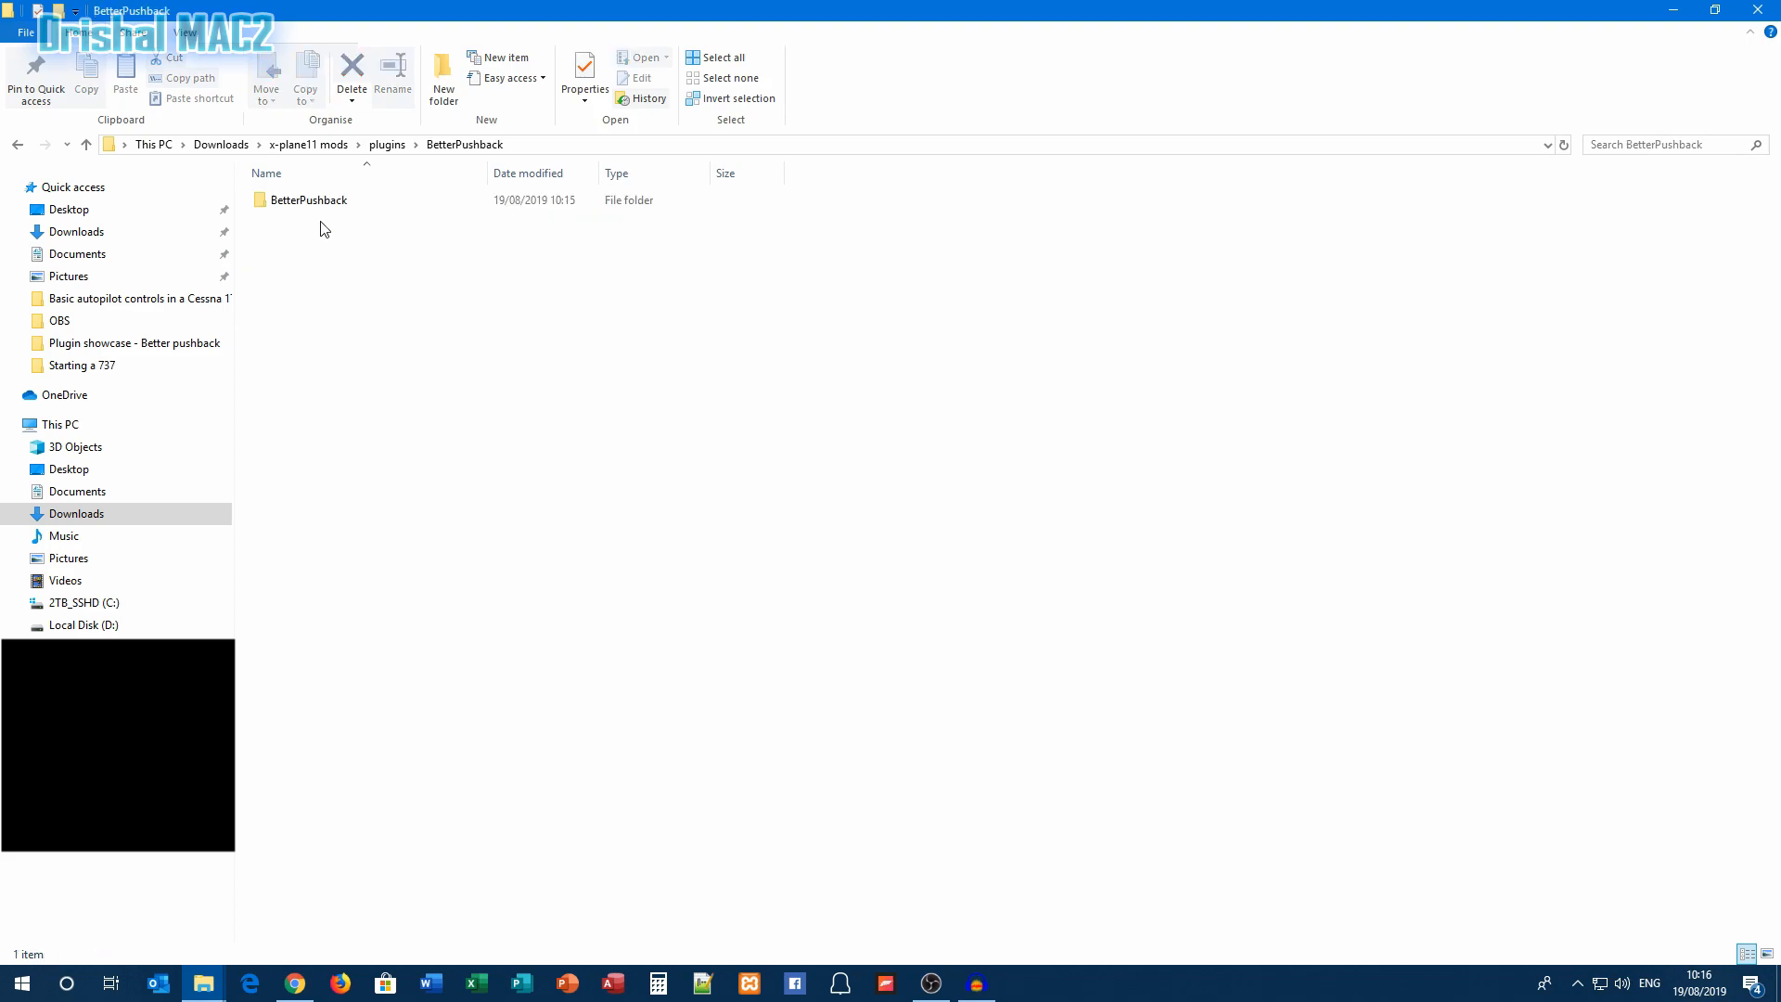
{"action": "left_click", "coordinate": [308, 201]}
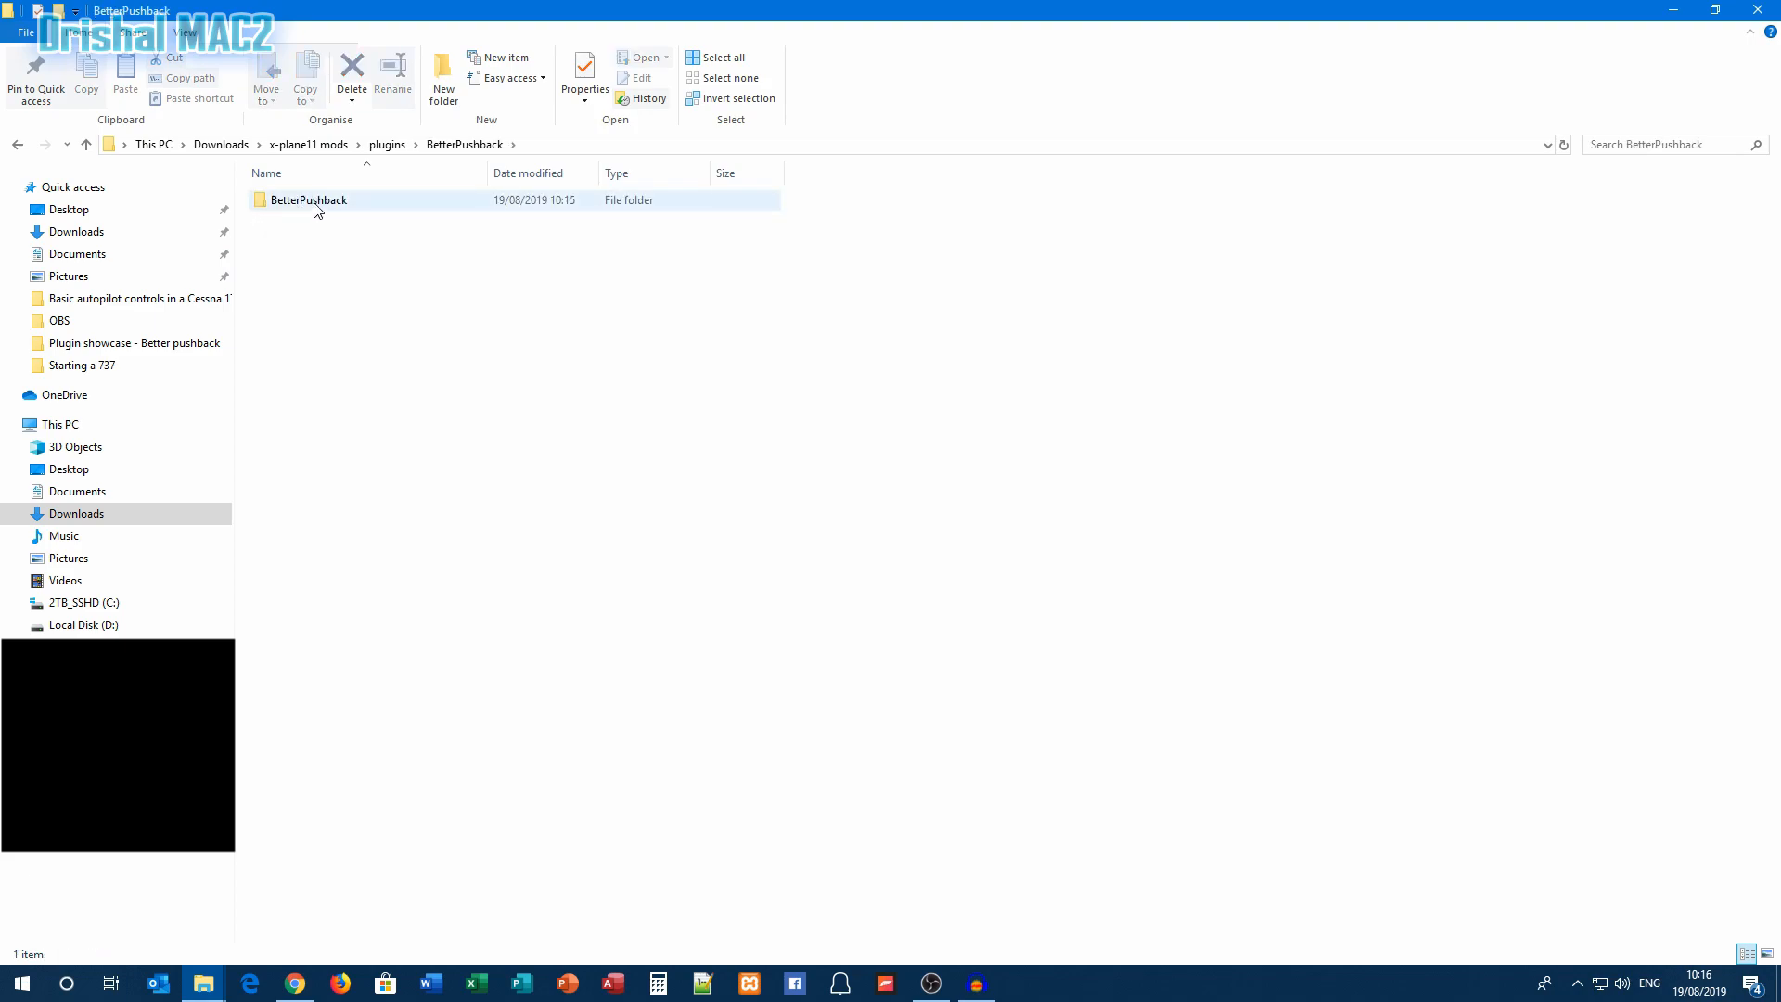
{"action": "double_click", "coordinate": [308, 200]}
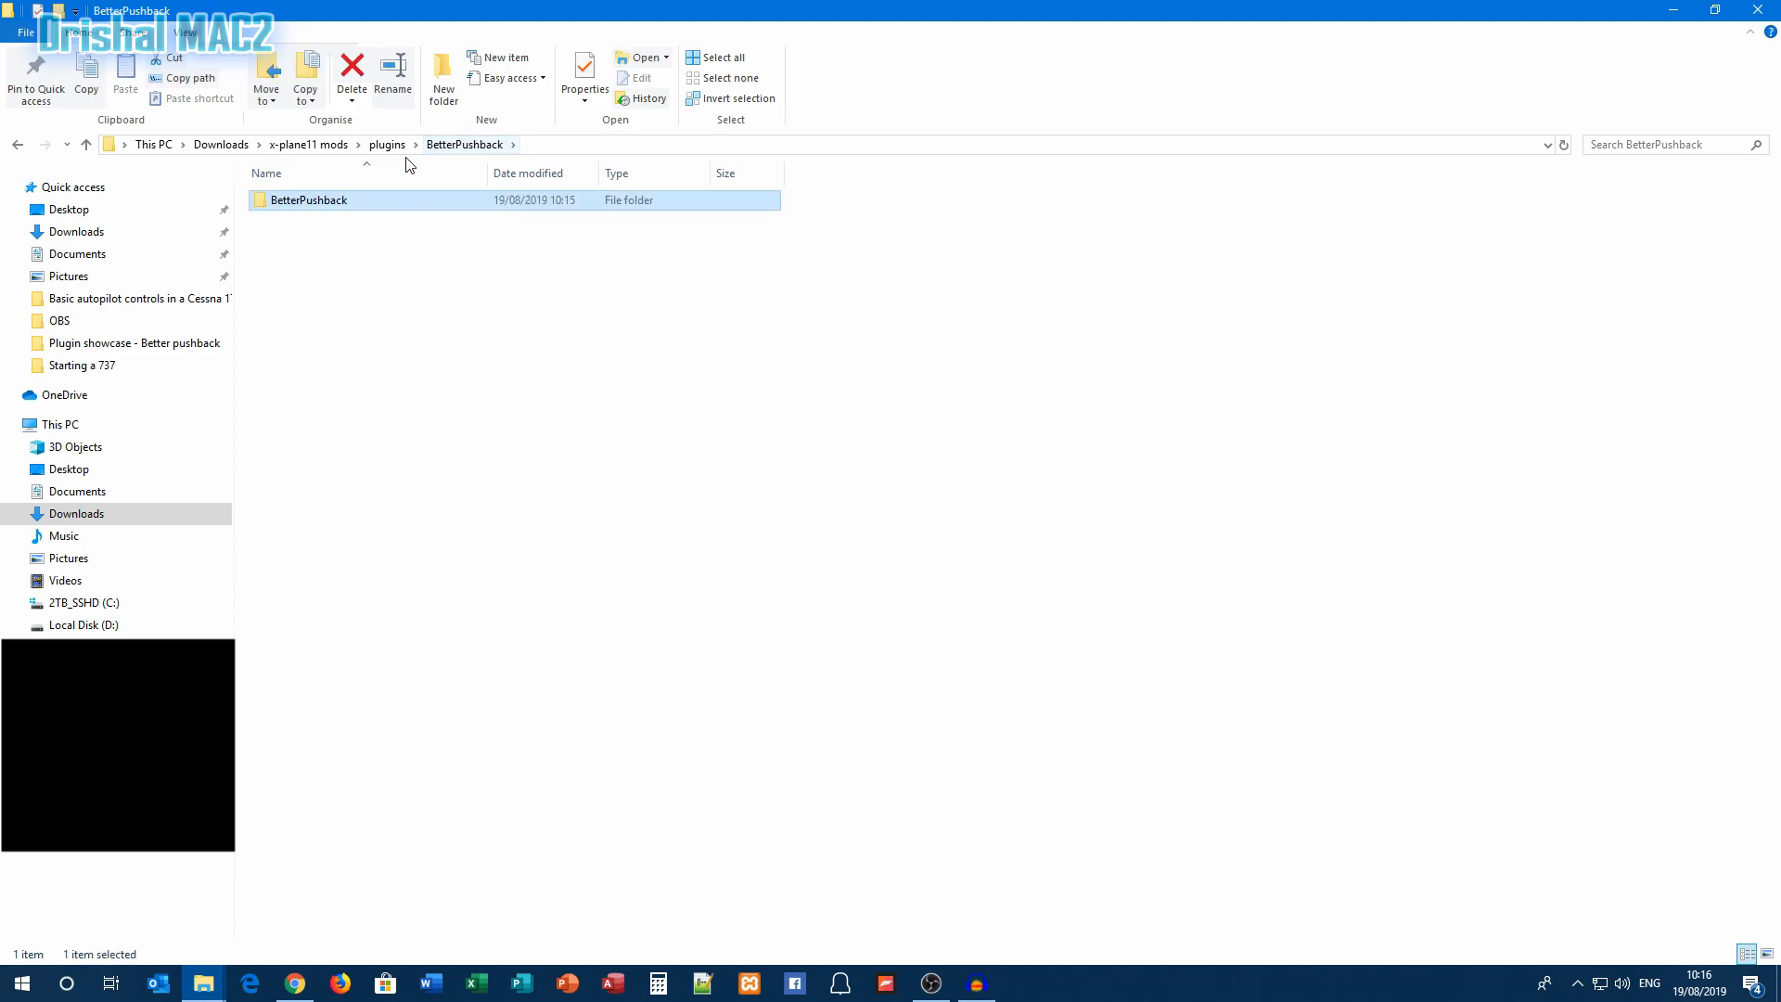
{"action": "mouse_move", "coordinate": [261, 202]}
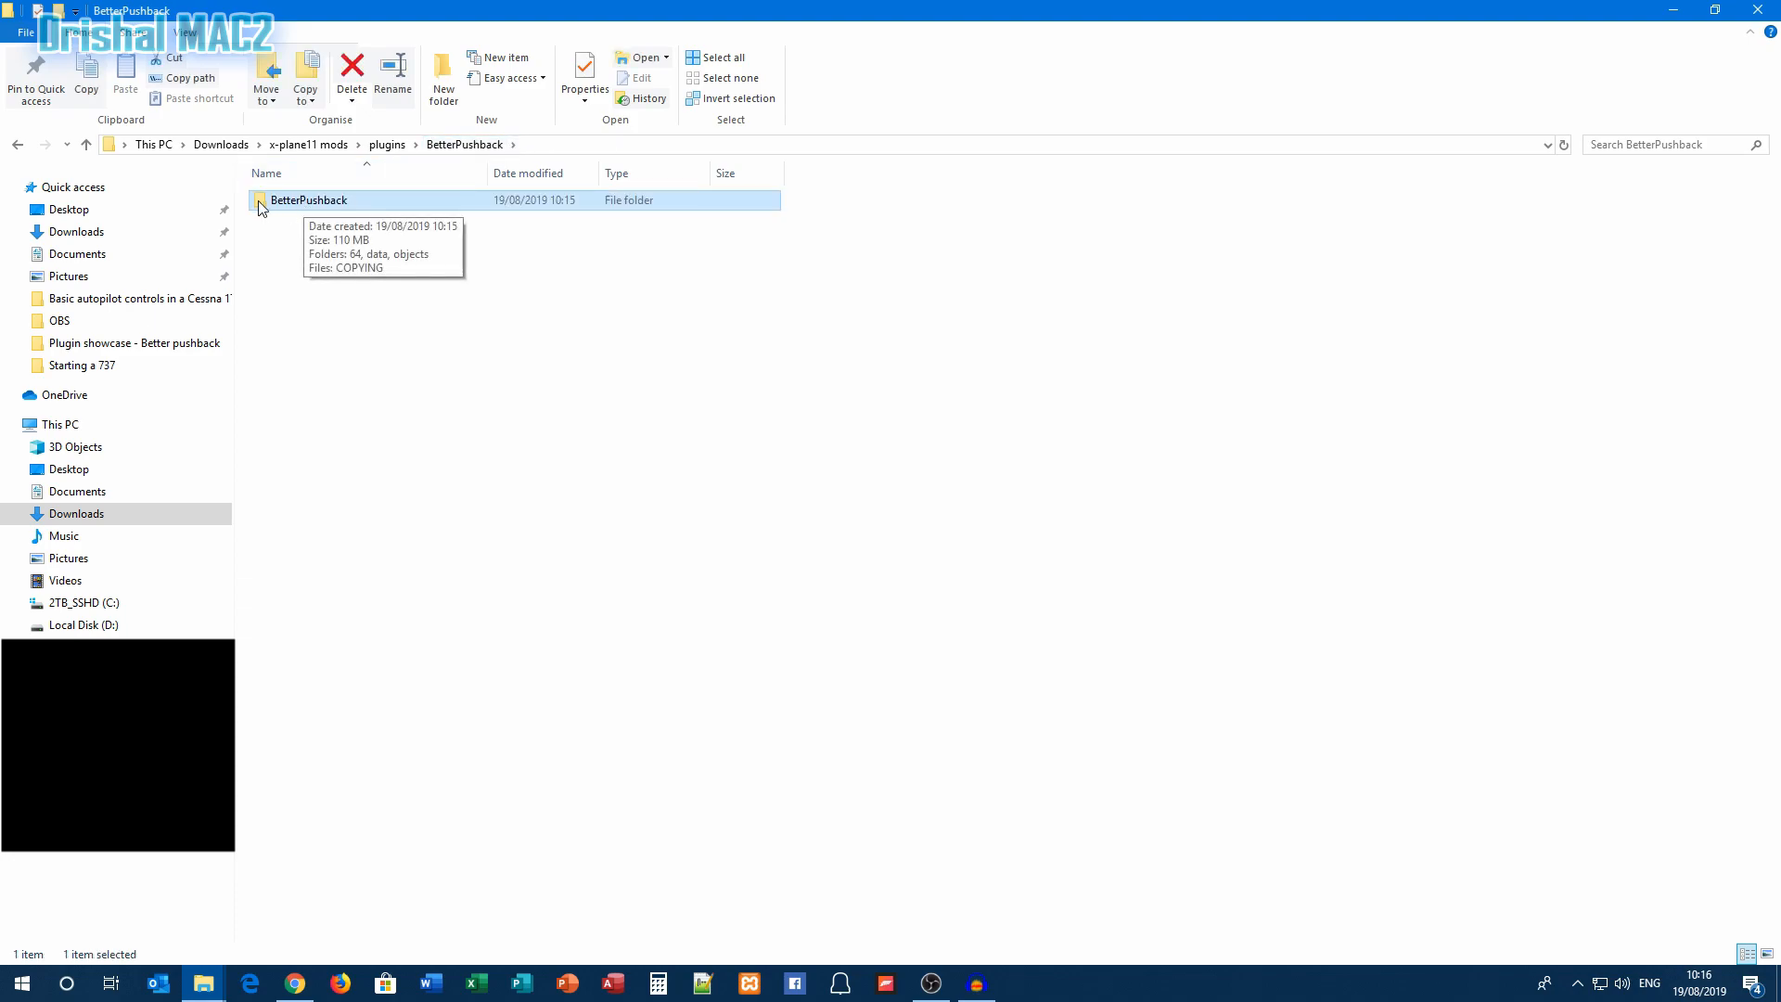
{"action": "double_click", "coordinate": [308, 200]}
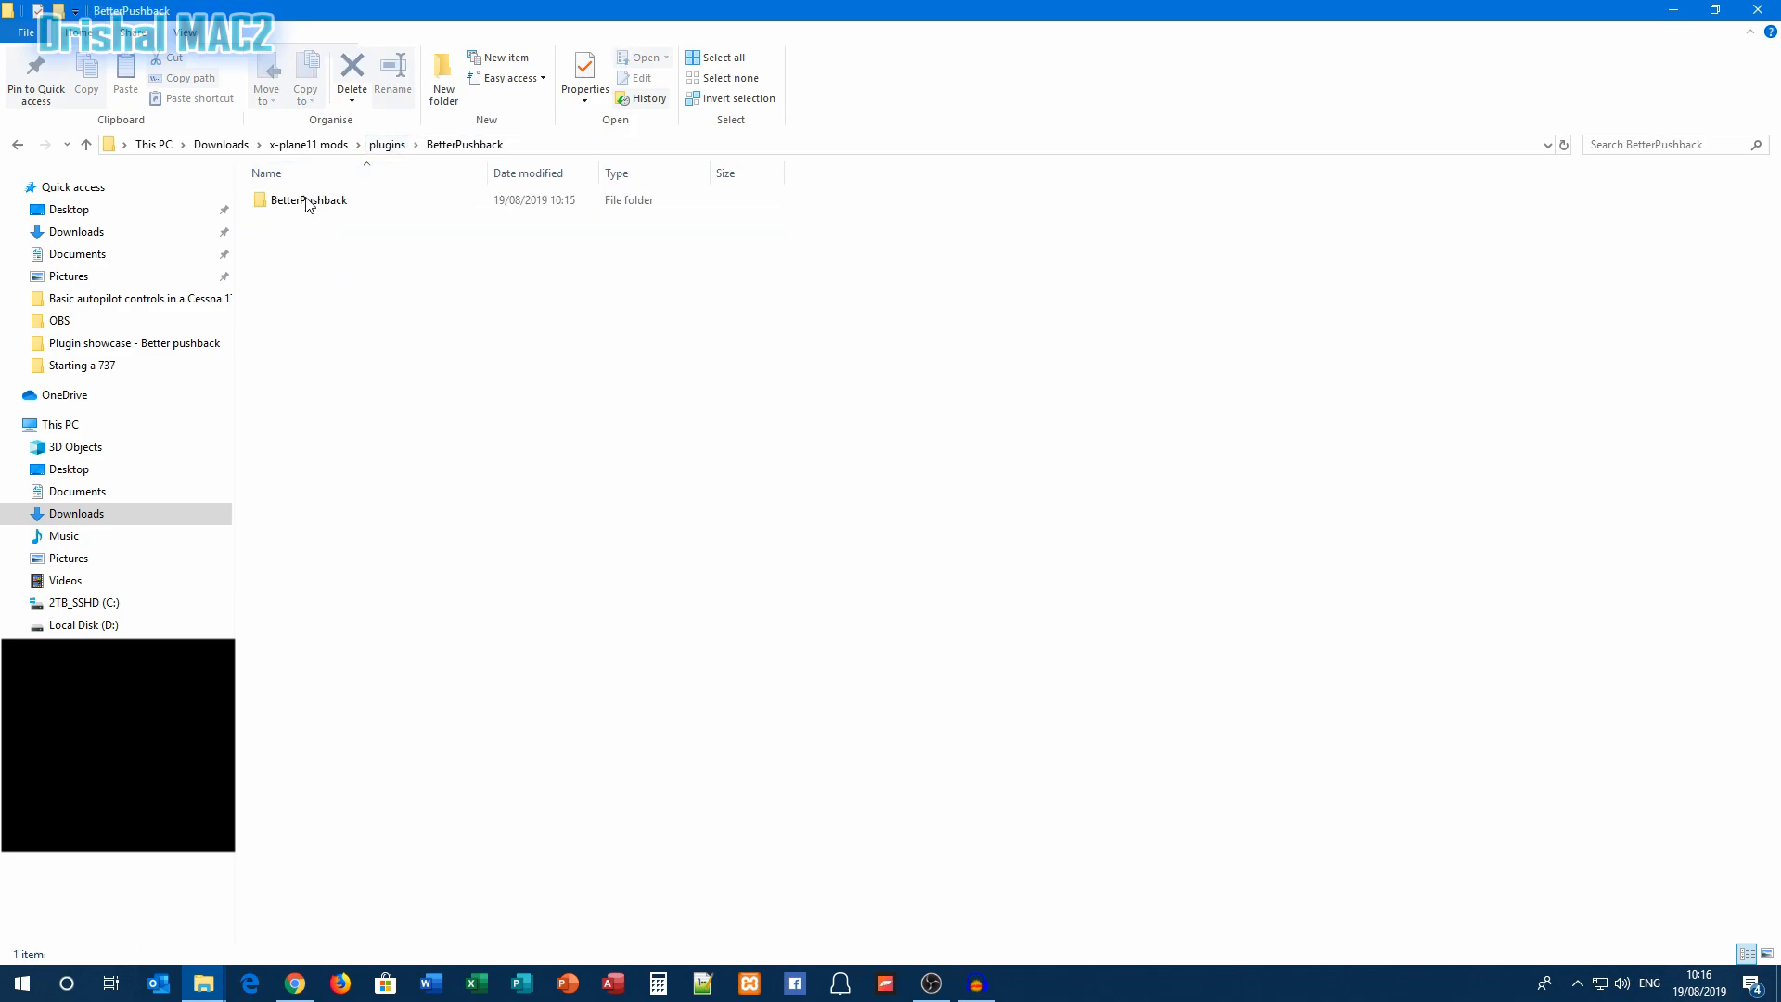
{"action": "left_click", "coordinate": [308, 200]}
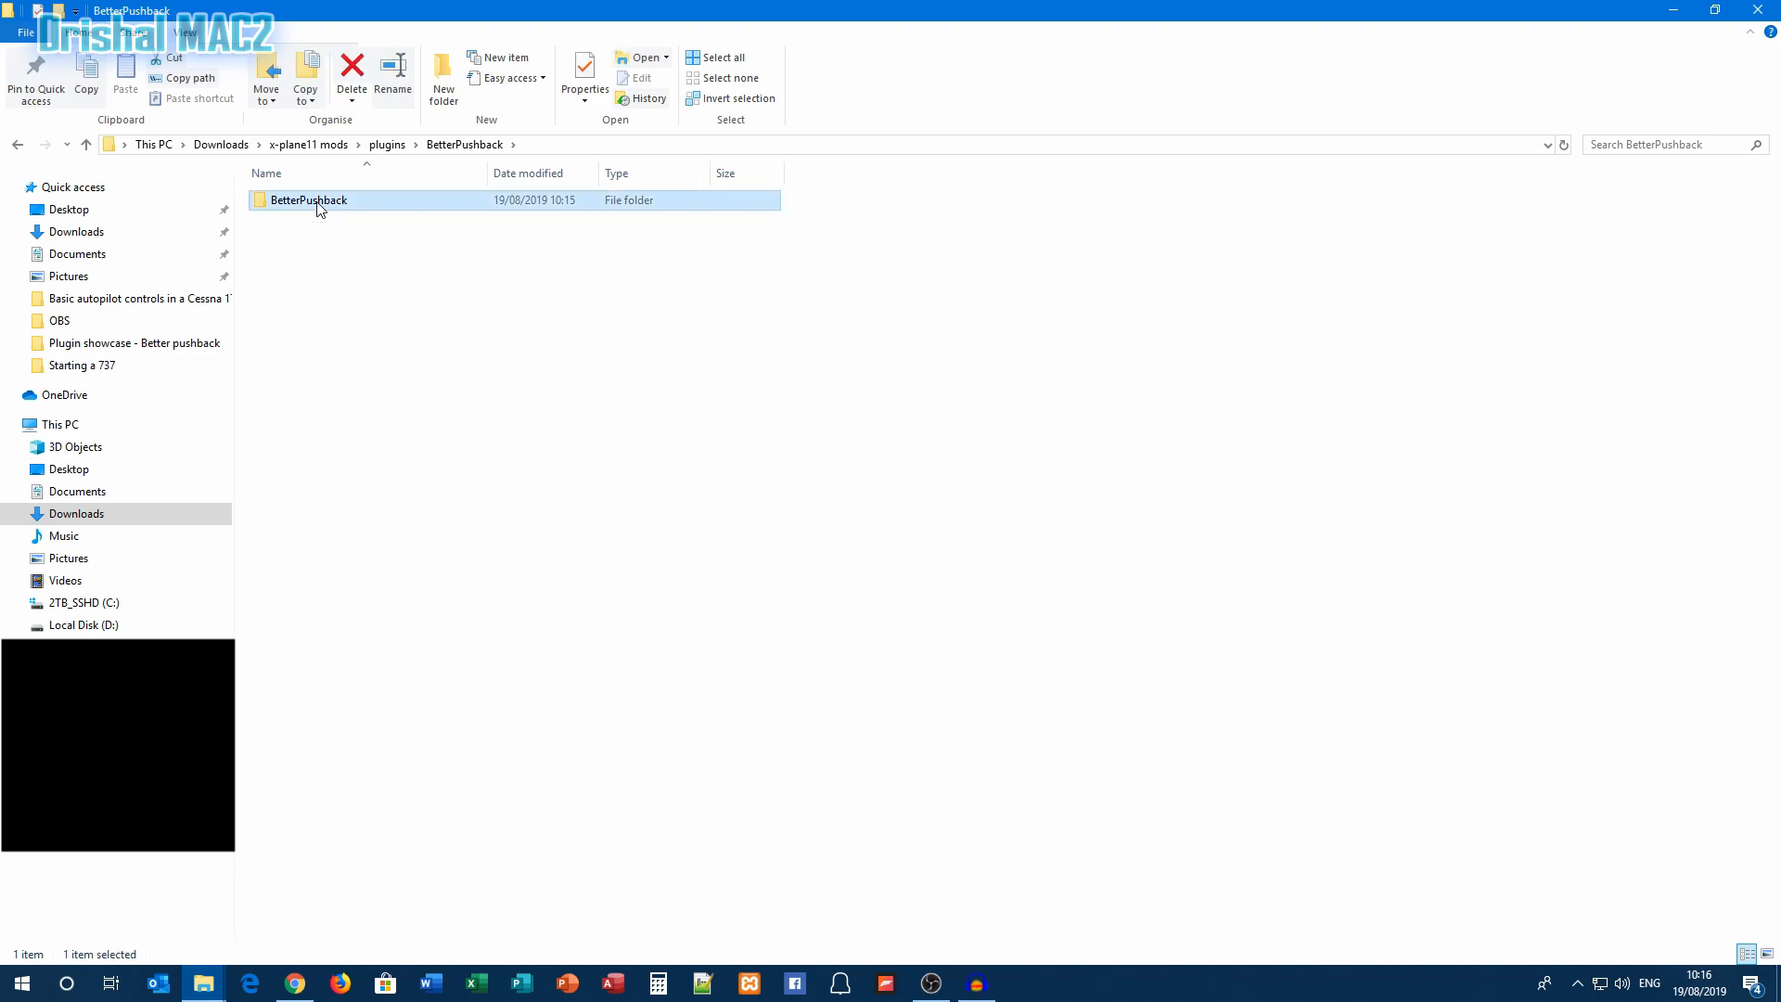
{"action": "double_click", "coordinate": [308, 200]}
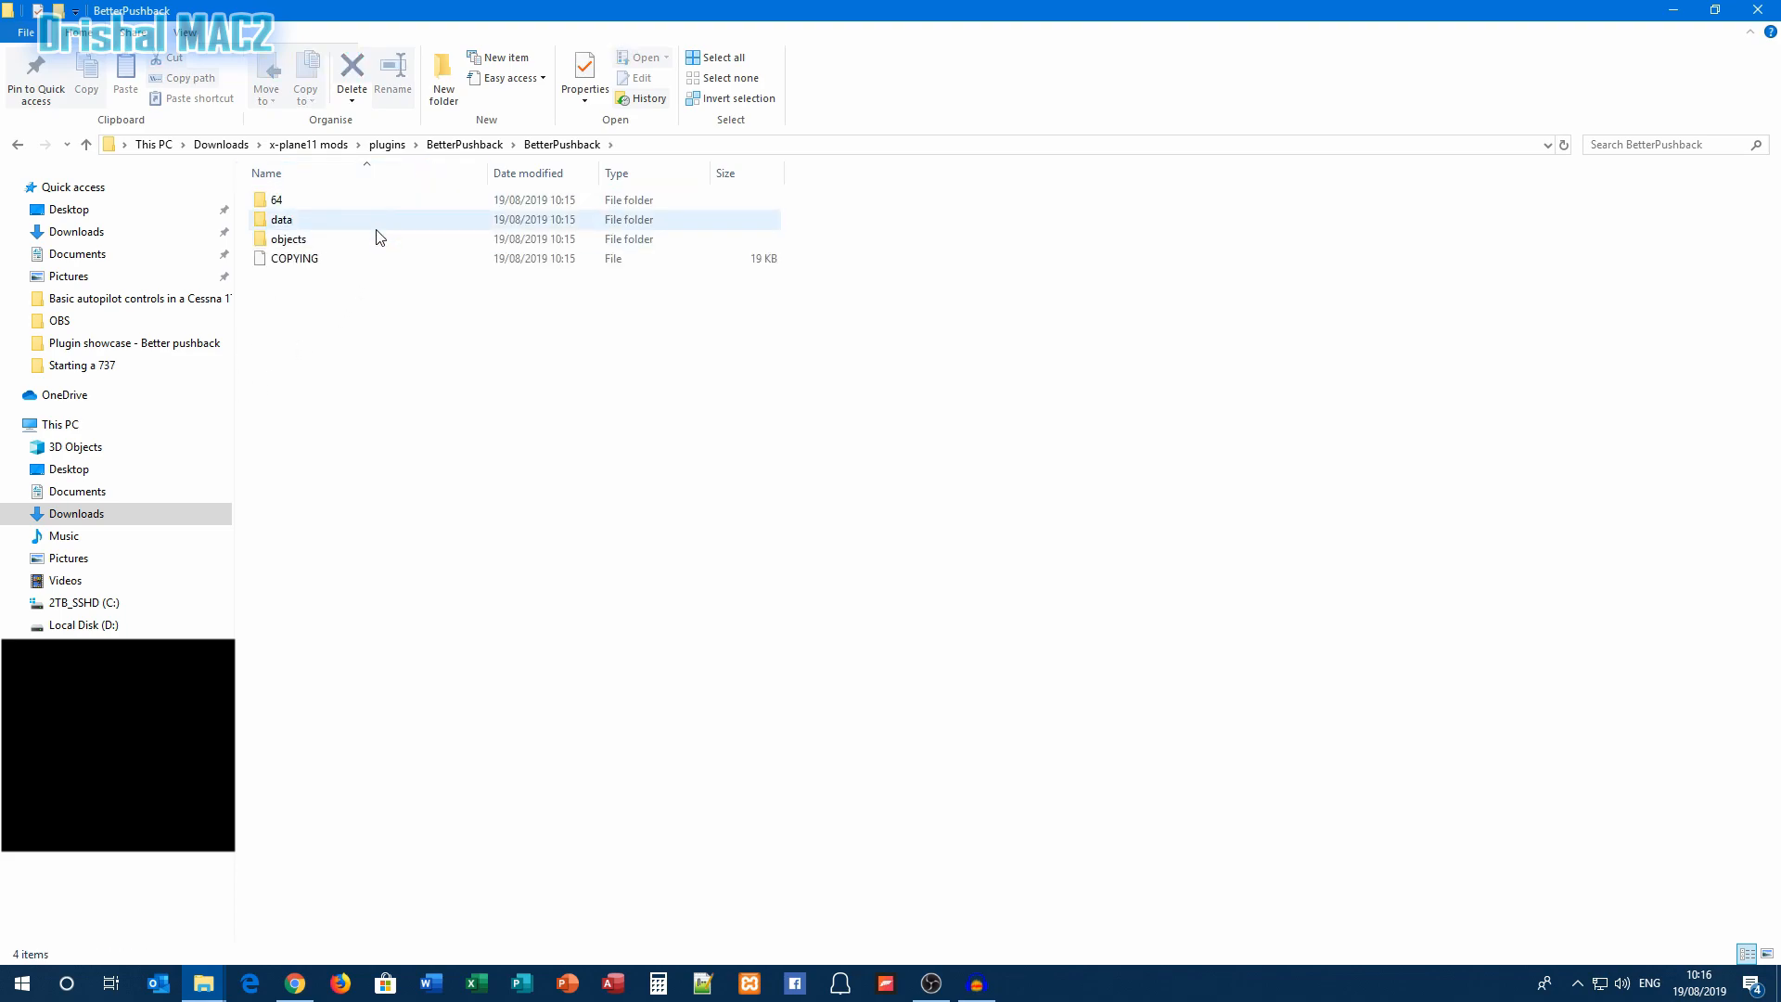
{"action": "left_click", "coordinate": [17, 145]}
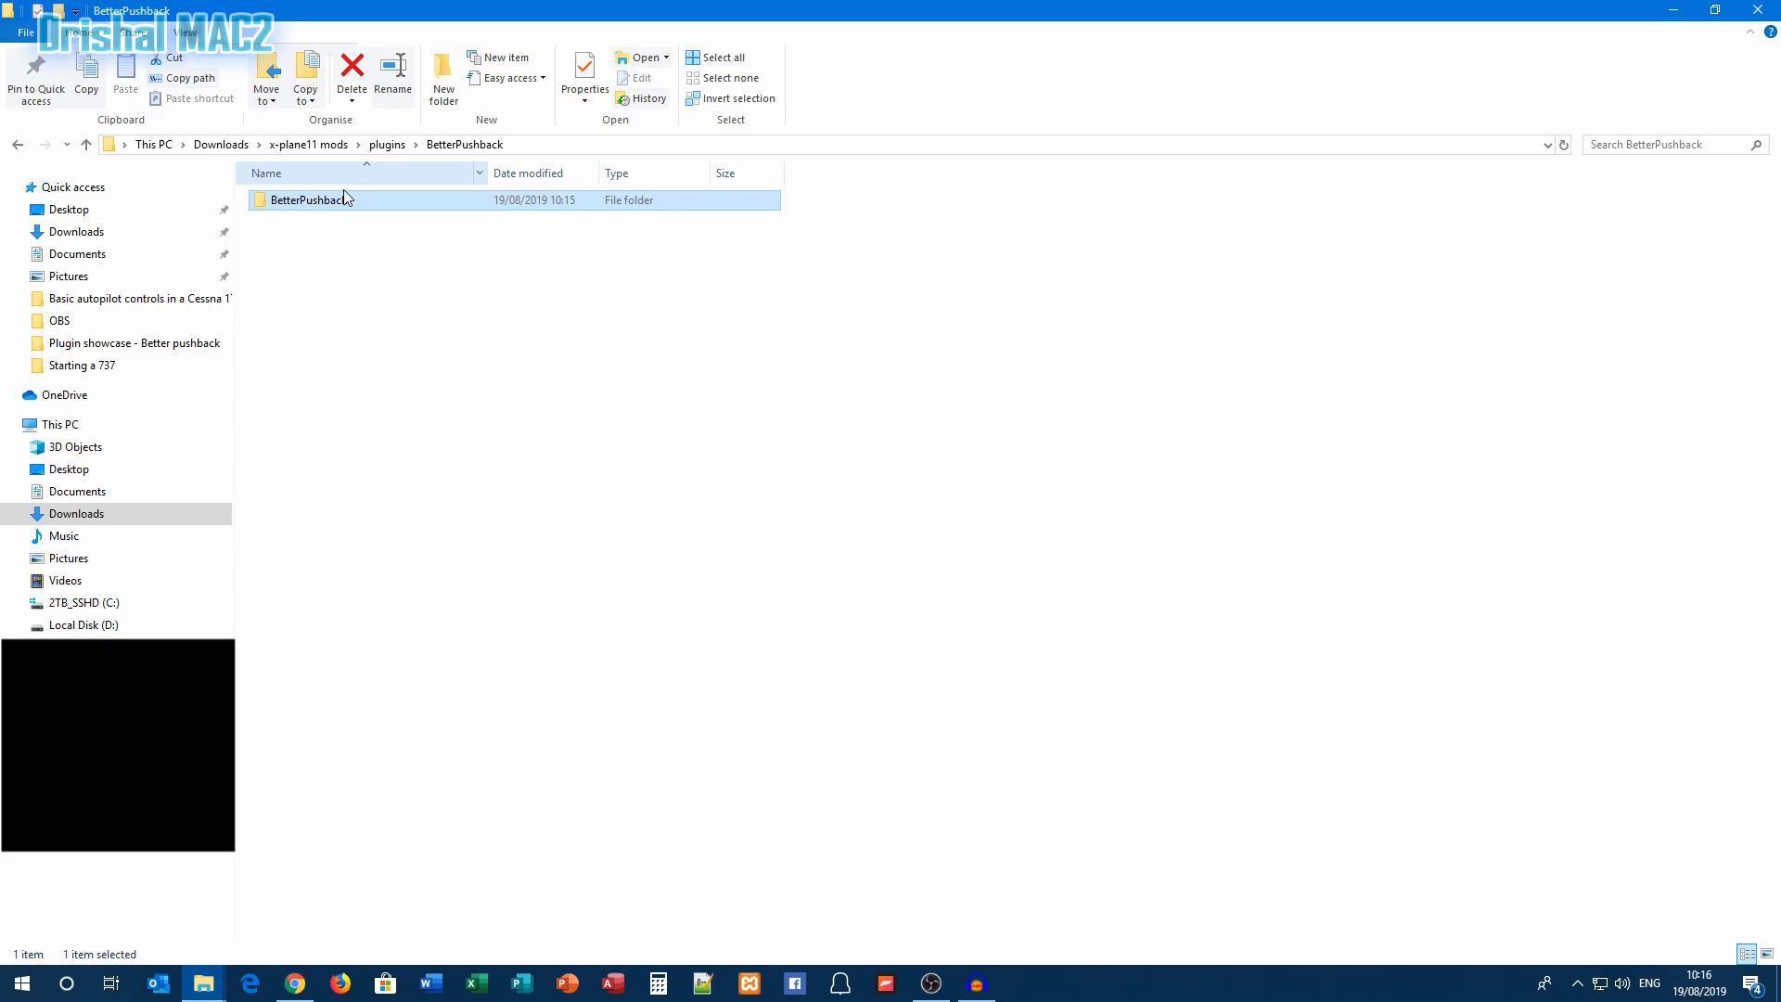
{"action": "right_click", "coordinate": [307, 200]}
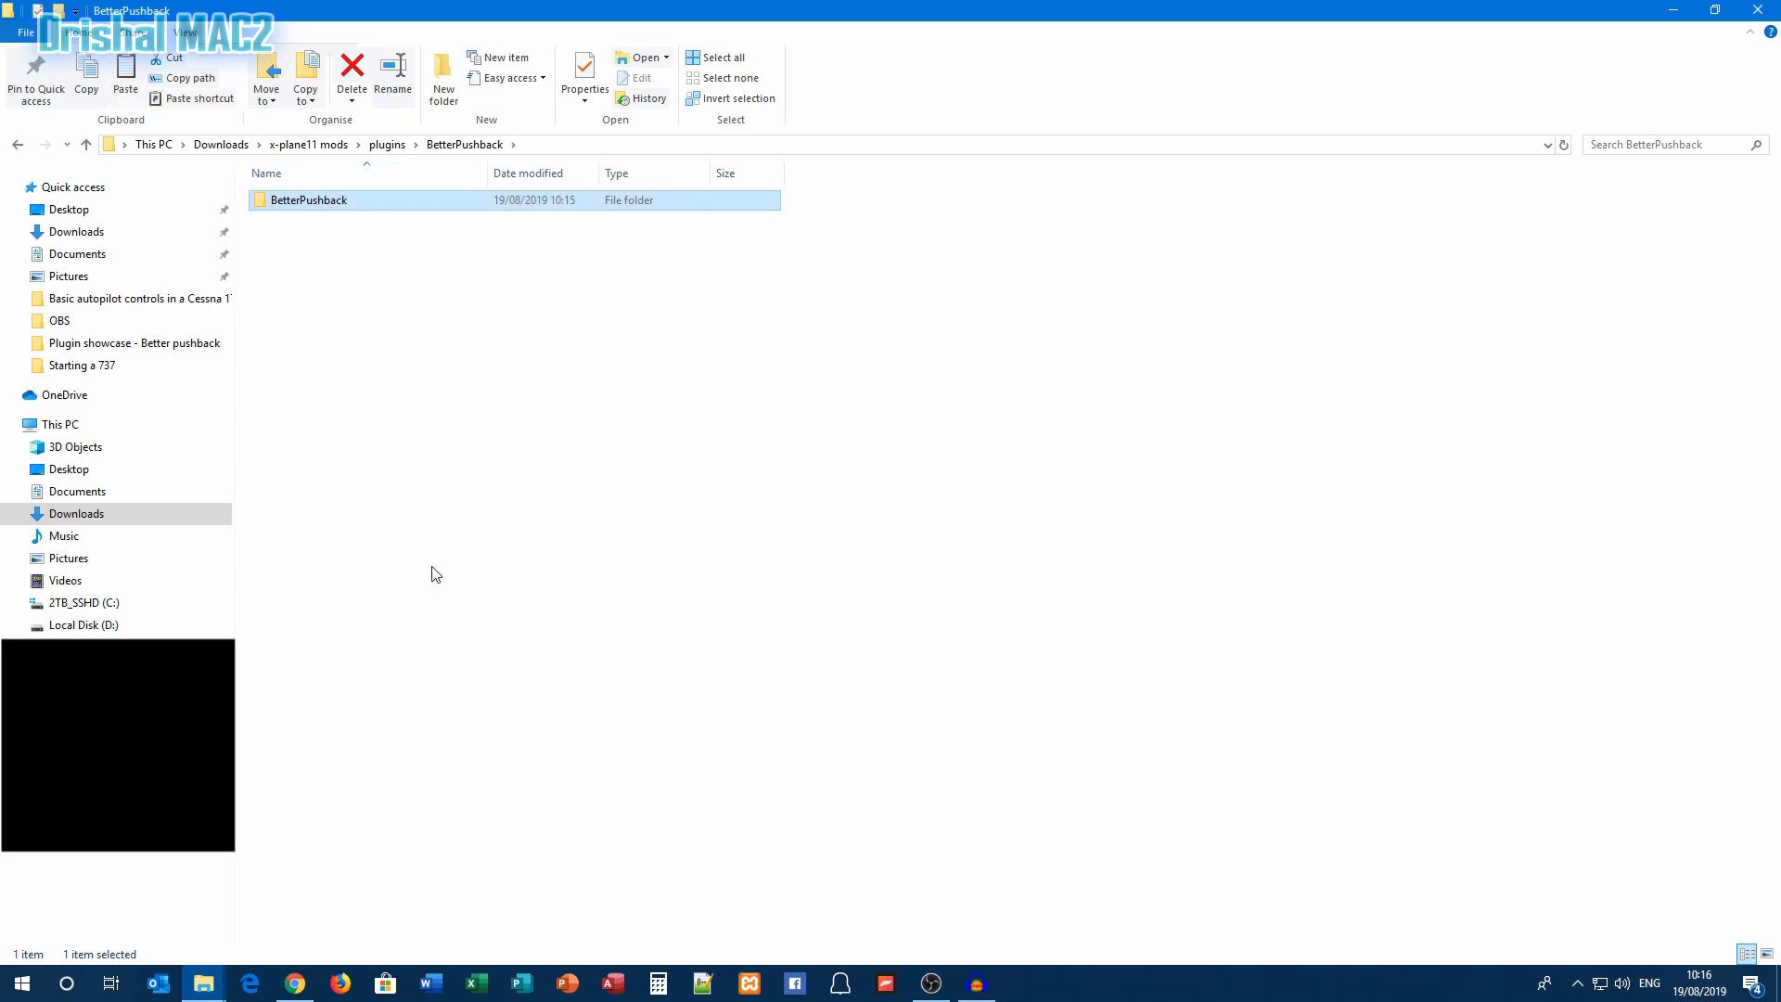
Open Desktop > X-Plane 11 > Resources > plugins in File Explorer
{"action": "left_click", "coordinate": [68, 467]}
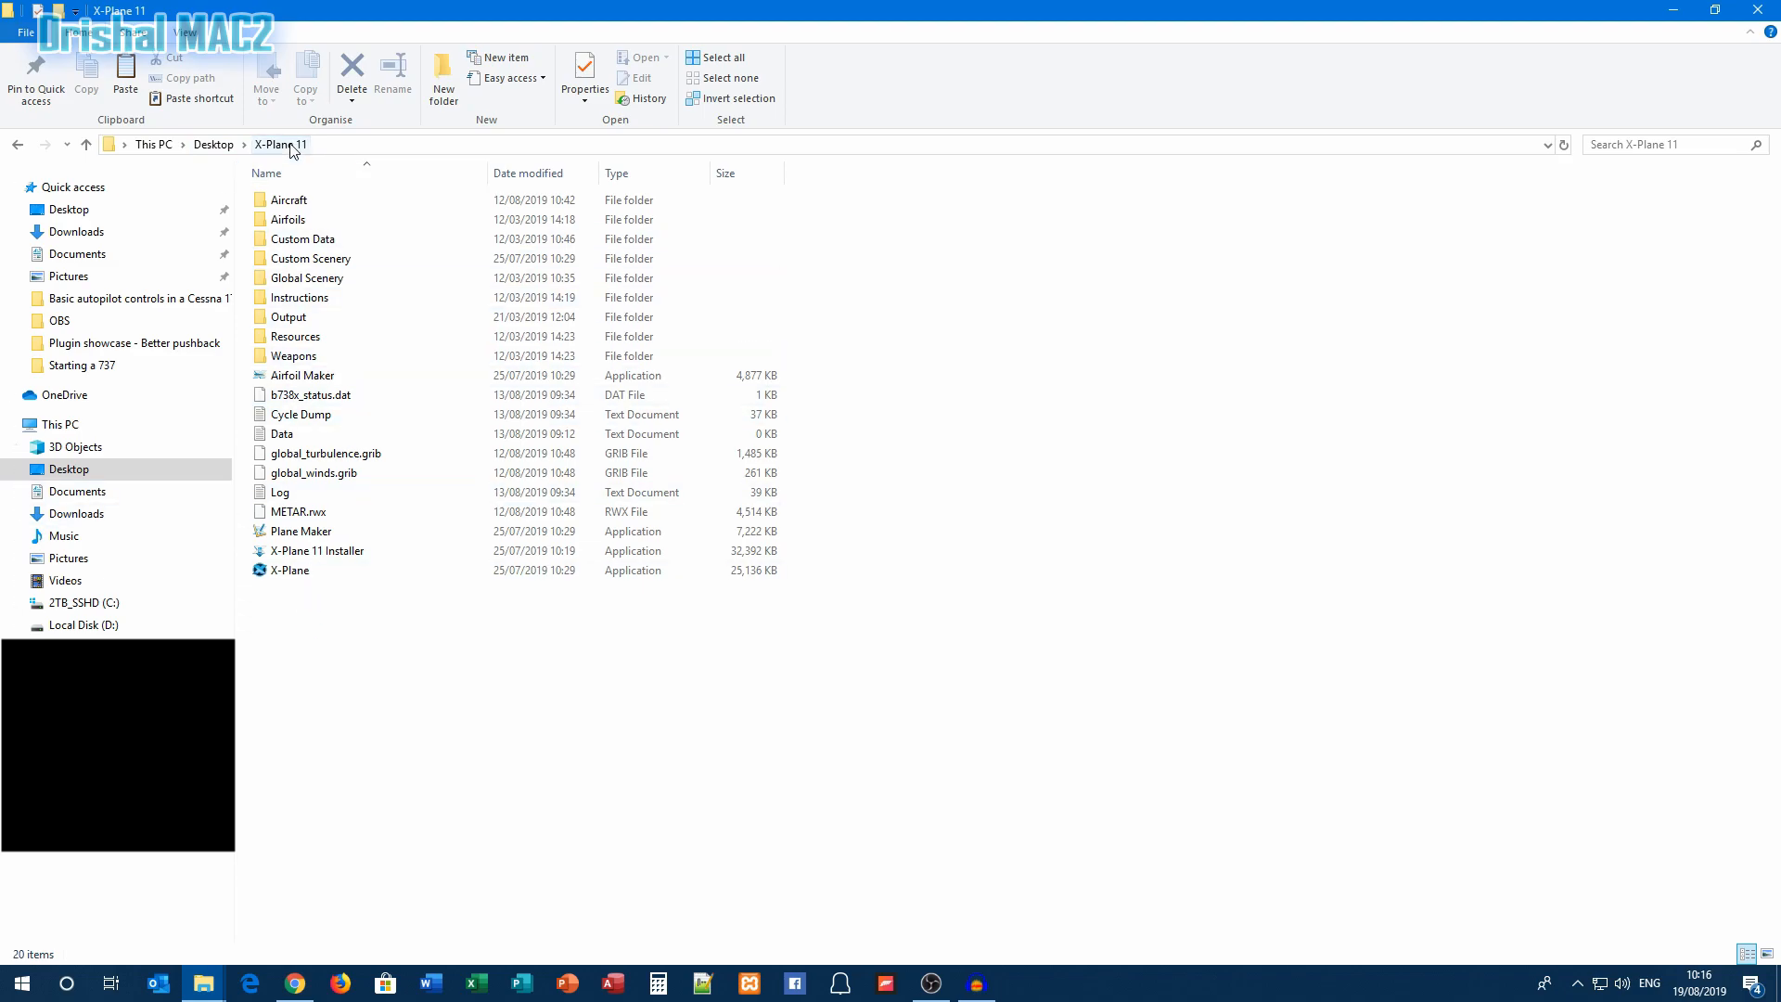
{"action": "left_click", "coordinate": [295, 336]}
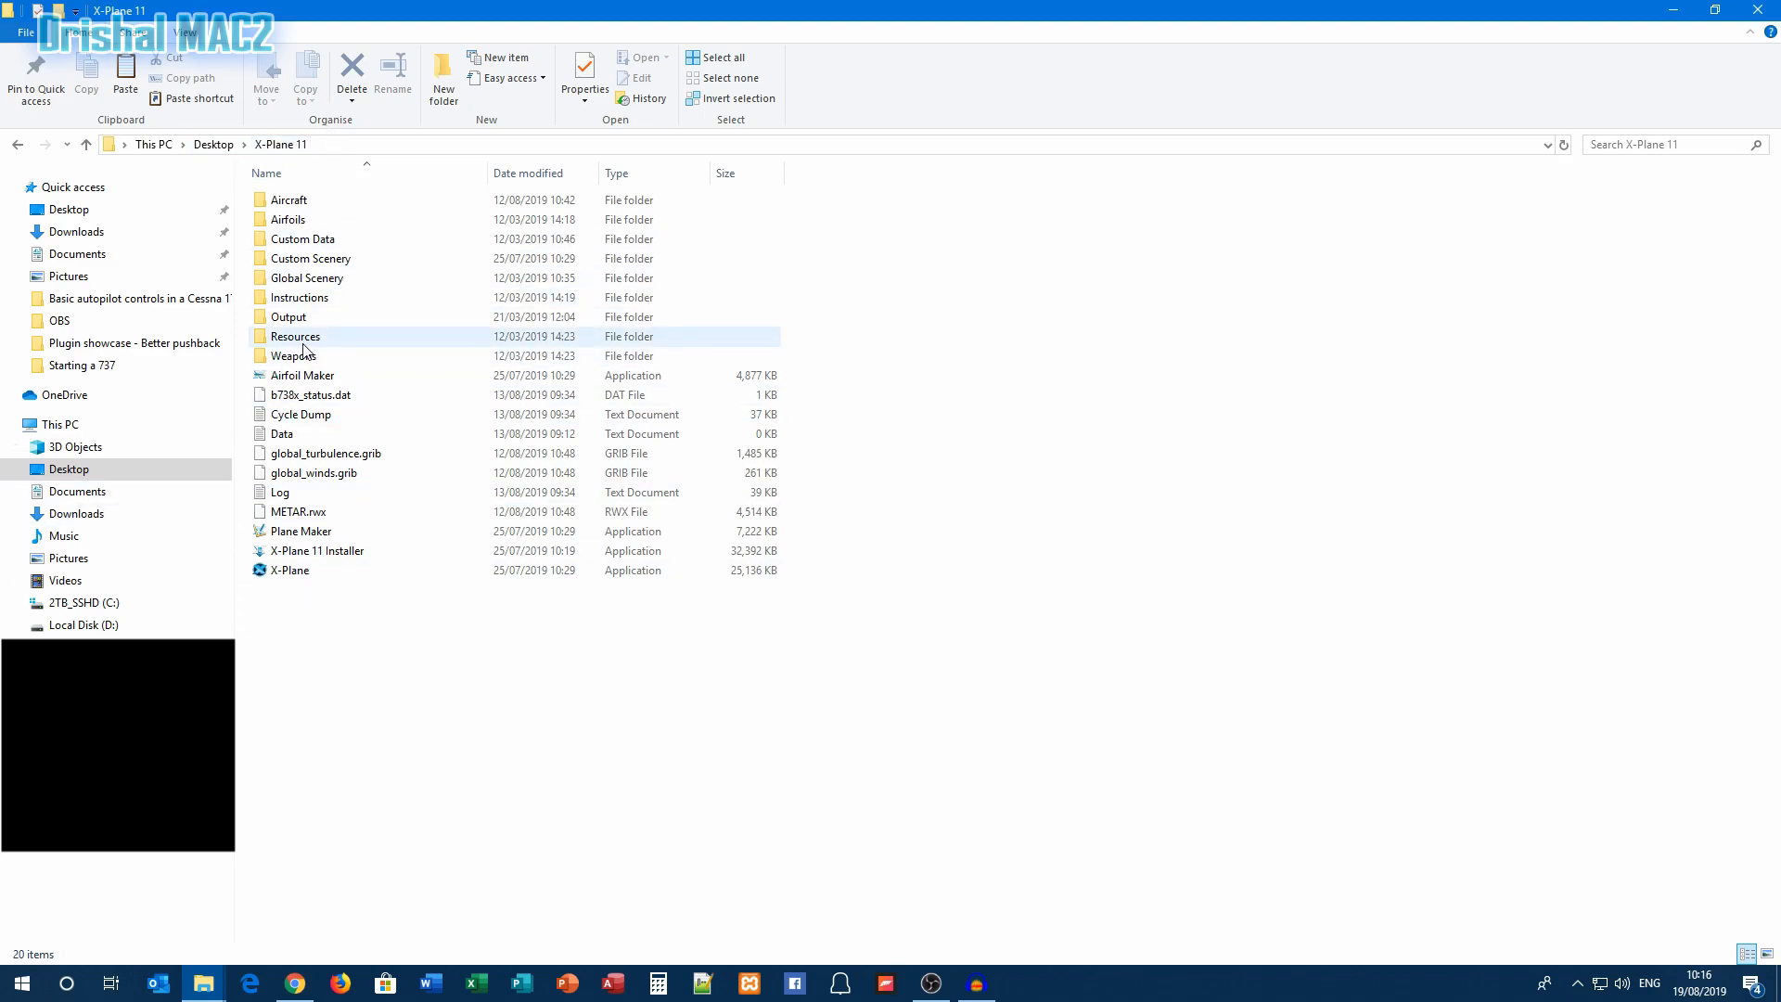
{"action": "double_click", "coordinate": [294, 336]}
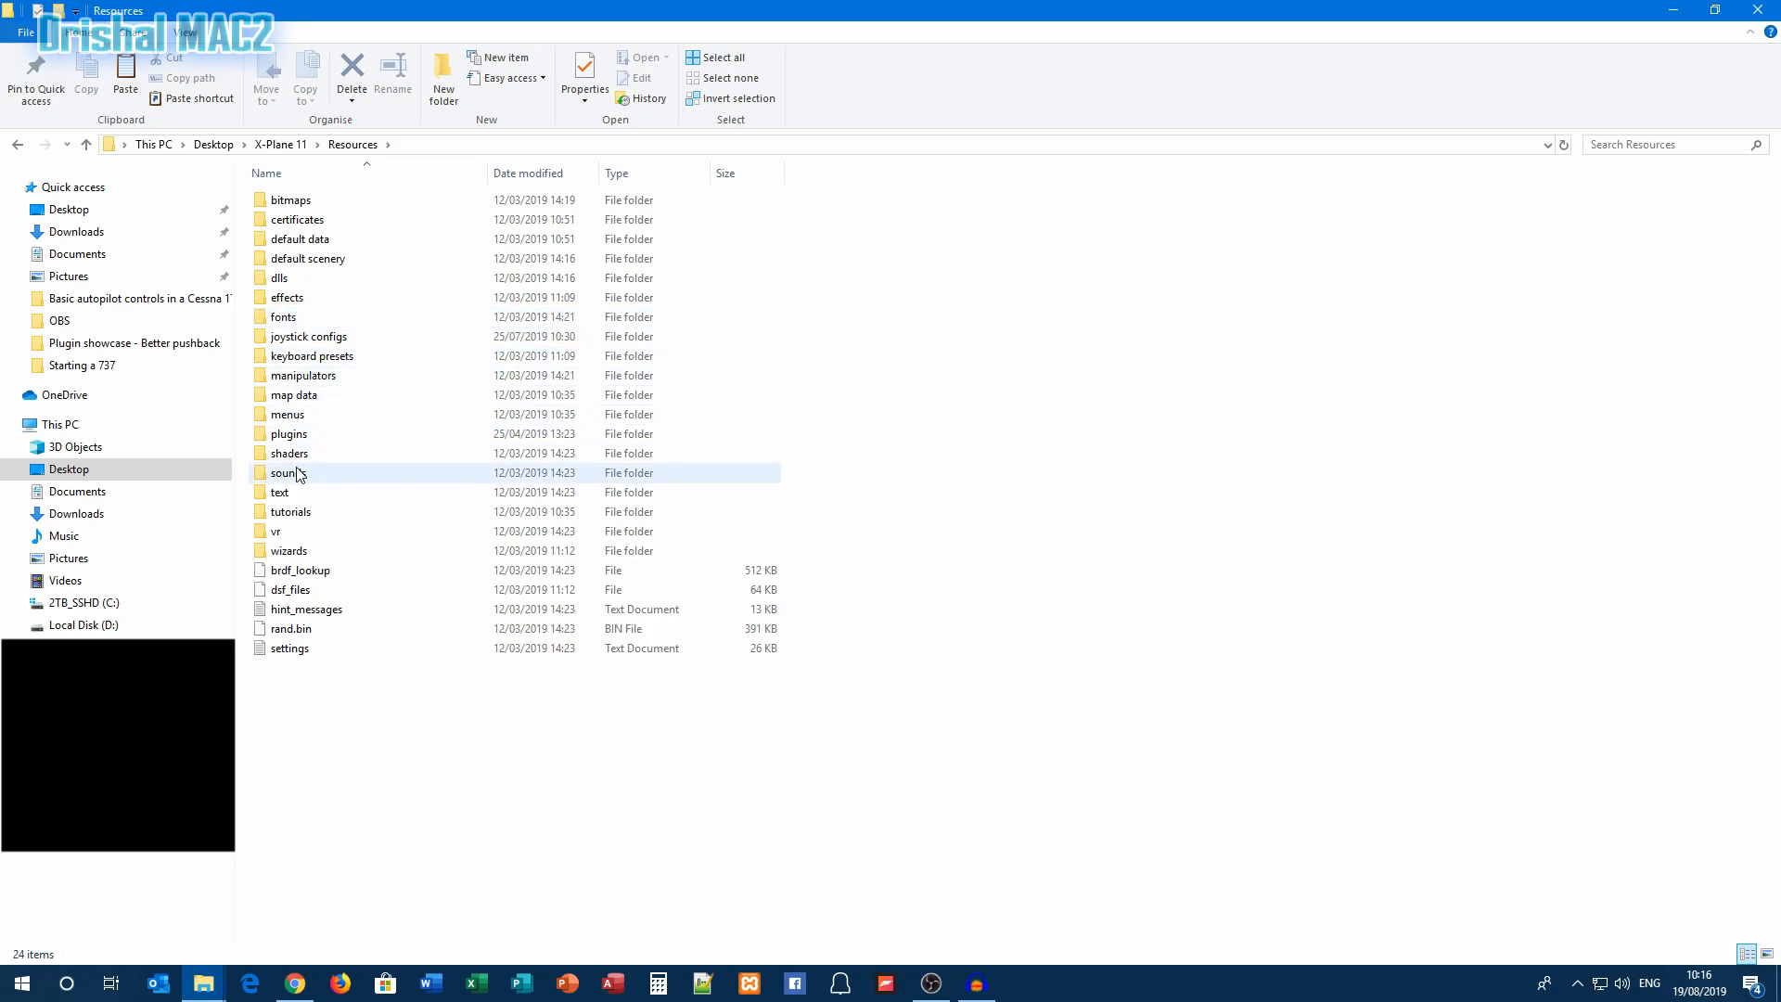
{"action": "left_click", "coordinate": [287, 435]}
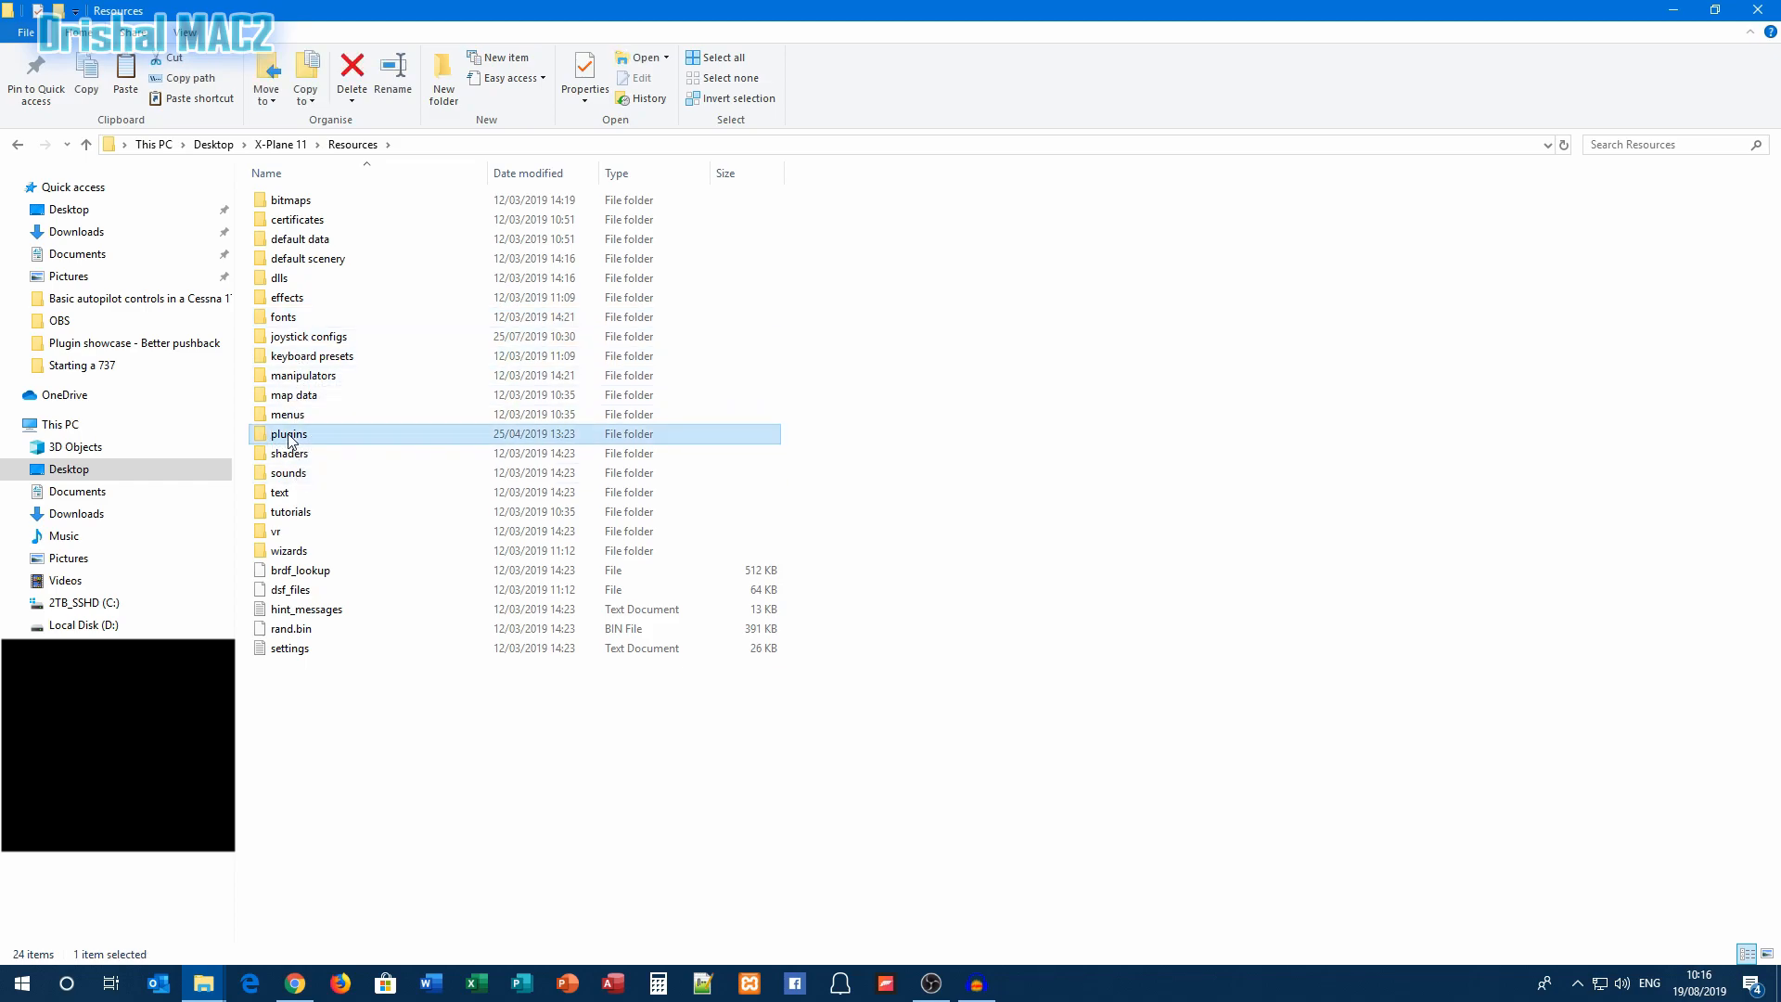
{"action": "double_click", "coordinate": [287, 434]}
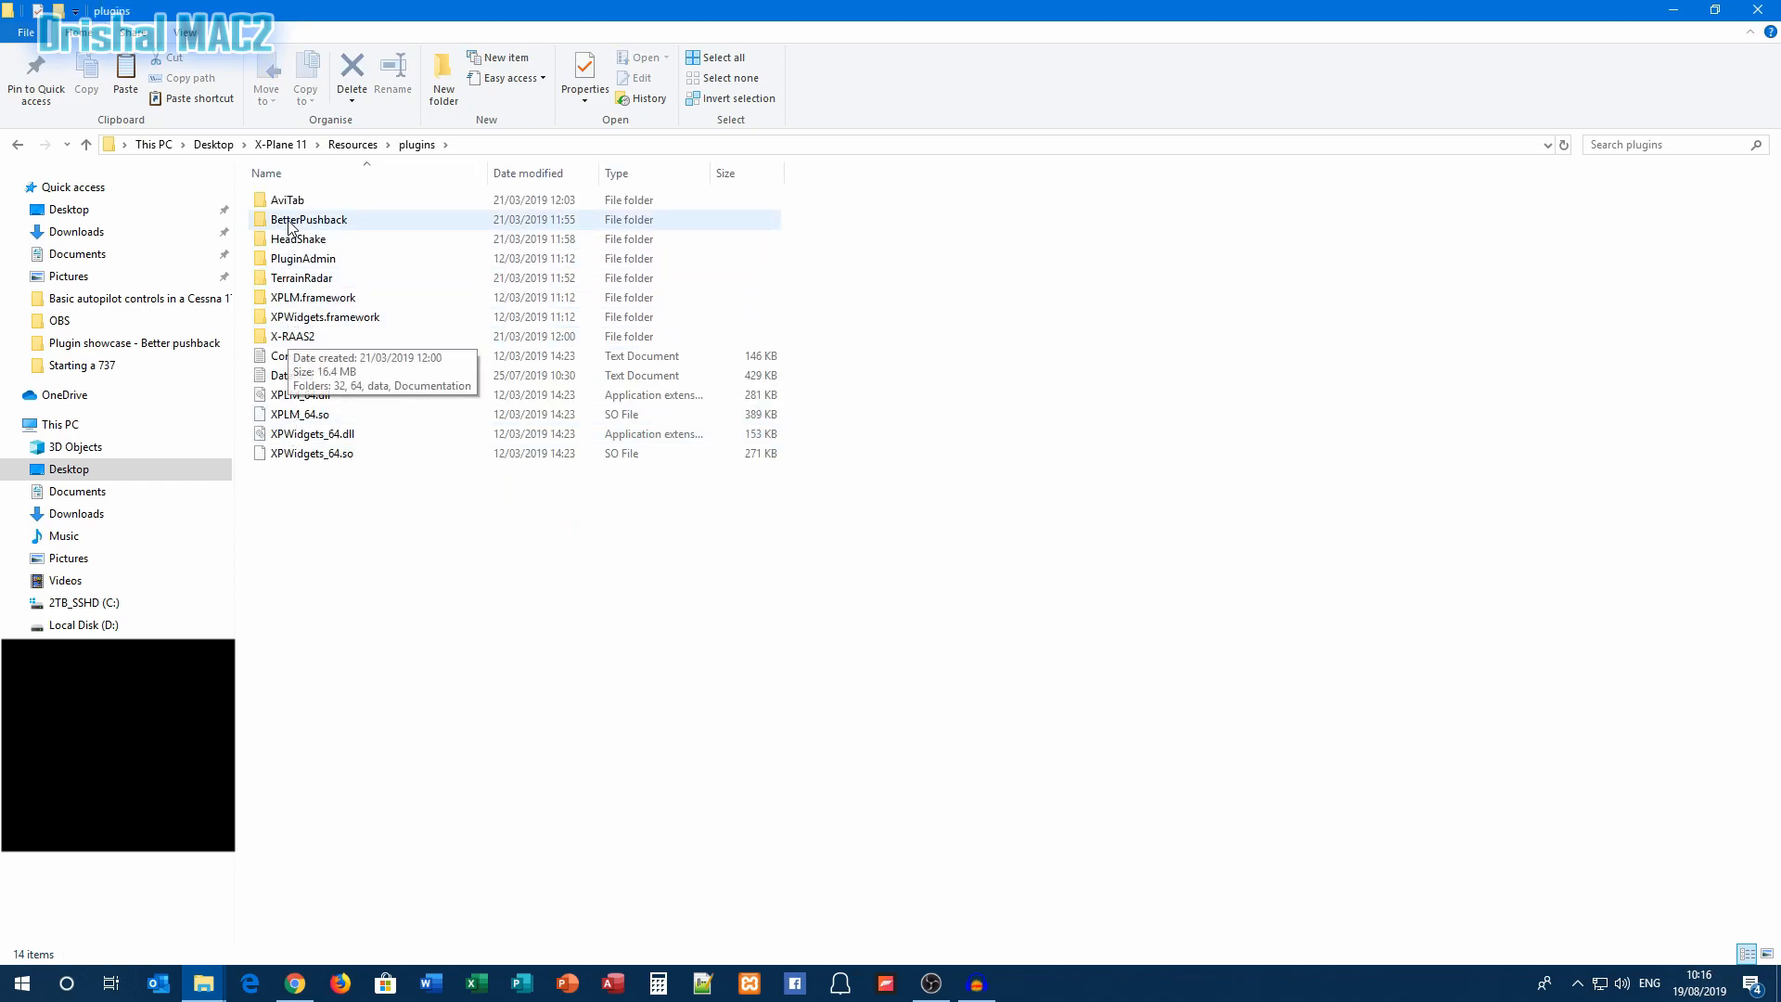
{"action": "mouse_move", "coordinate": [312, 297]}
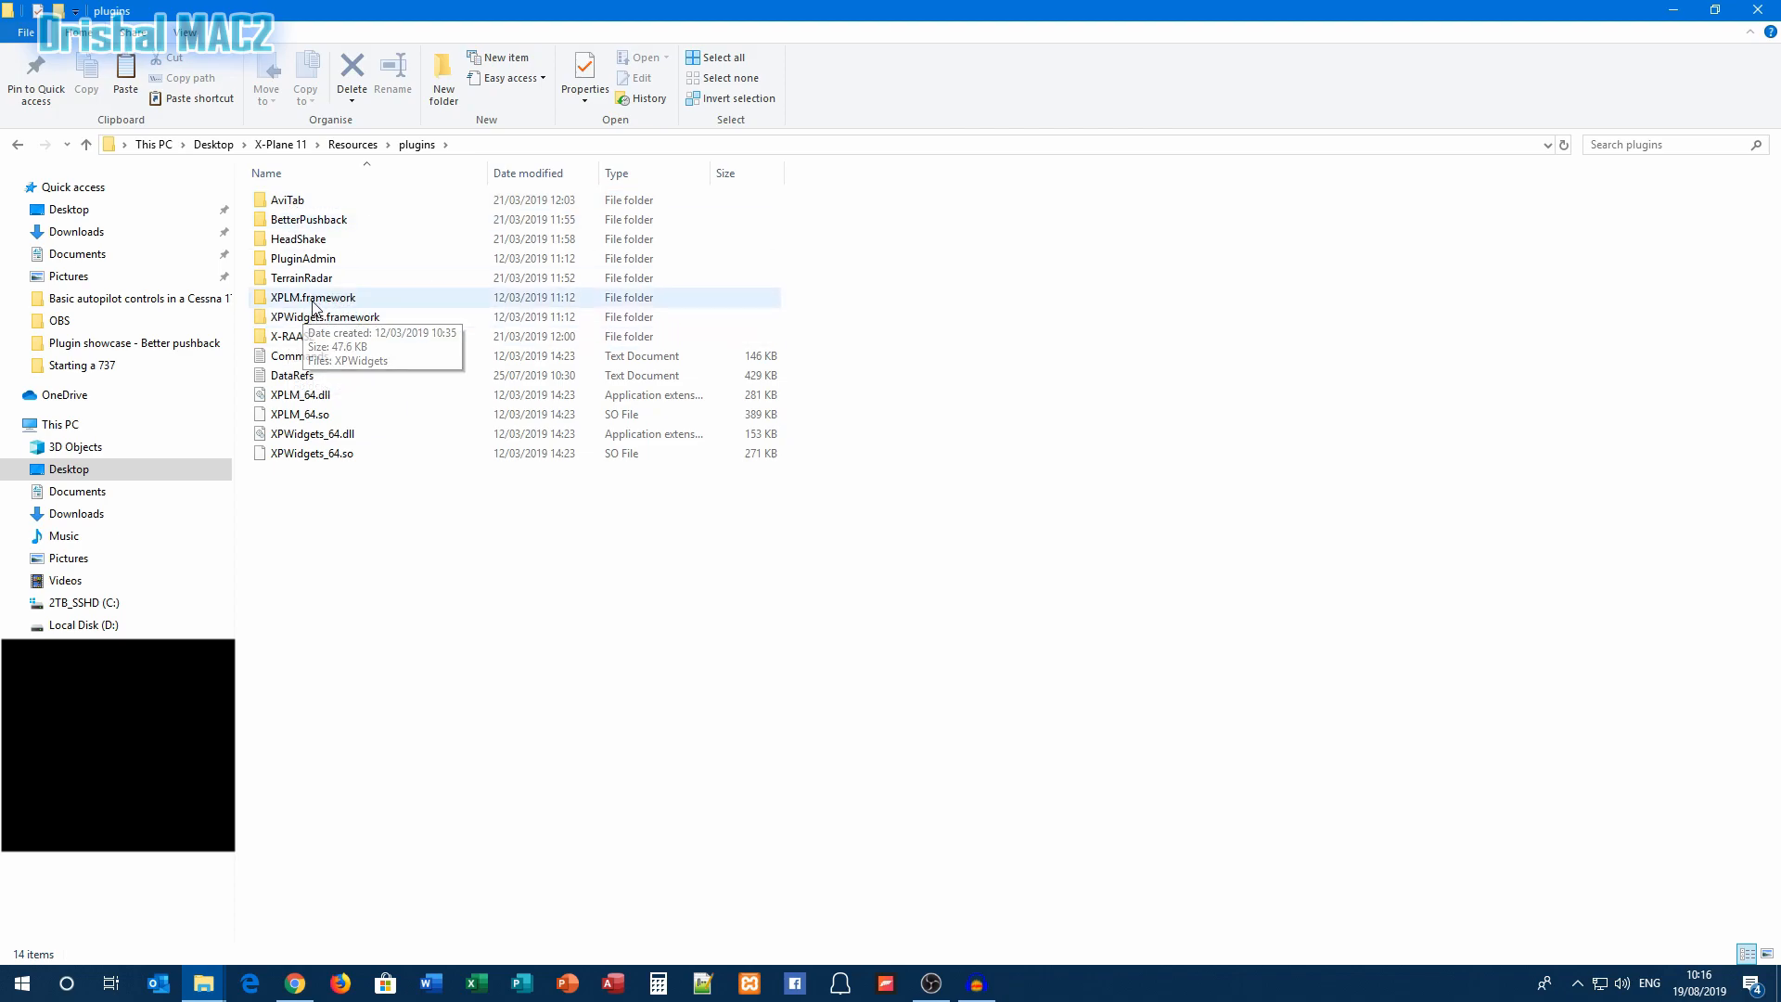
{"action": "mouse_move", "coordinate": [325, 317]}
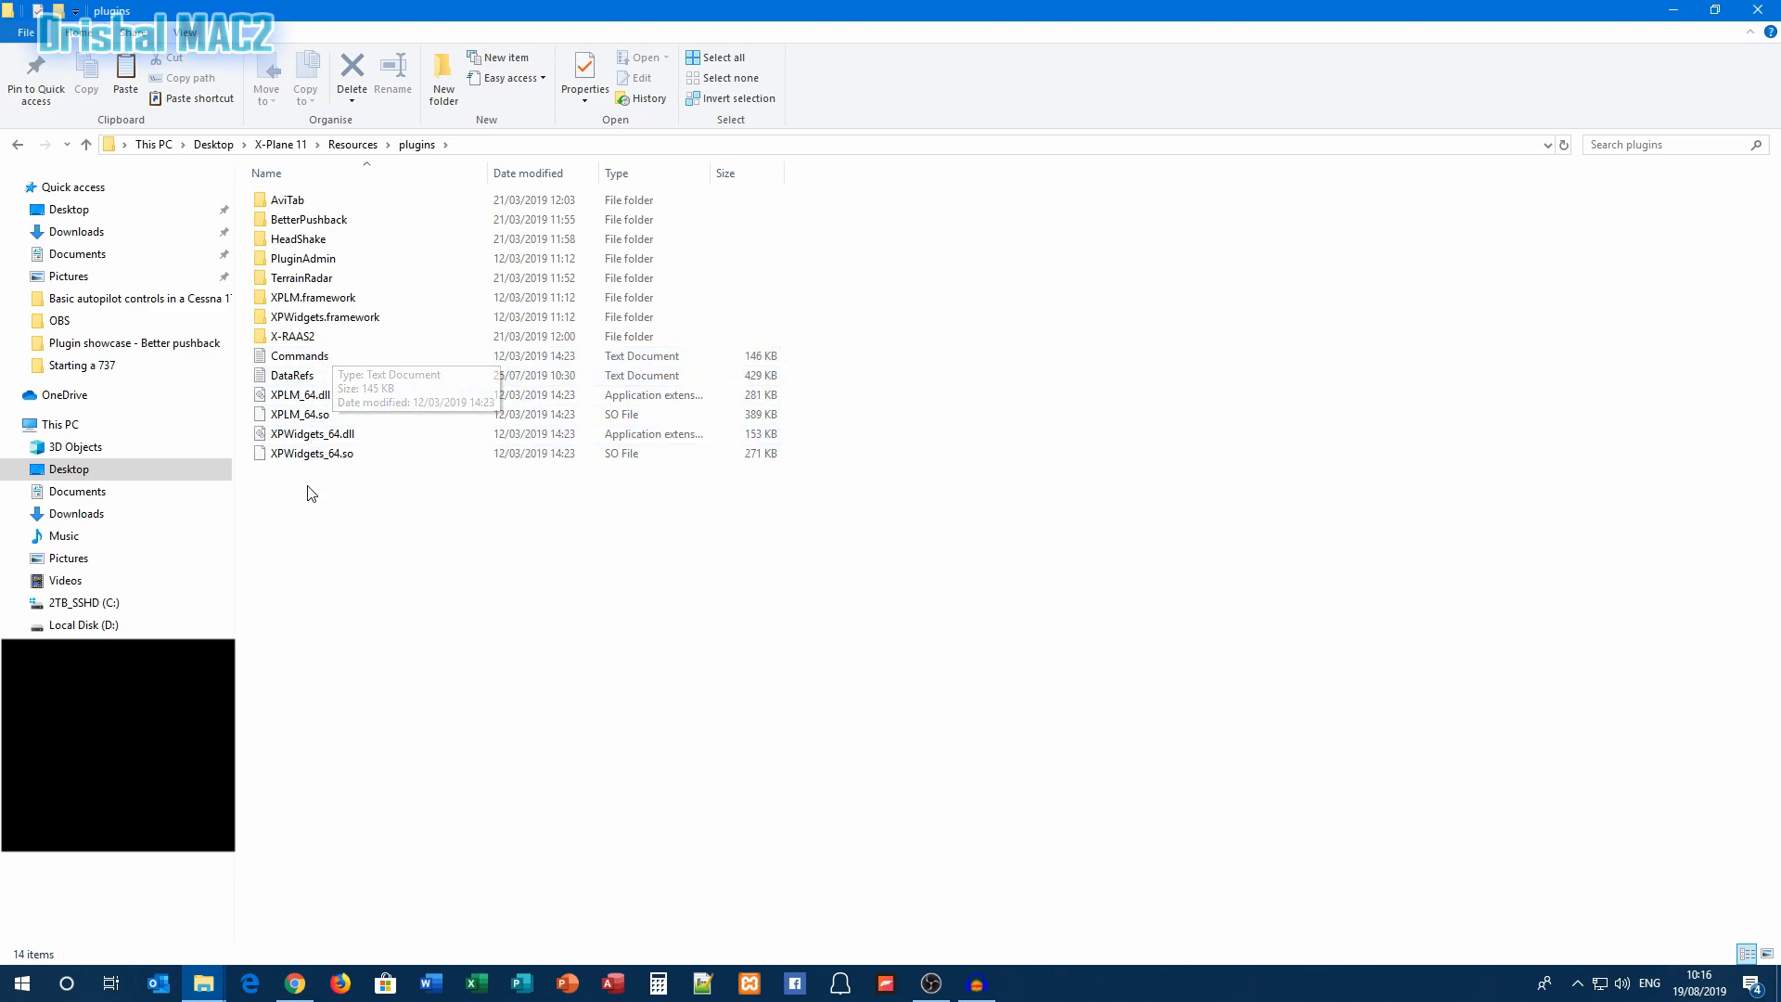
{"action": "mouse_move", "coordinate": [1585, 561]}
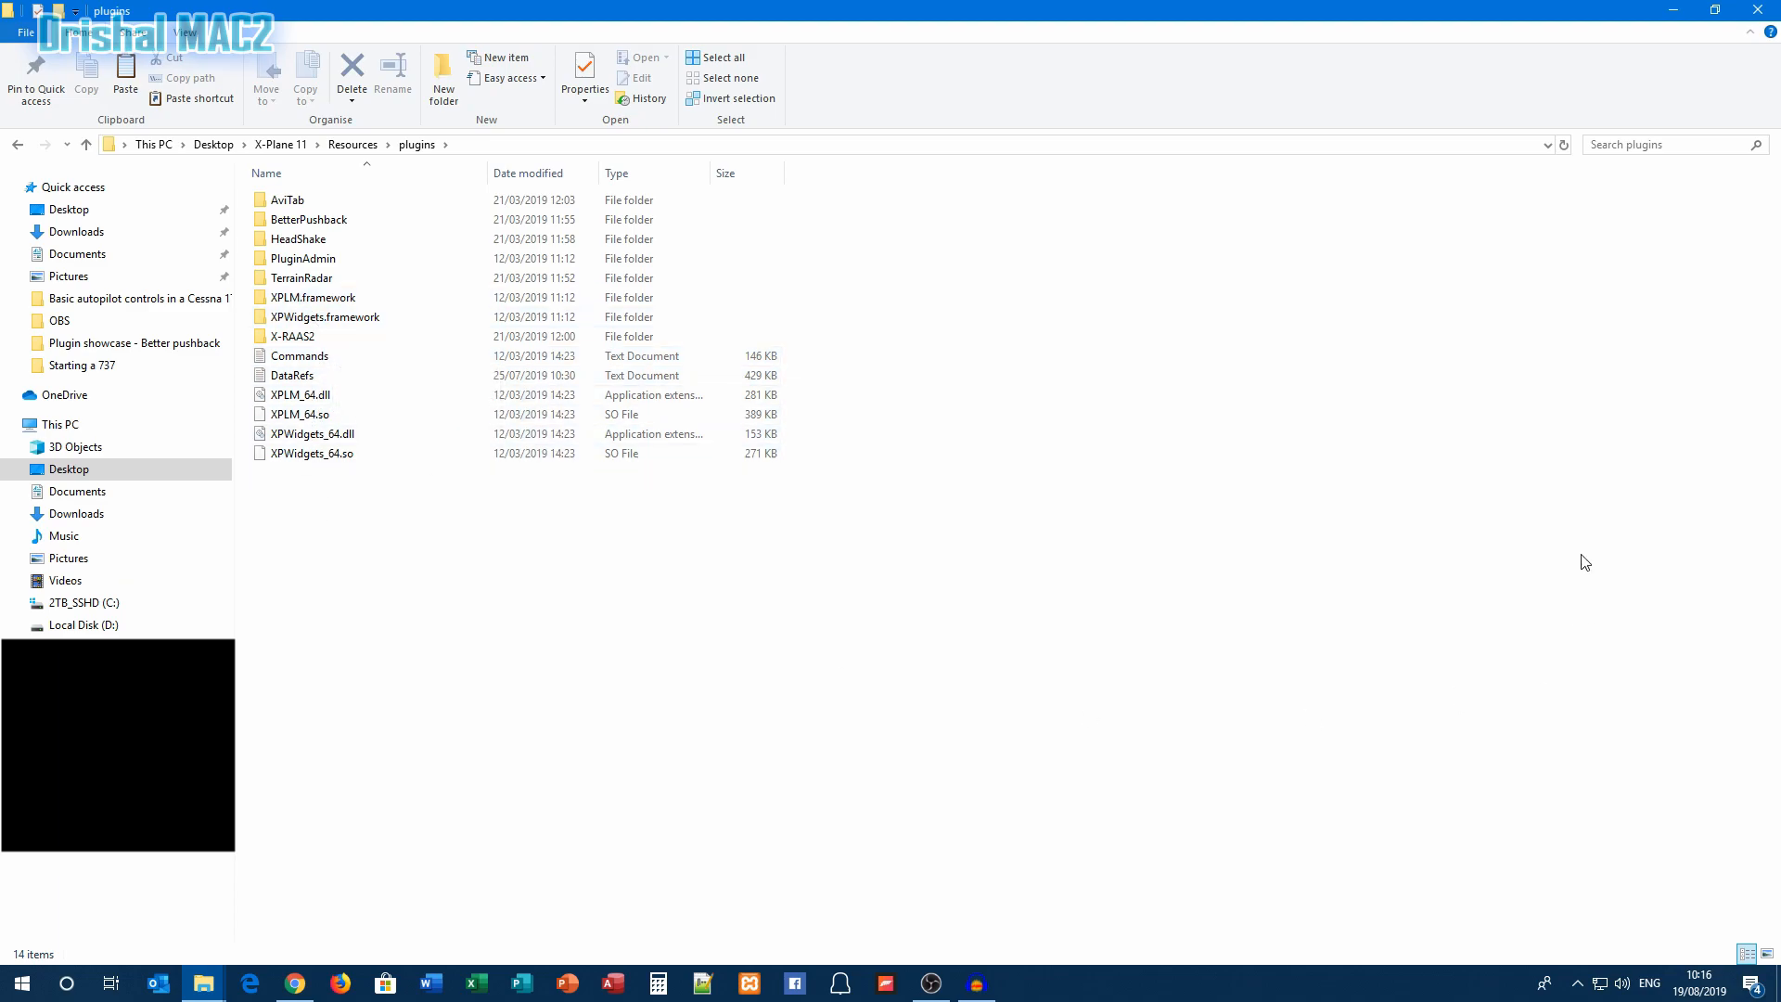
Paste BetterPushback into the X-Plane plugins folder, replacing the same-named files
{"action": "right_click", "coordinate": [960, 395]}
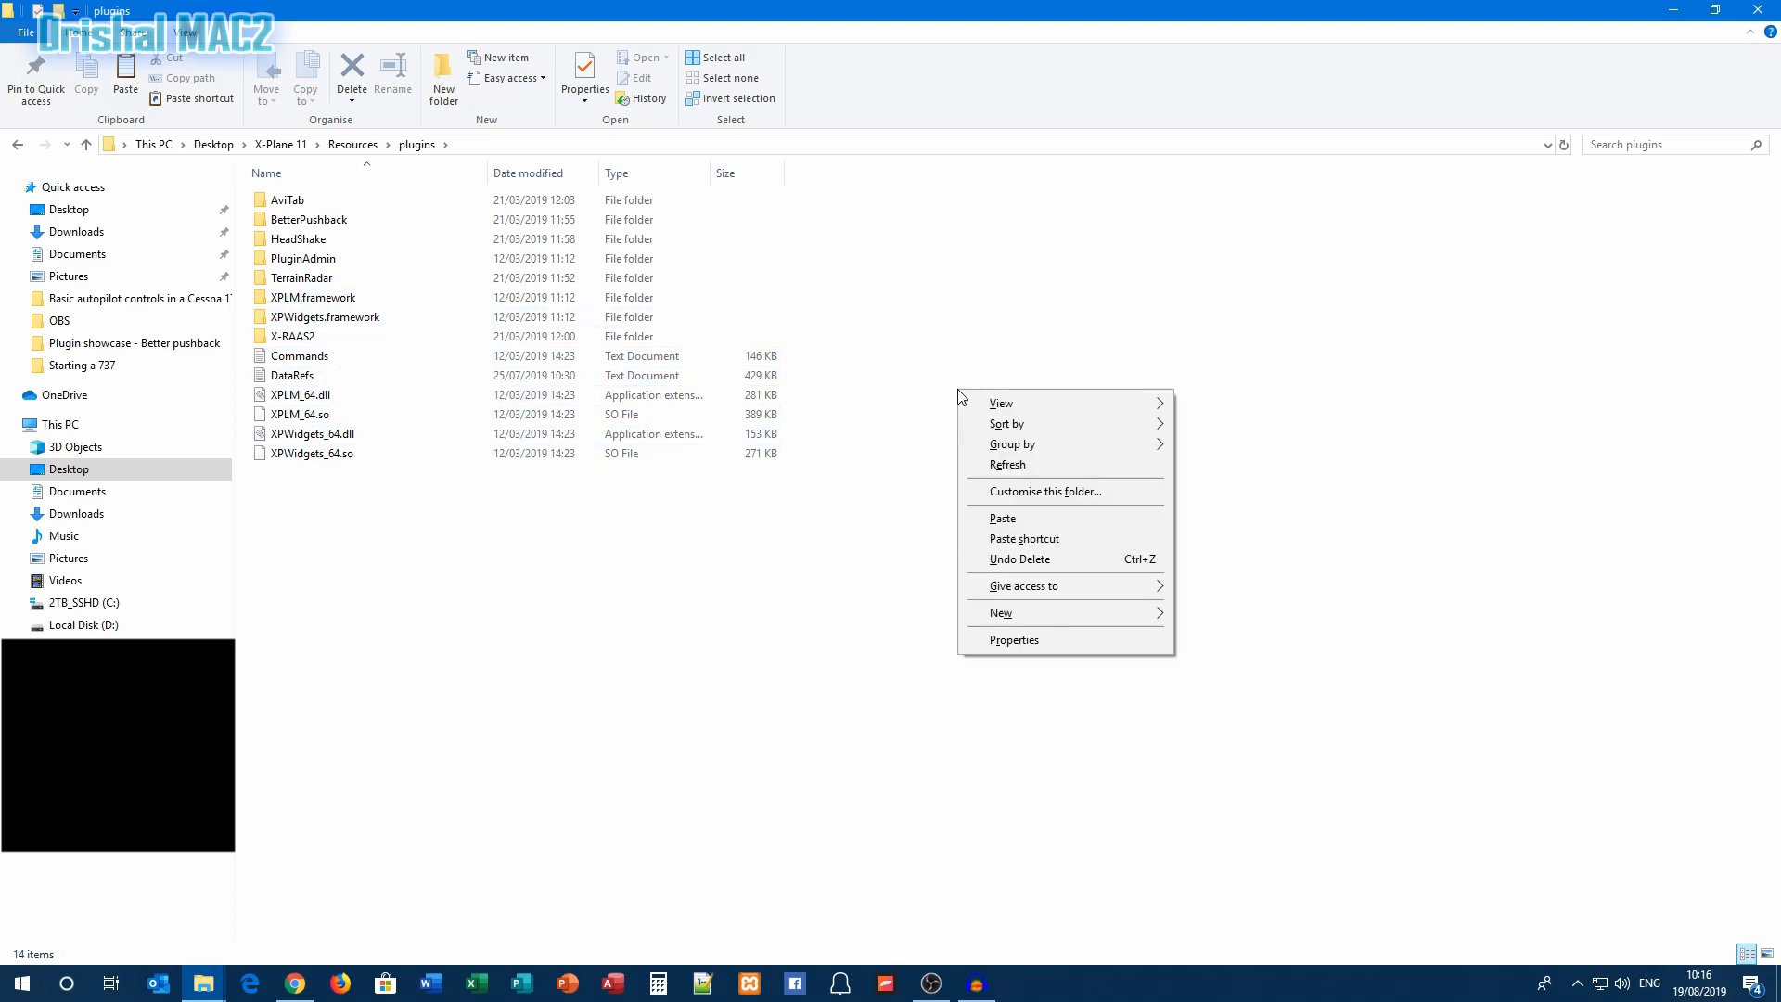
{"action": "left_click", "coordinate": [1020, 531]}
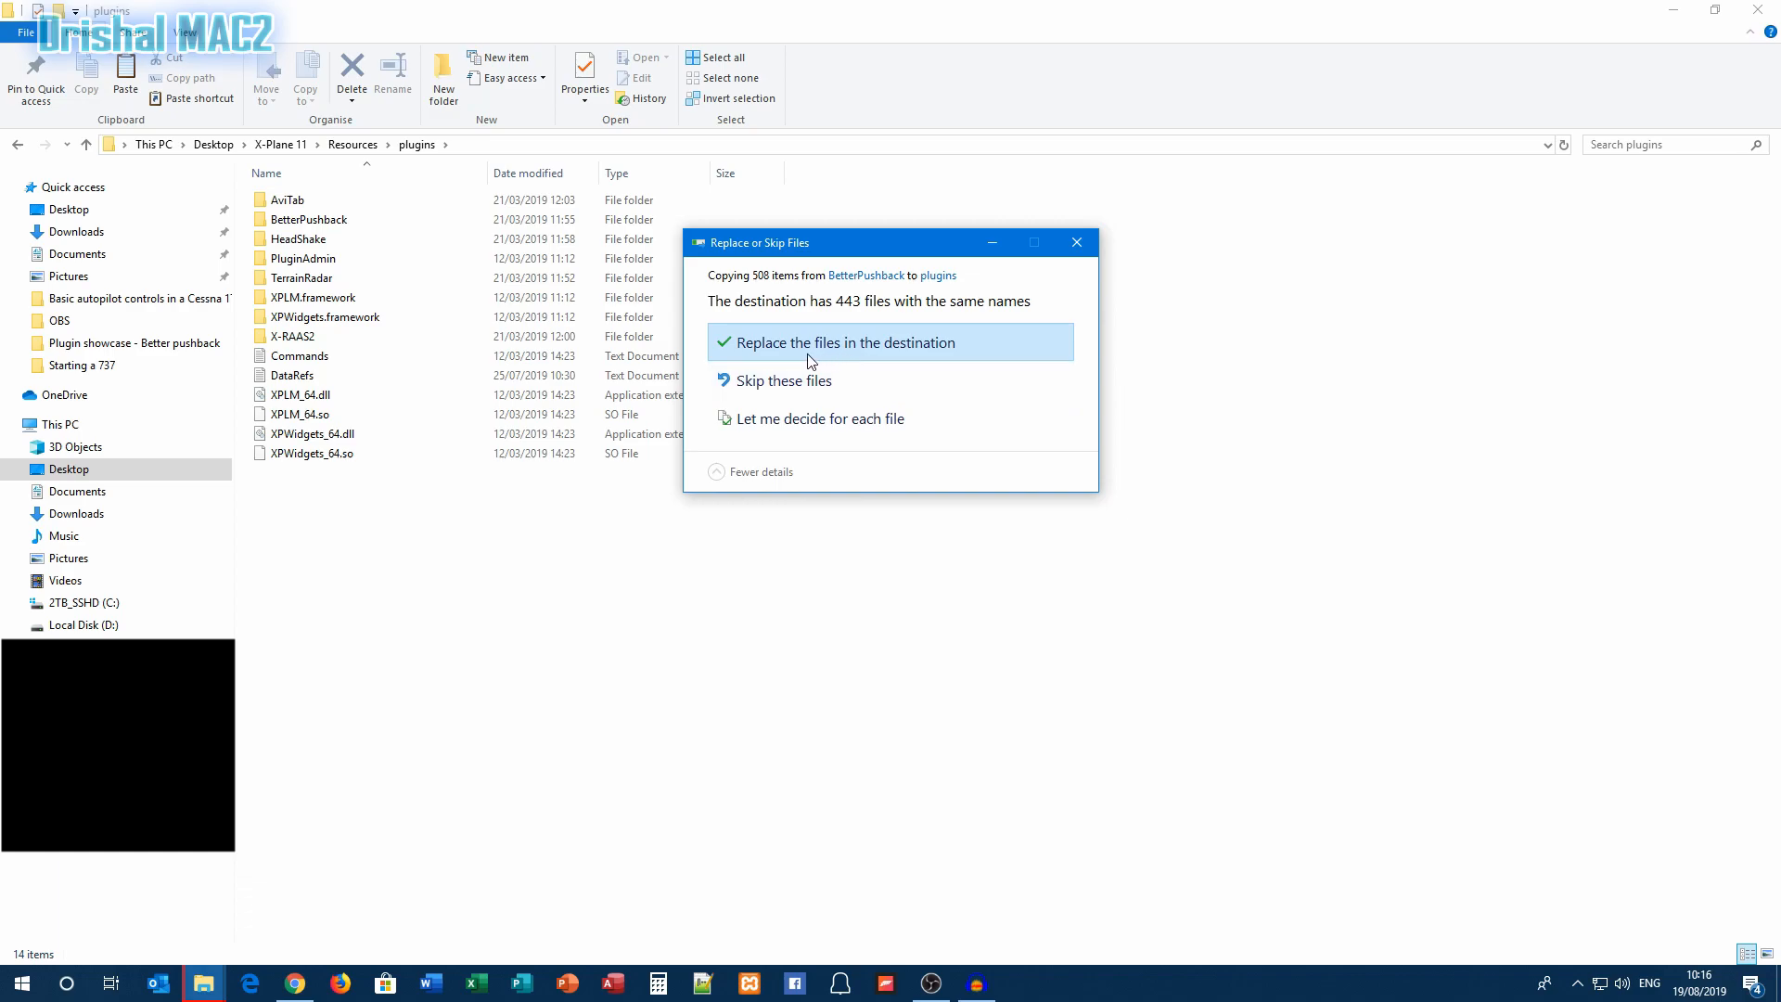
{"action": "mouse_move", "coordinate": [791, 358]}
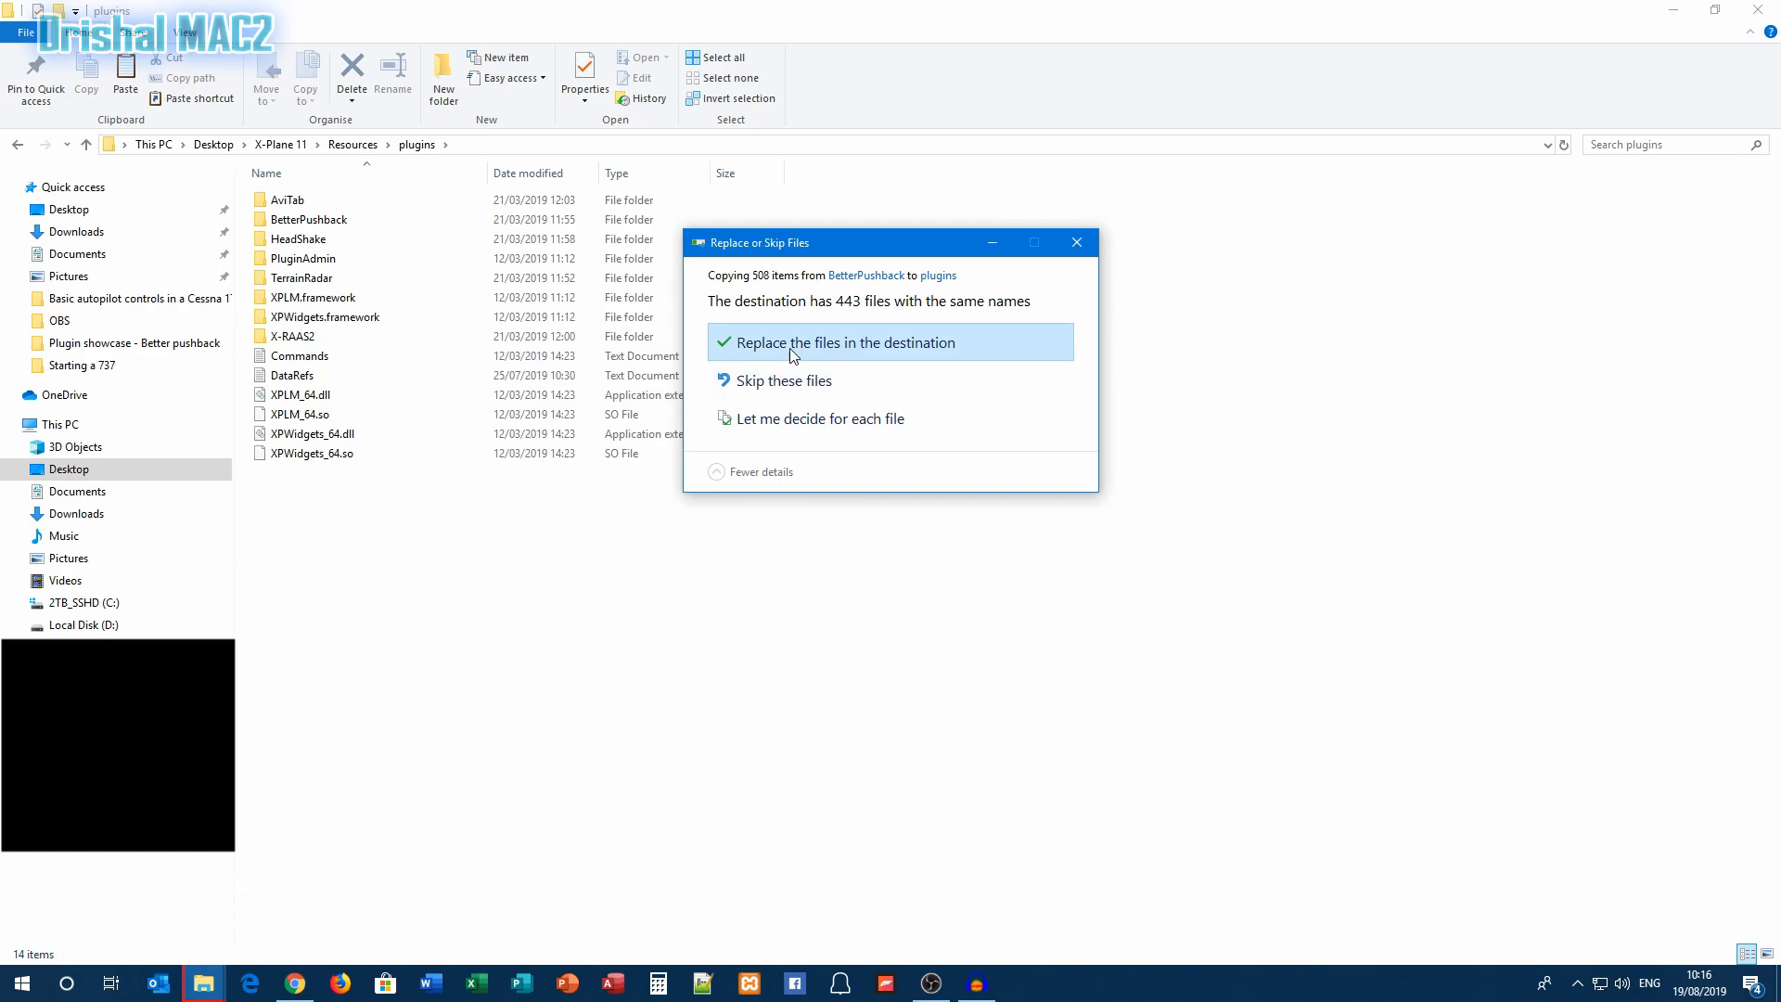
{"action": "left_click", "coordinate": [846, 342]}
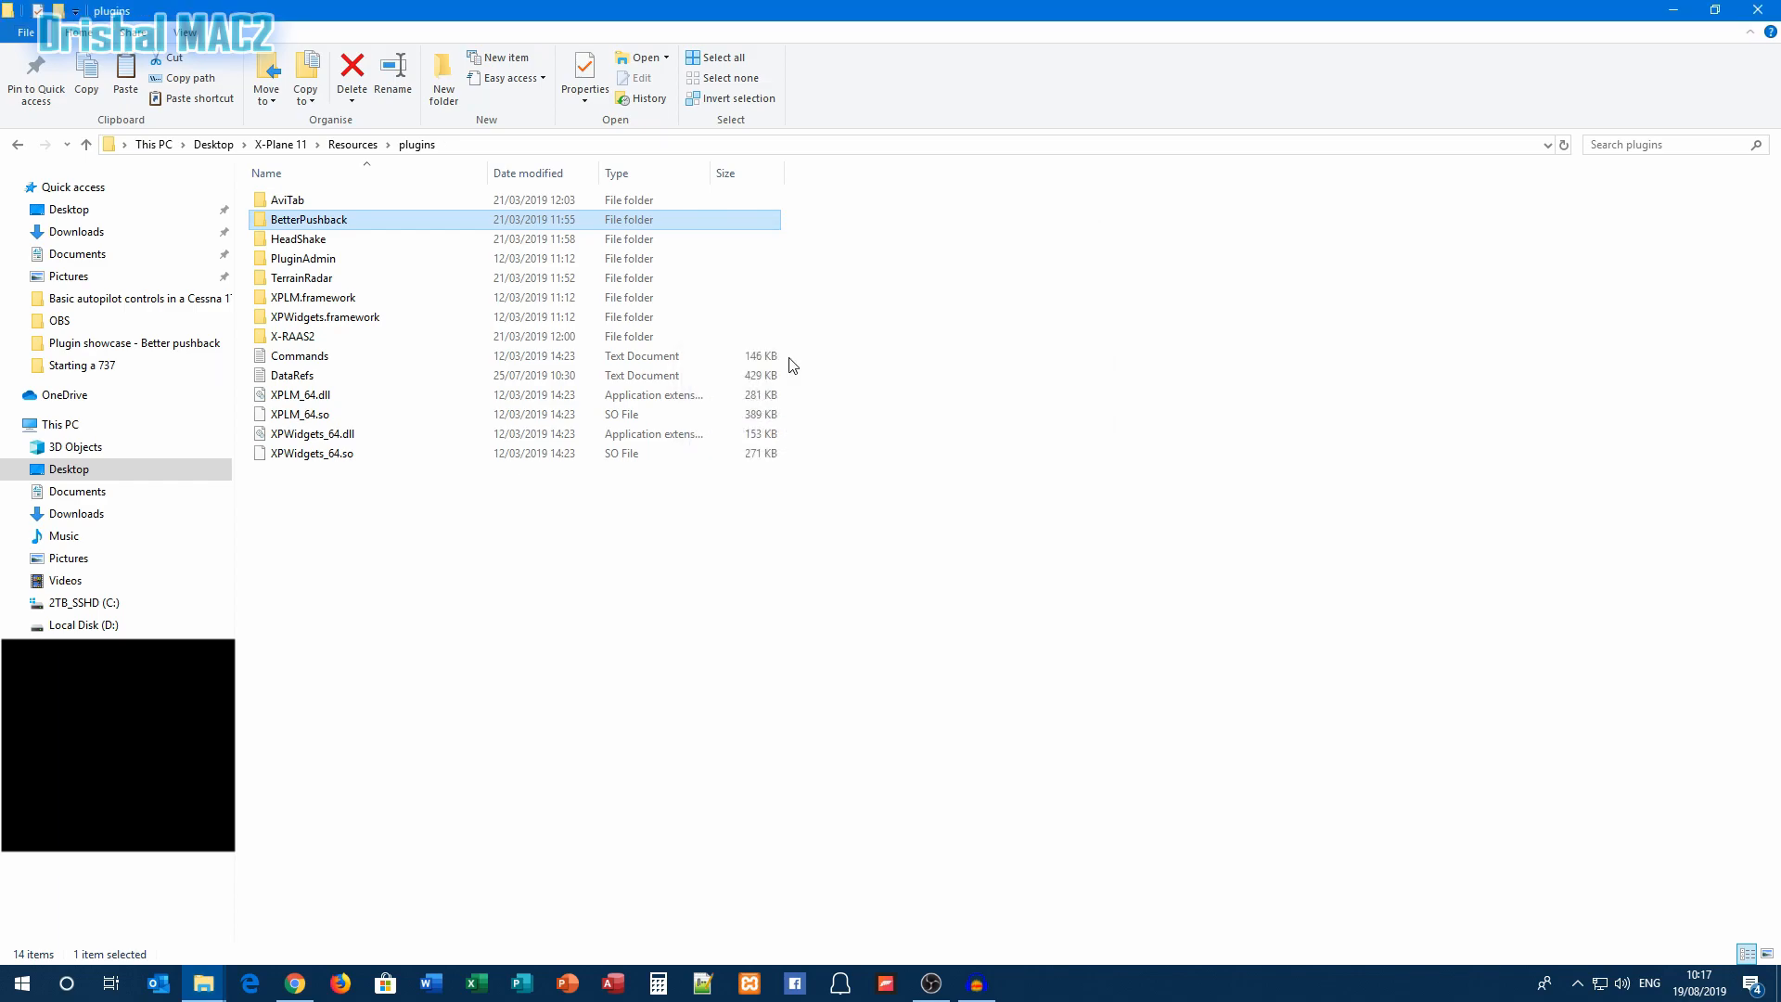
{"action": "left_click", "coordinate": [508, 778]}
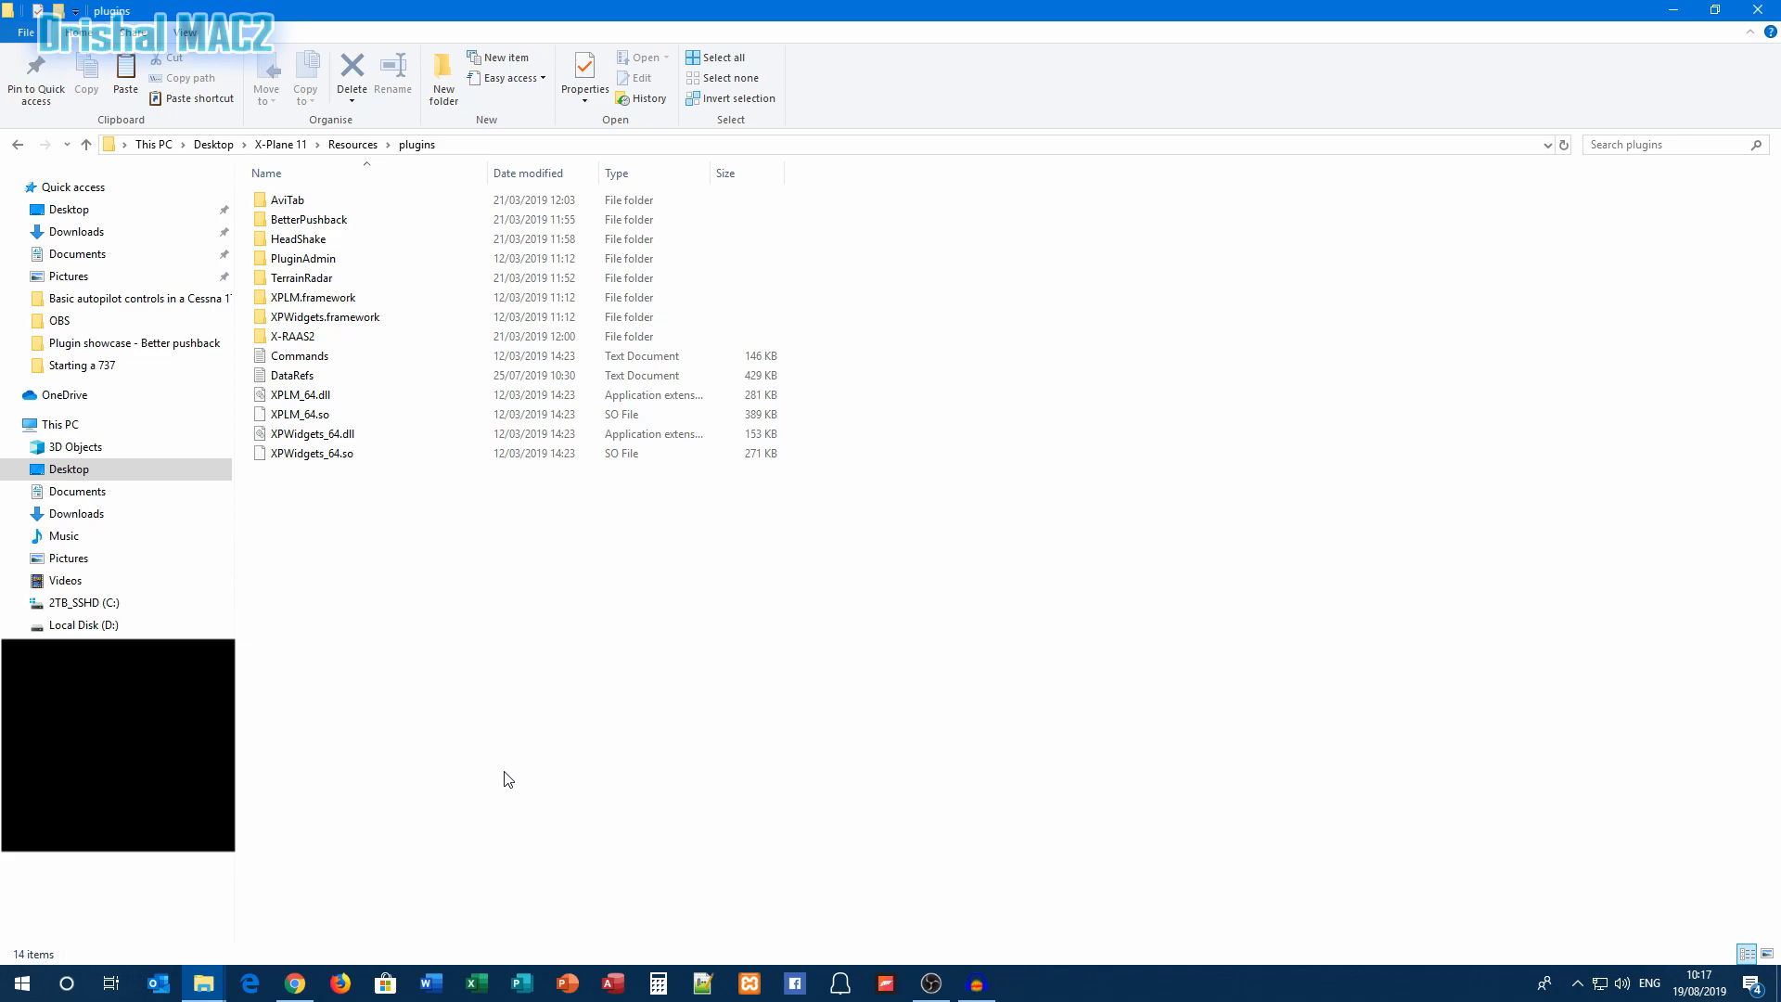
{"action": "mouse_move", "coordinate": [624, 815]}
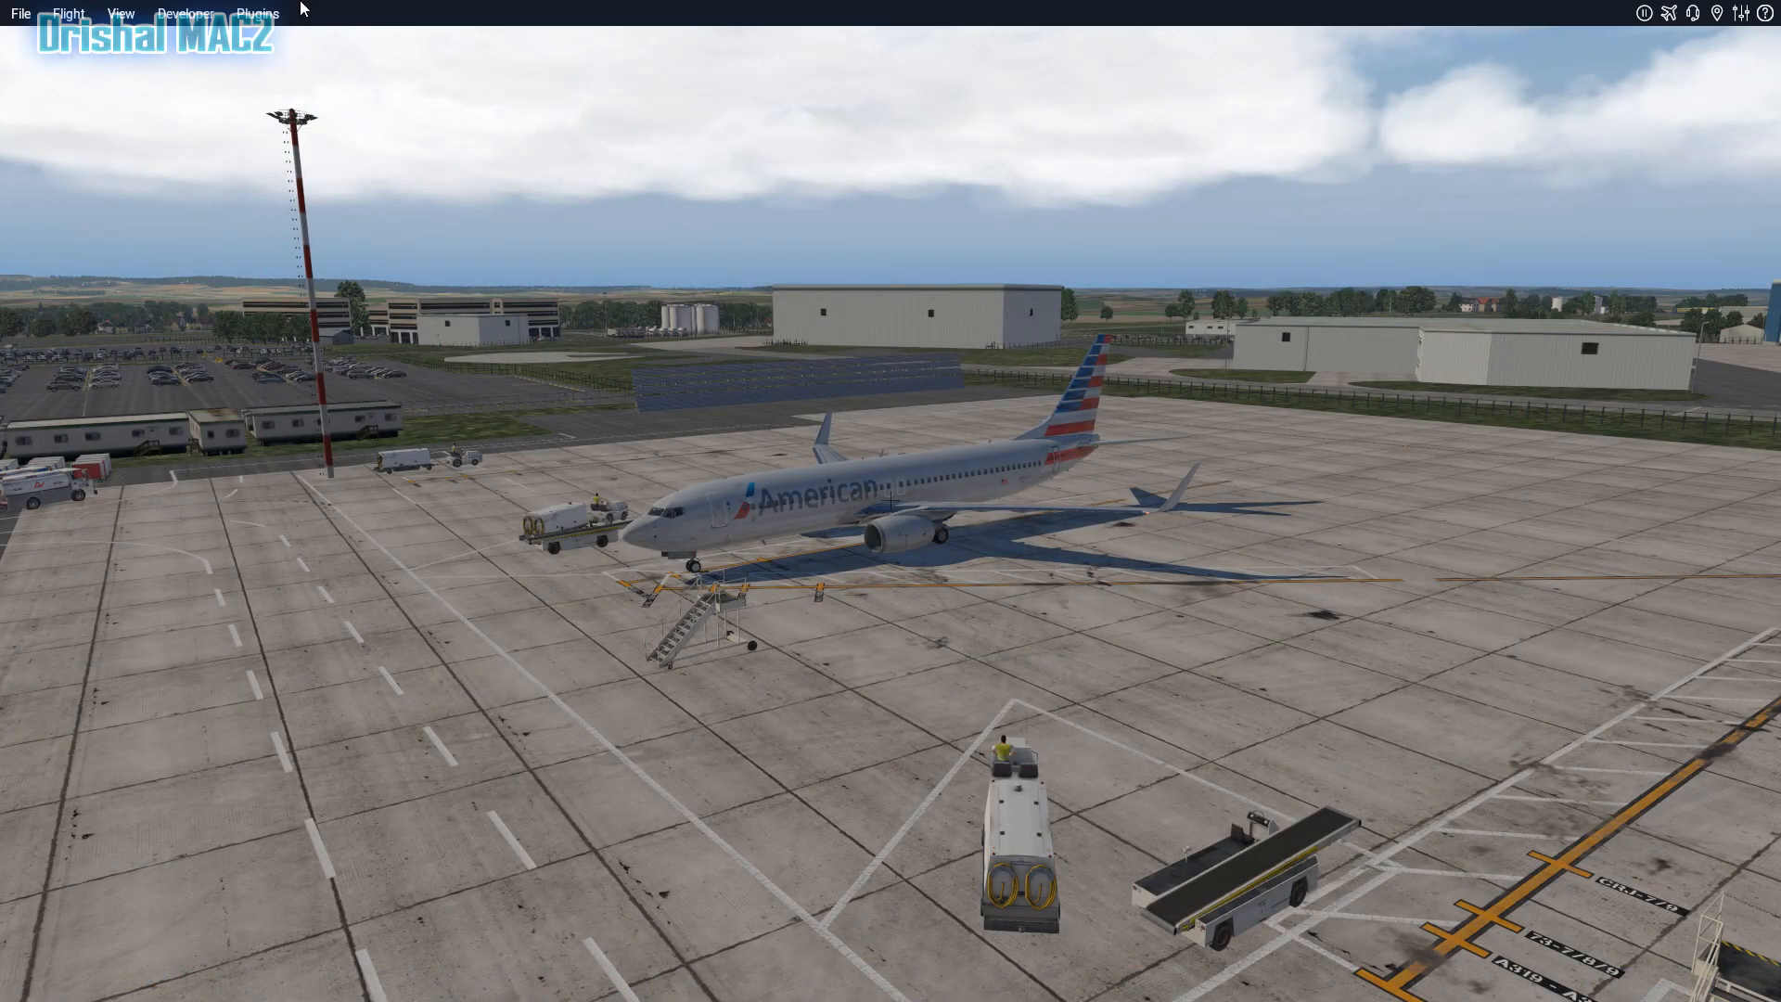
{"action": "mouse_move", "coordinate": [204, 8]}
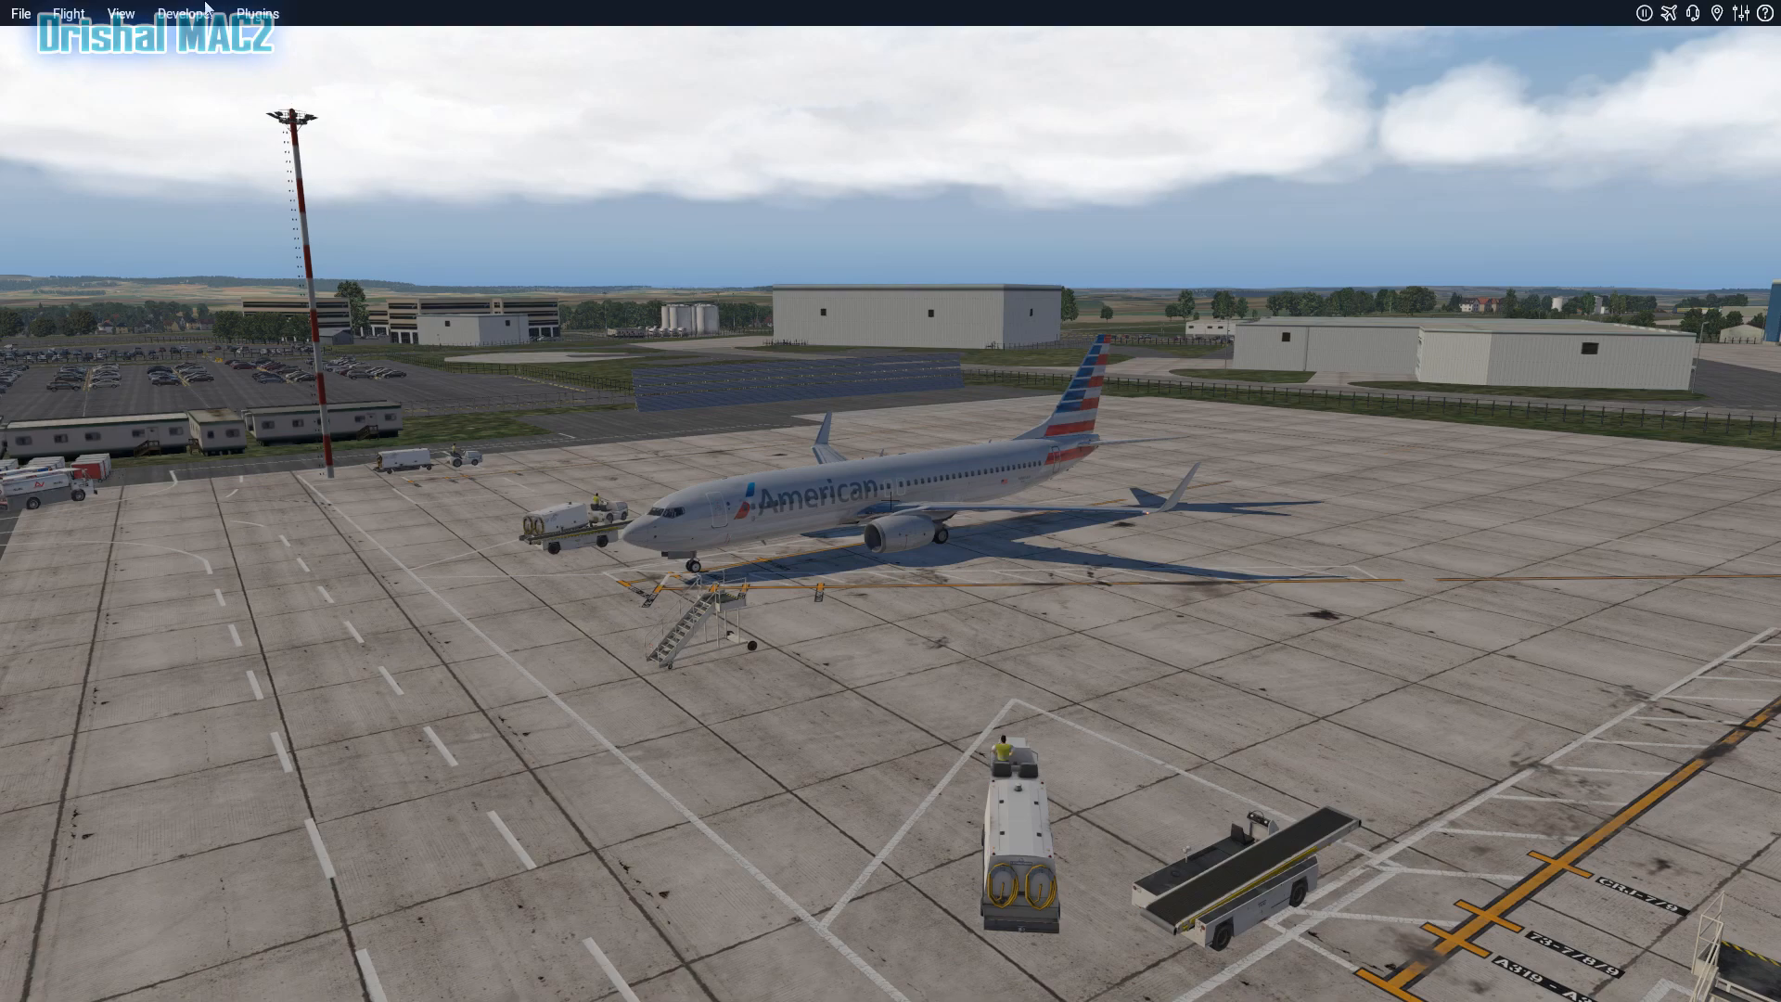
Launch Plugins > Better Pushback > Pre-plan pushback and place a segment behind the 737
{"action": "left_click", "coordinate": [257, 12]}
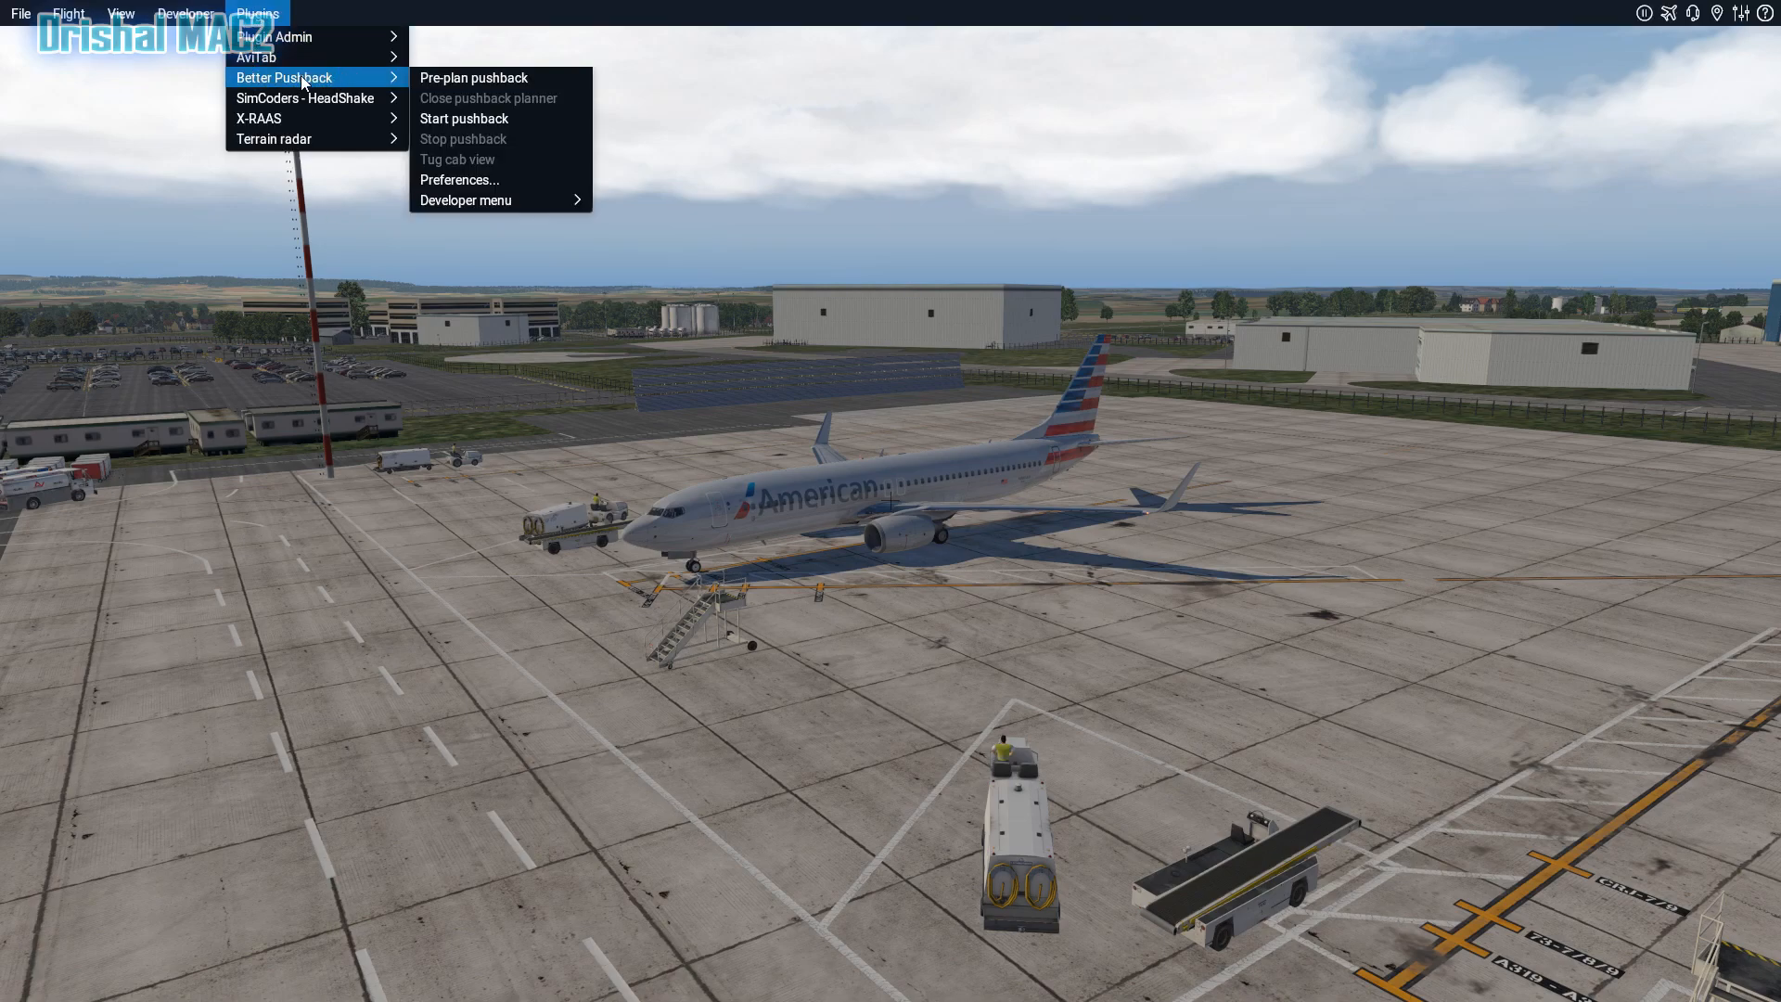
{"action": "left_click", "coordinate": [472, 77]}
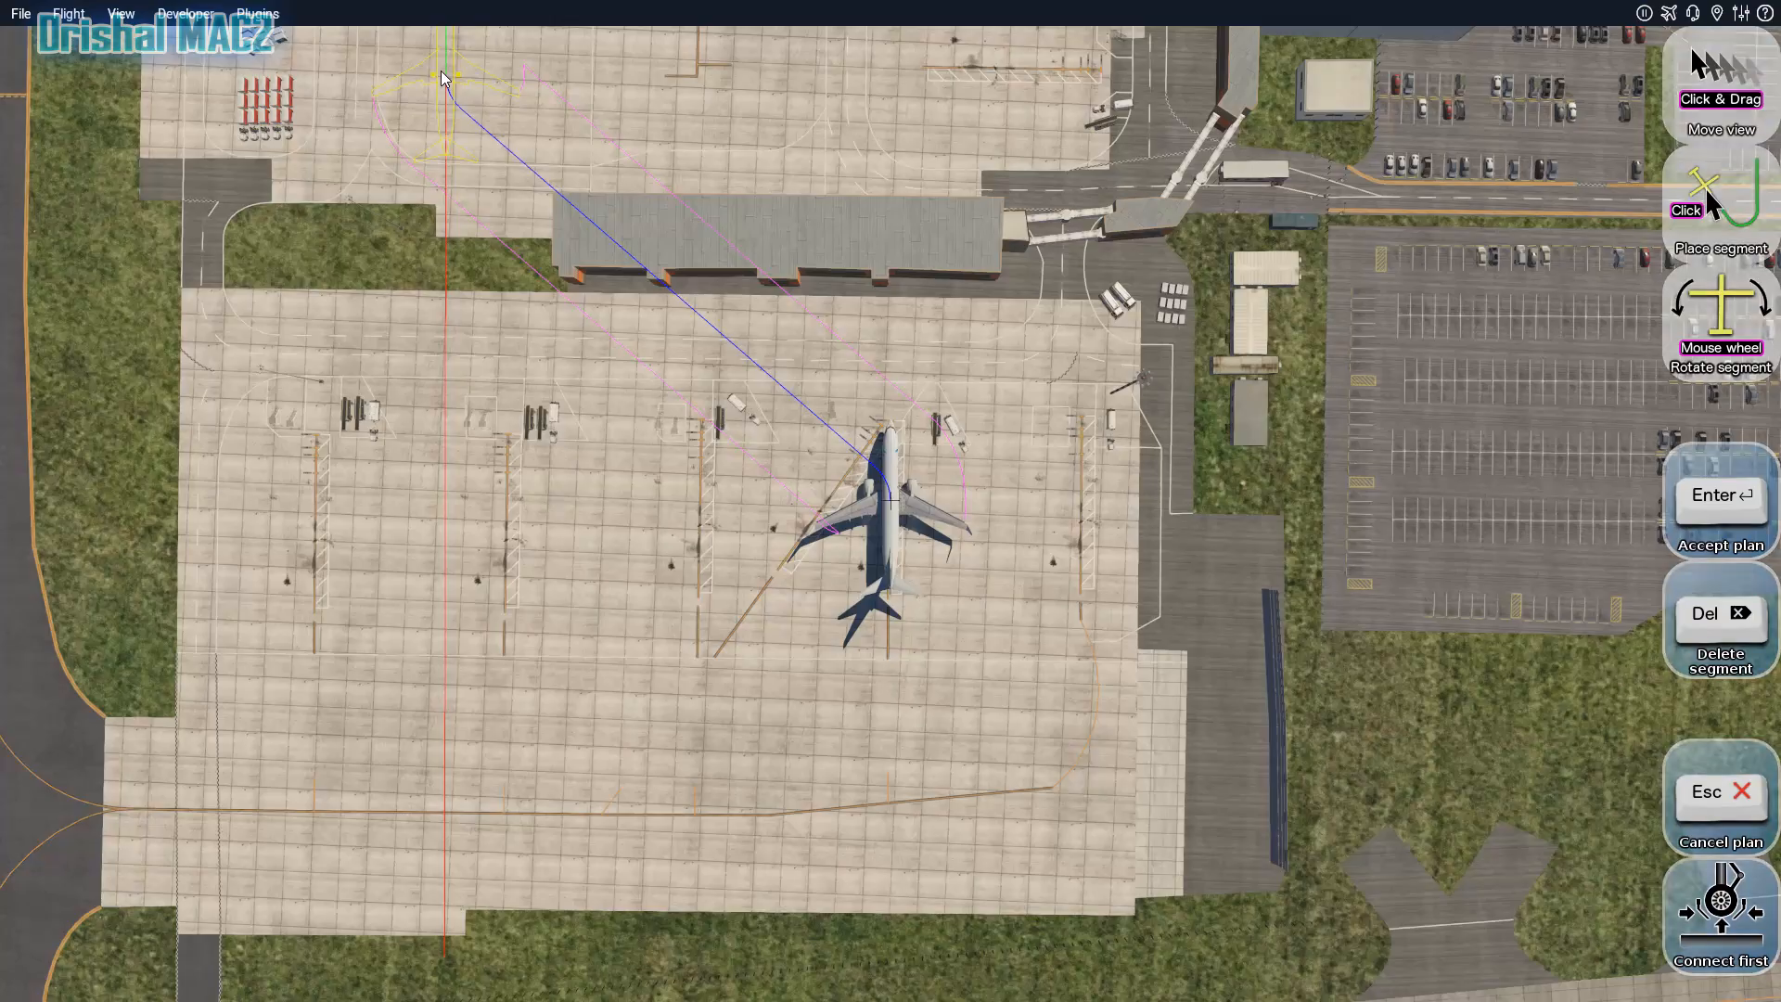
{"action": "left_click", "coordinate": [891, 778]}
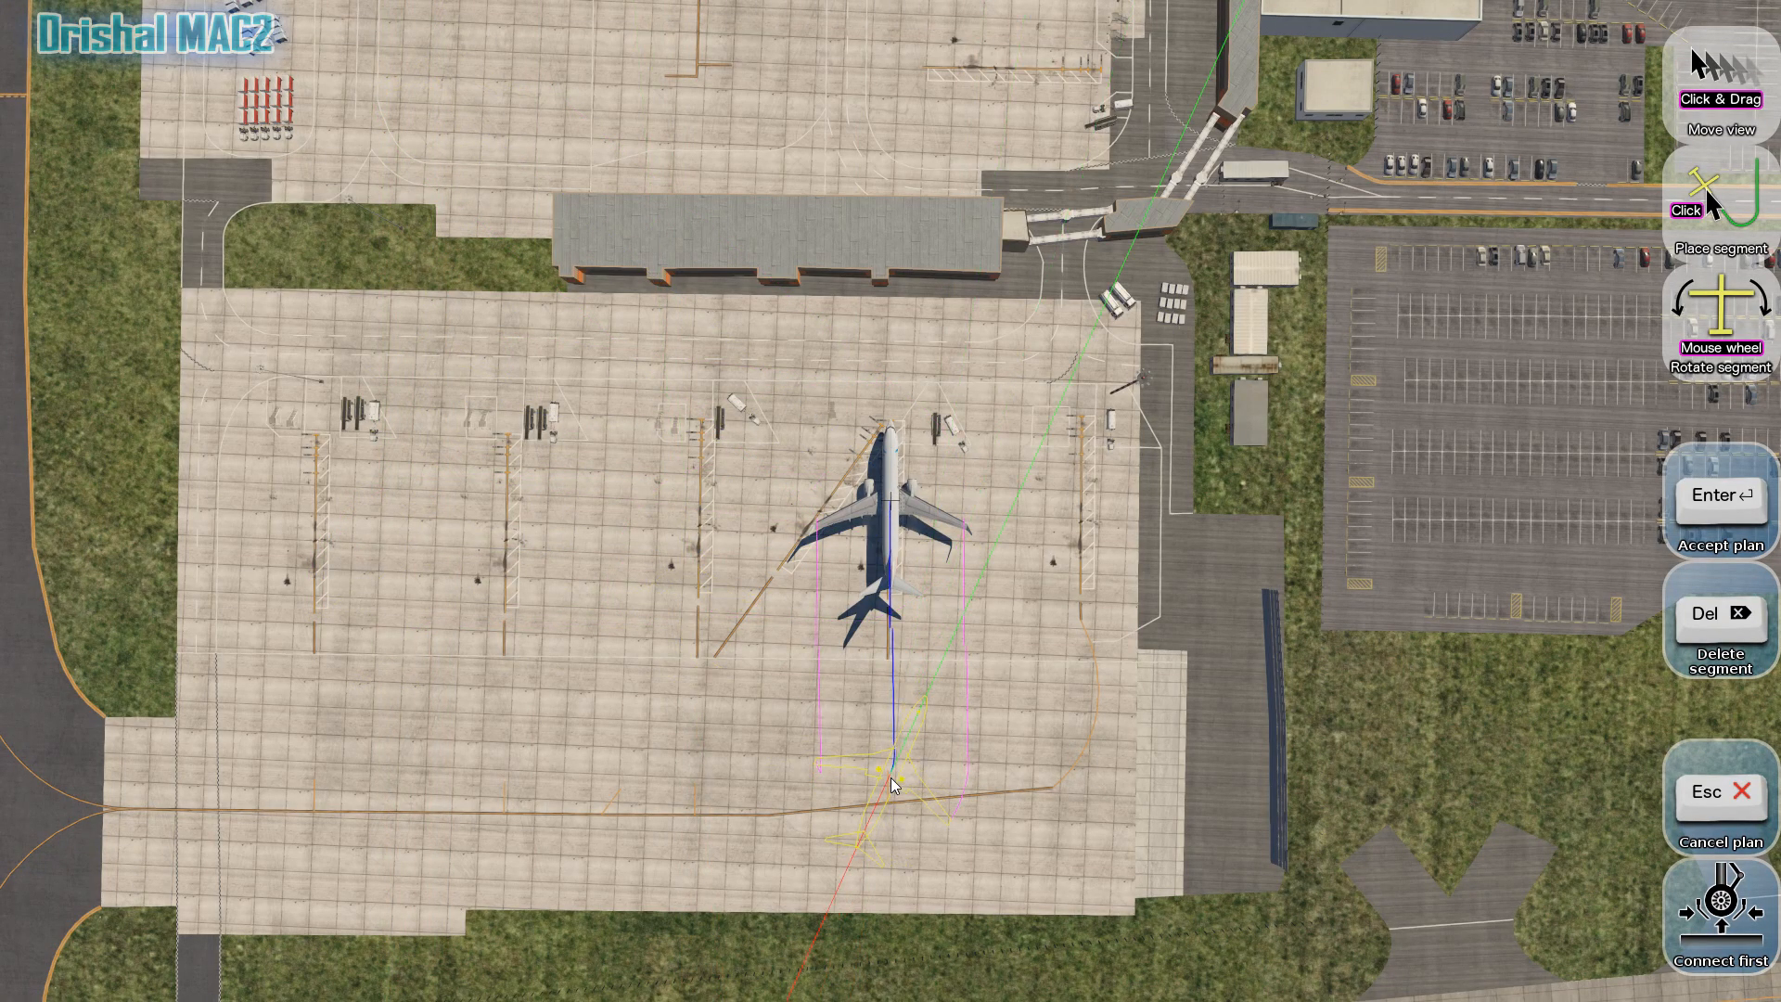